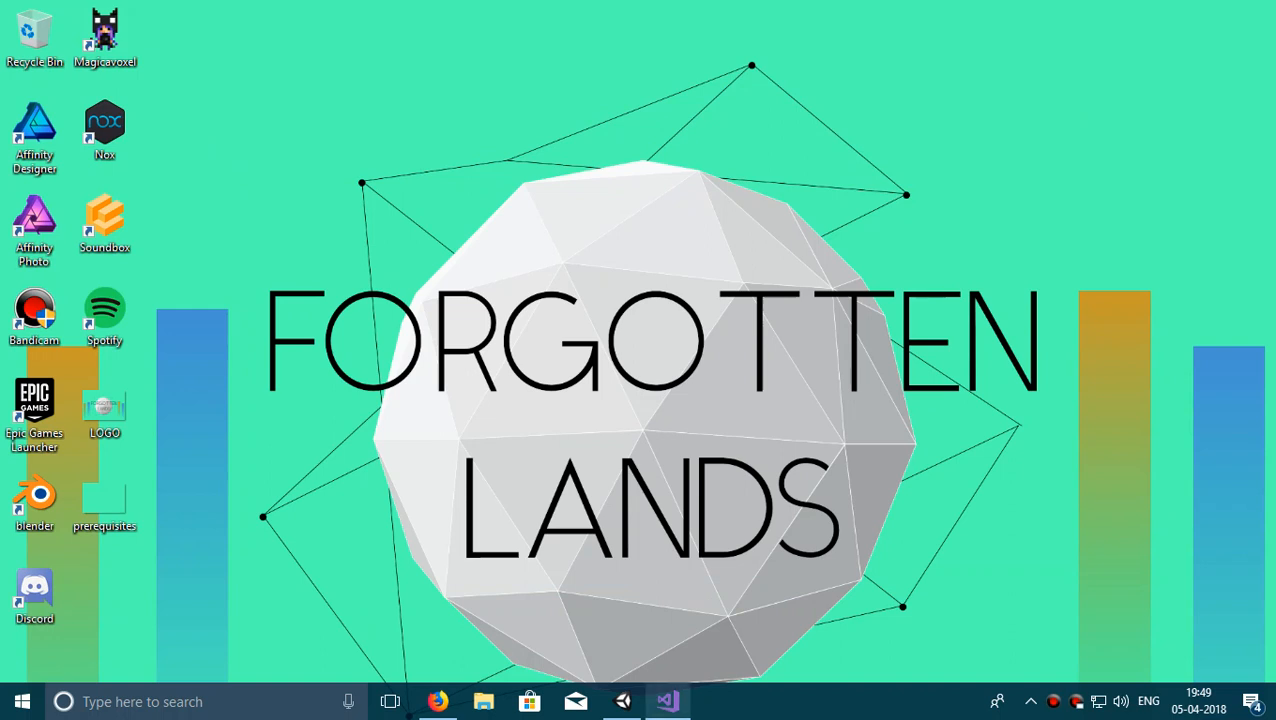
# Bring the Unity DL-Cube project window back to the front from the taskbar.
pyautogui.click(668, 700)
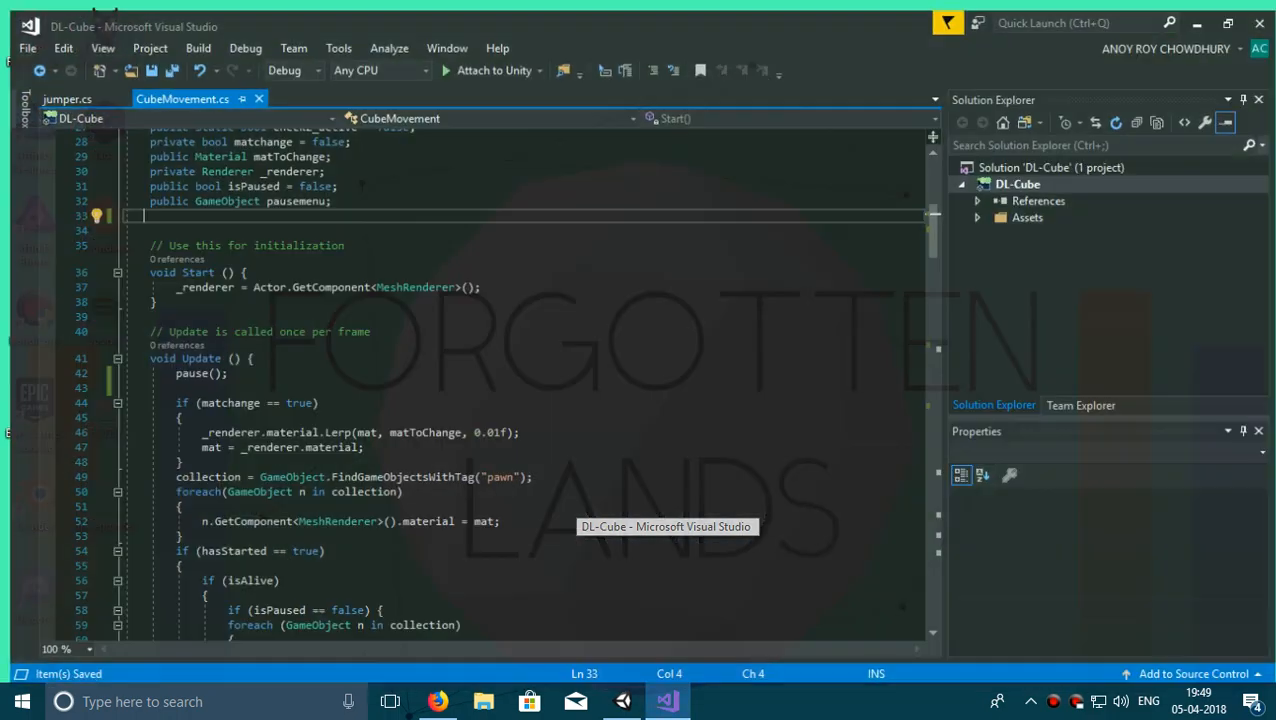
pyautogui.click(622, 700)
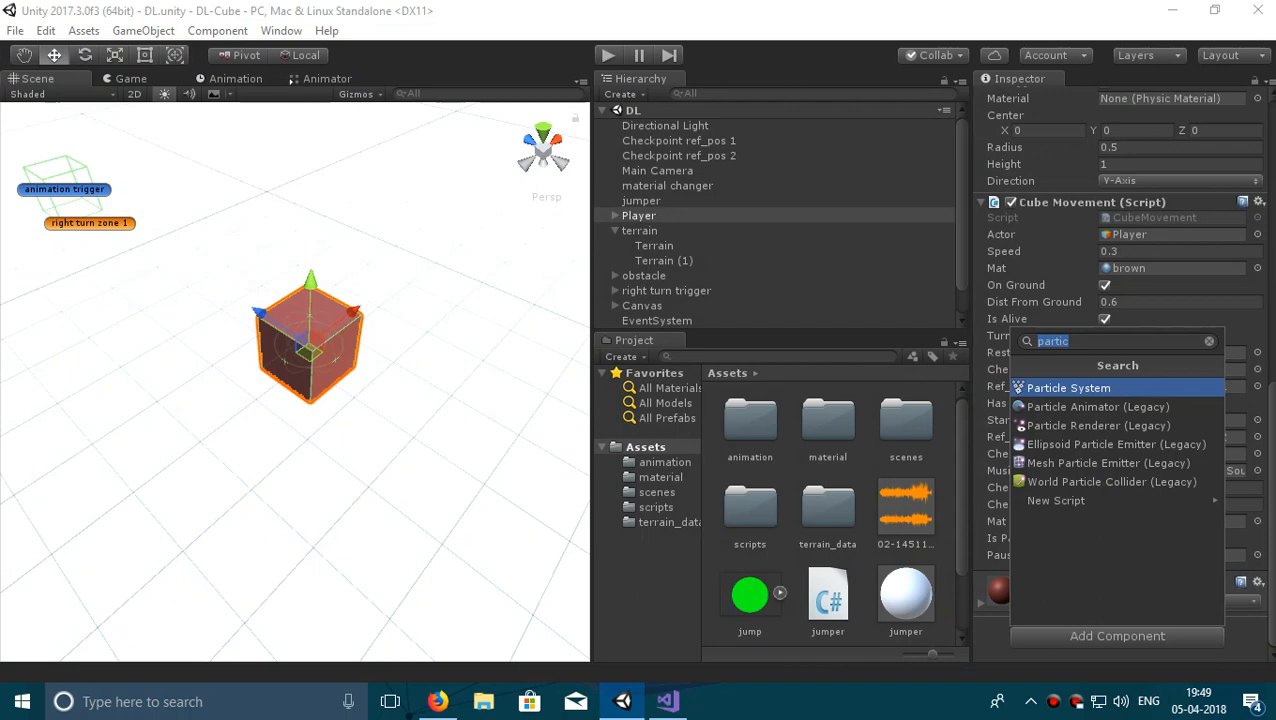
# Add a Particle System component to the Player cube via Add Component.
pyautogui.click(1068, 388)
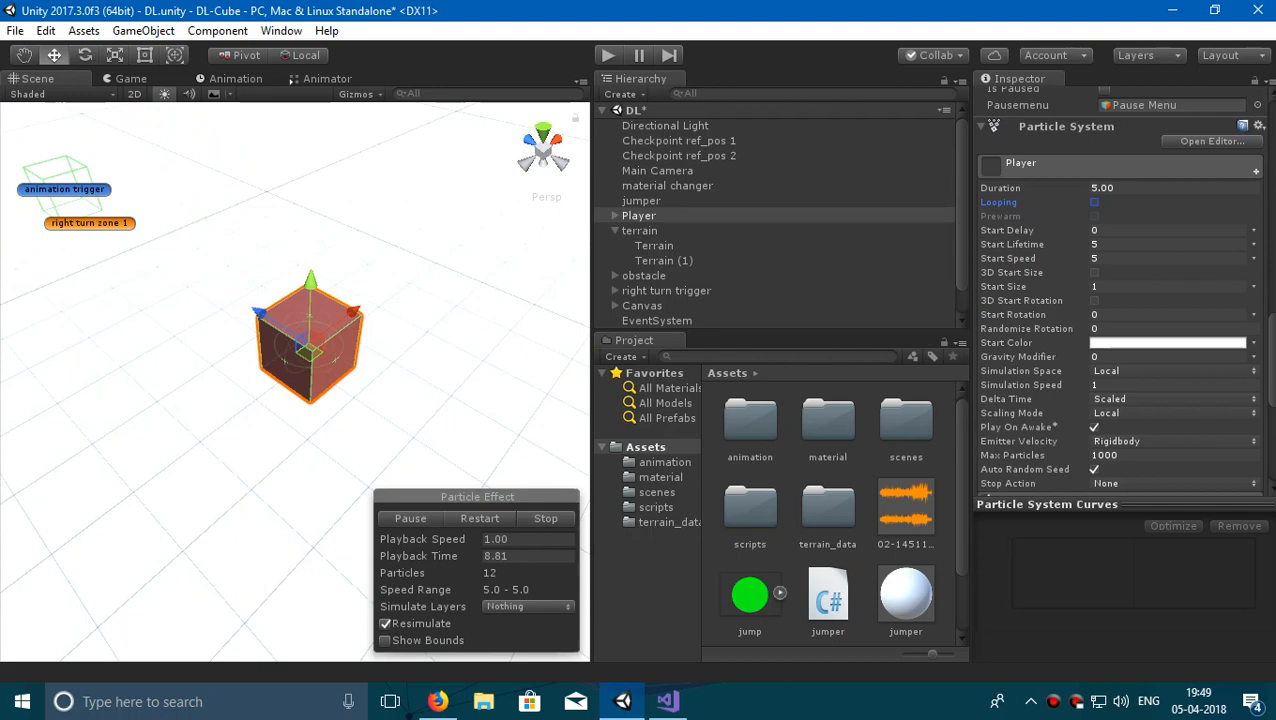
pyautogui.scroll(3)
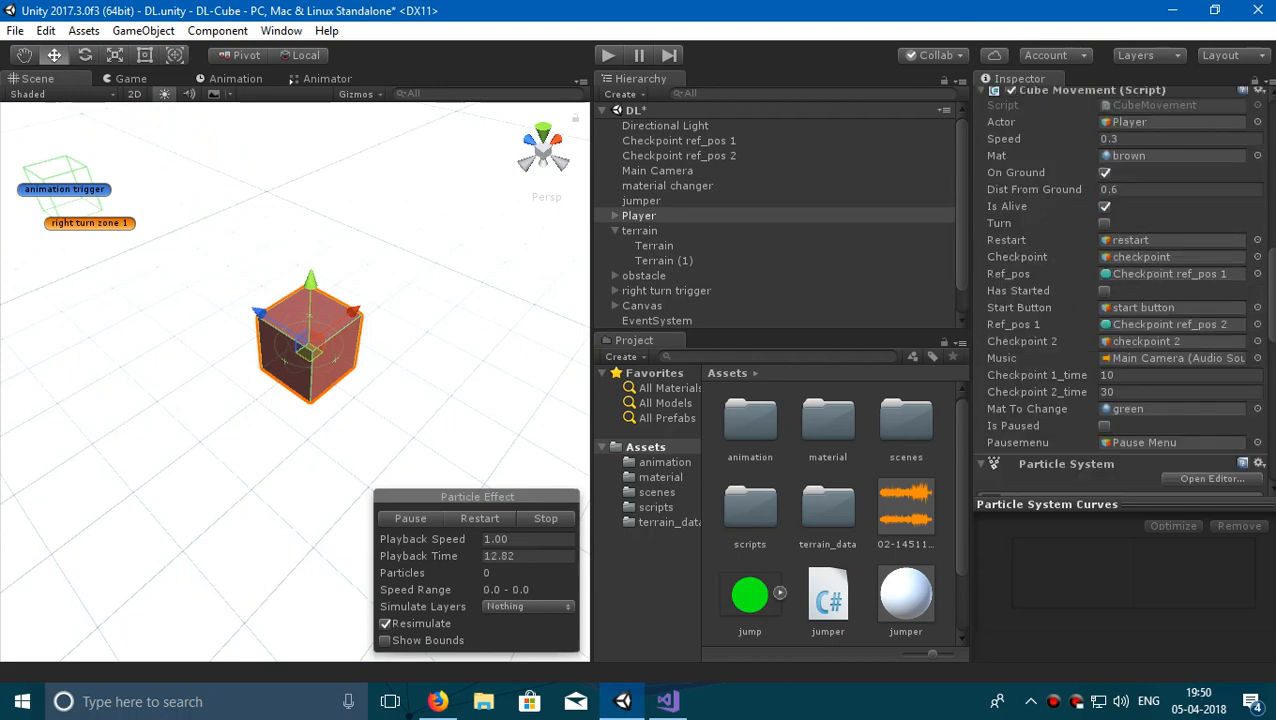
pyautogui.scroll(3)
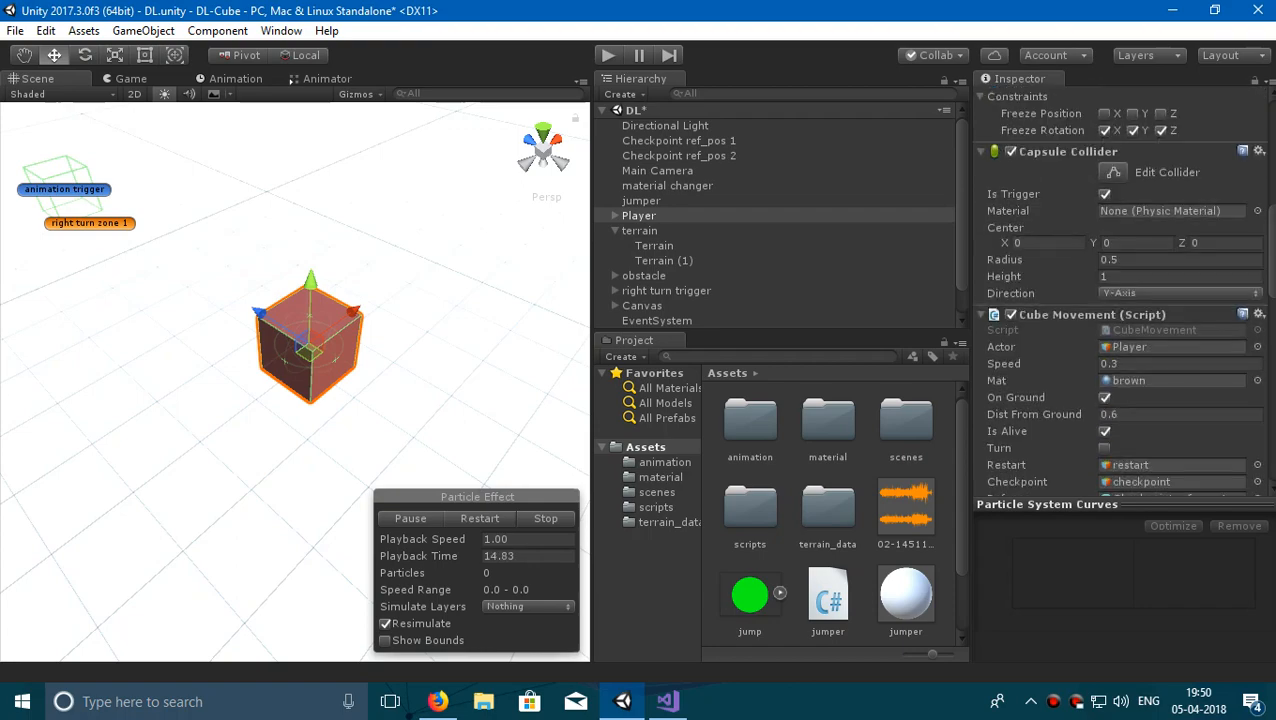
# Declare 'public ParticleSystem jump;' after the pausemenu declaration in CubeMovement.
pyautogui.click(666, 700)
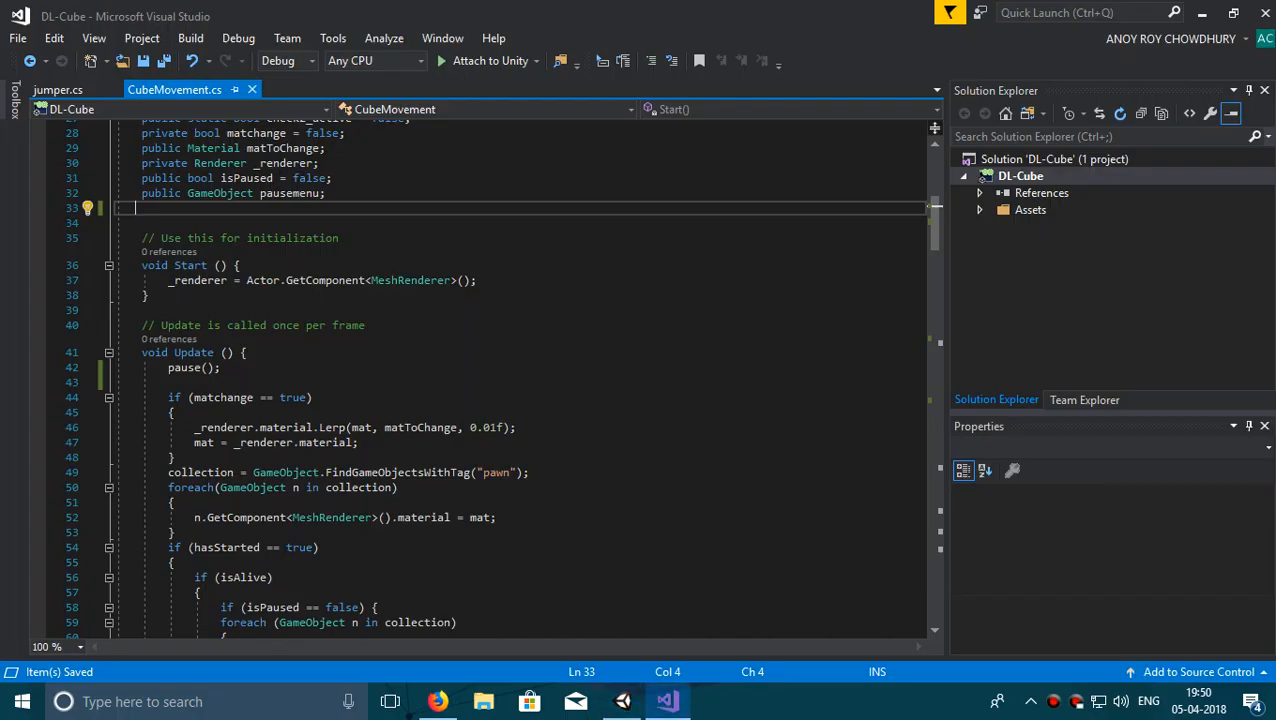
pyautogui.write('public')
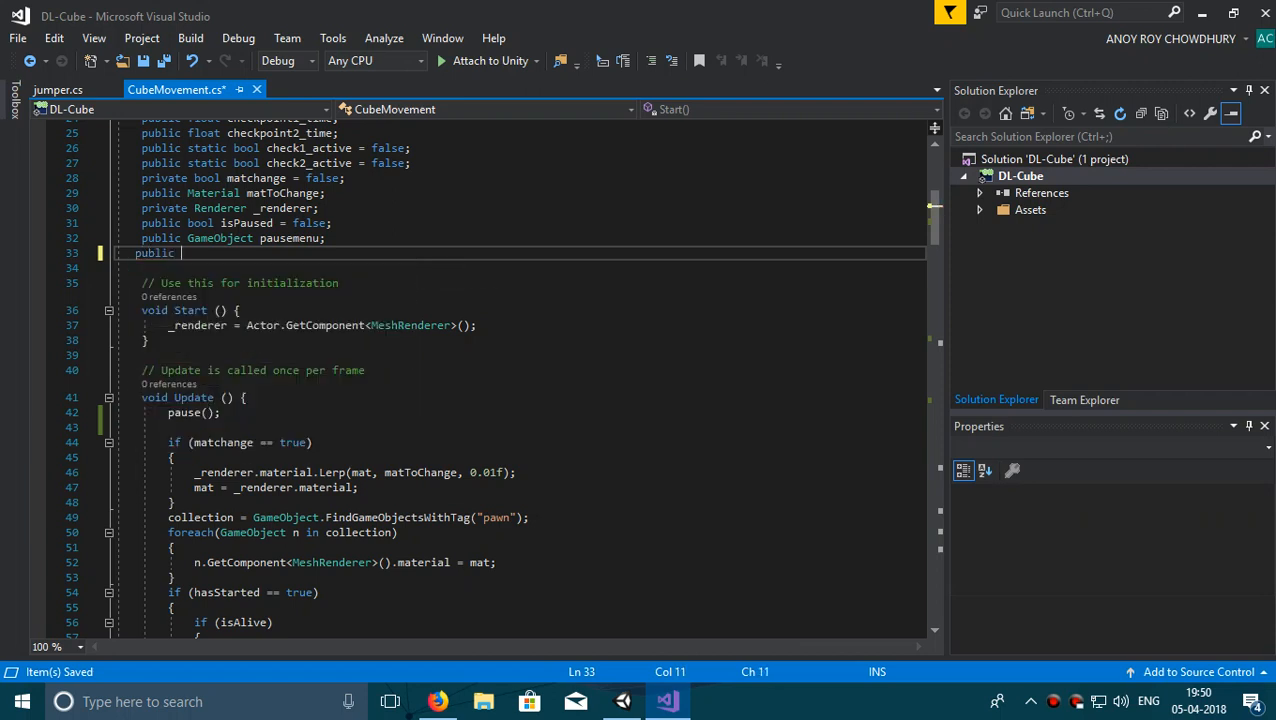
pyautogui.write('particl')
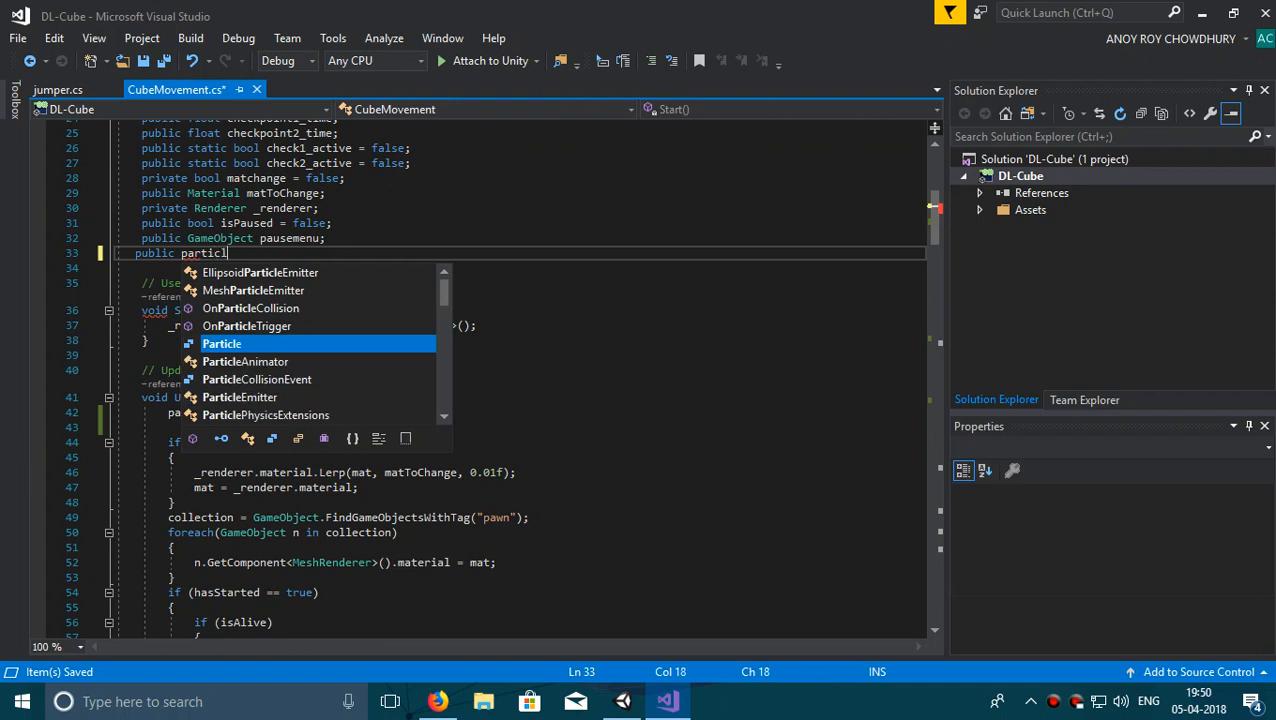
pyautogui.write('es')
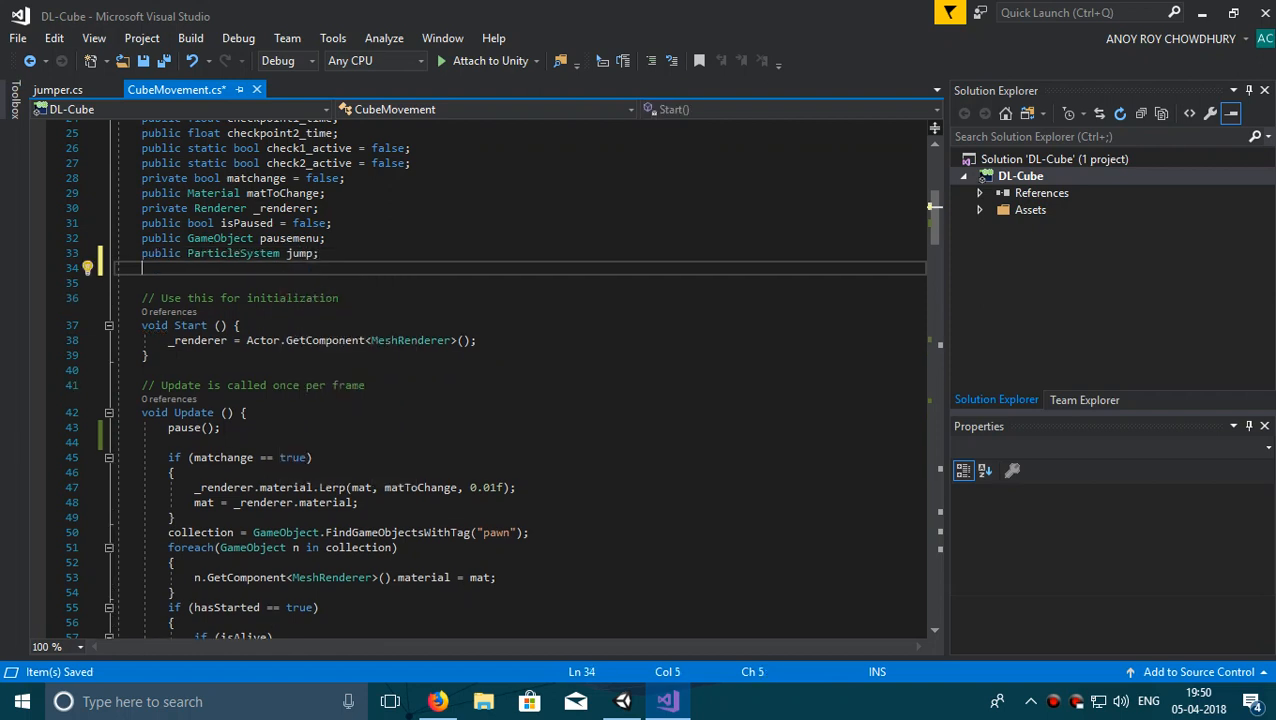
# Declare 'private bool isjumping = false;' and start a blank line inside Update.
pyautogui.write('private')
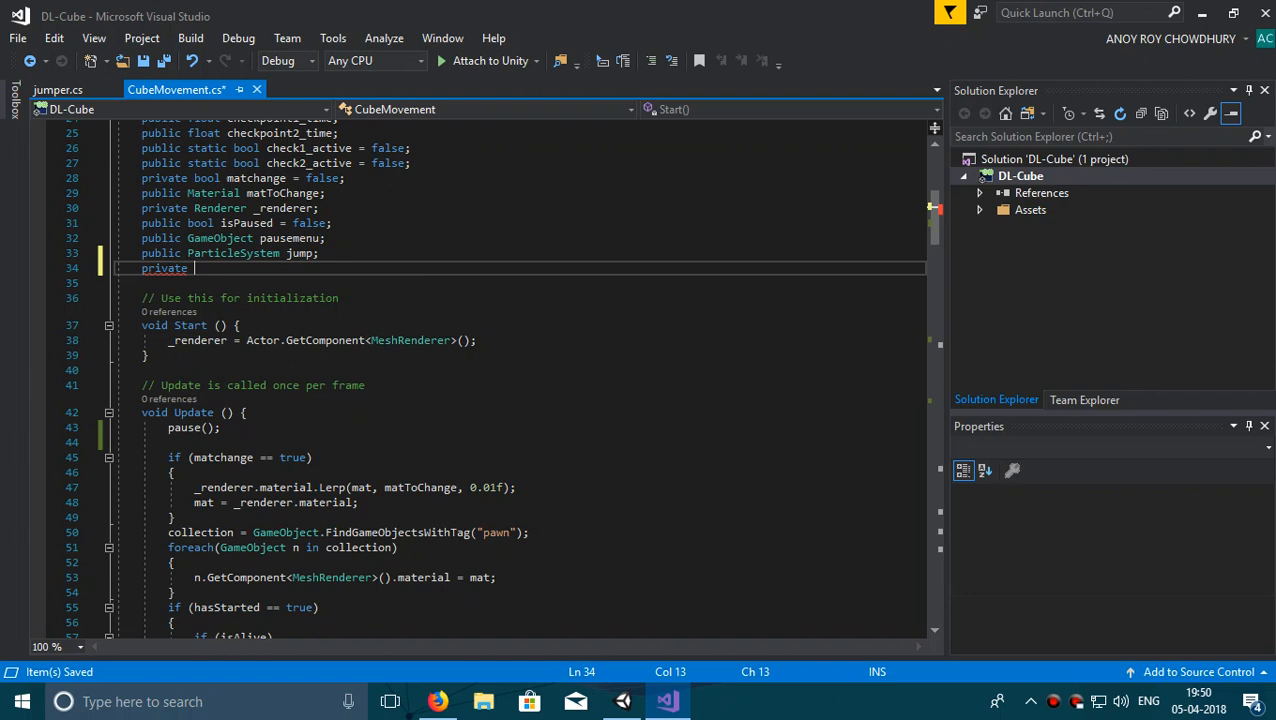
pyautogui.write('bool')
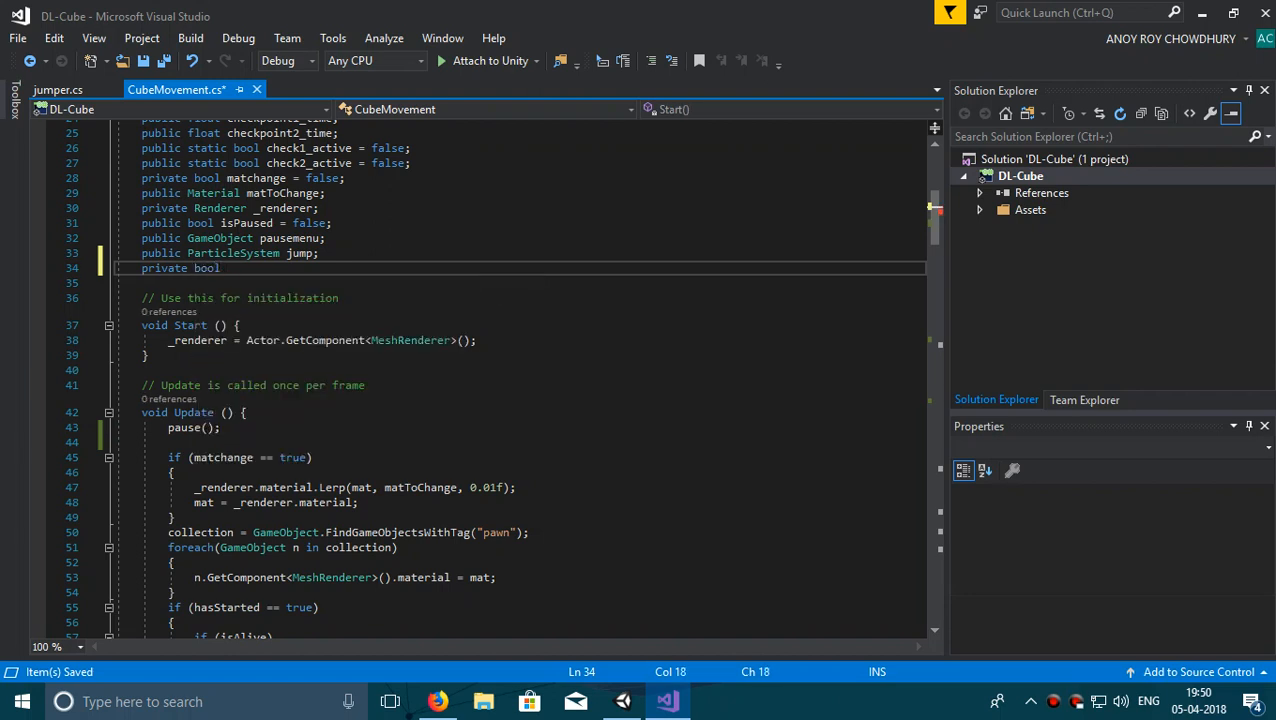
pyautogui.write('isjumping = false;')
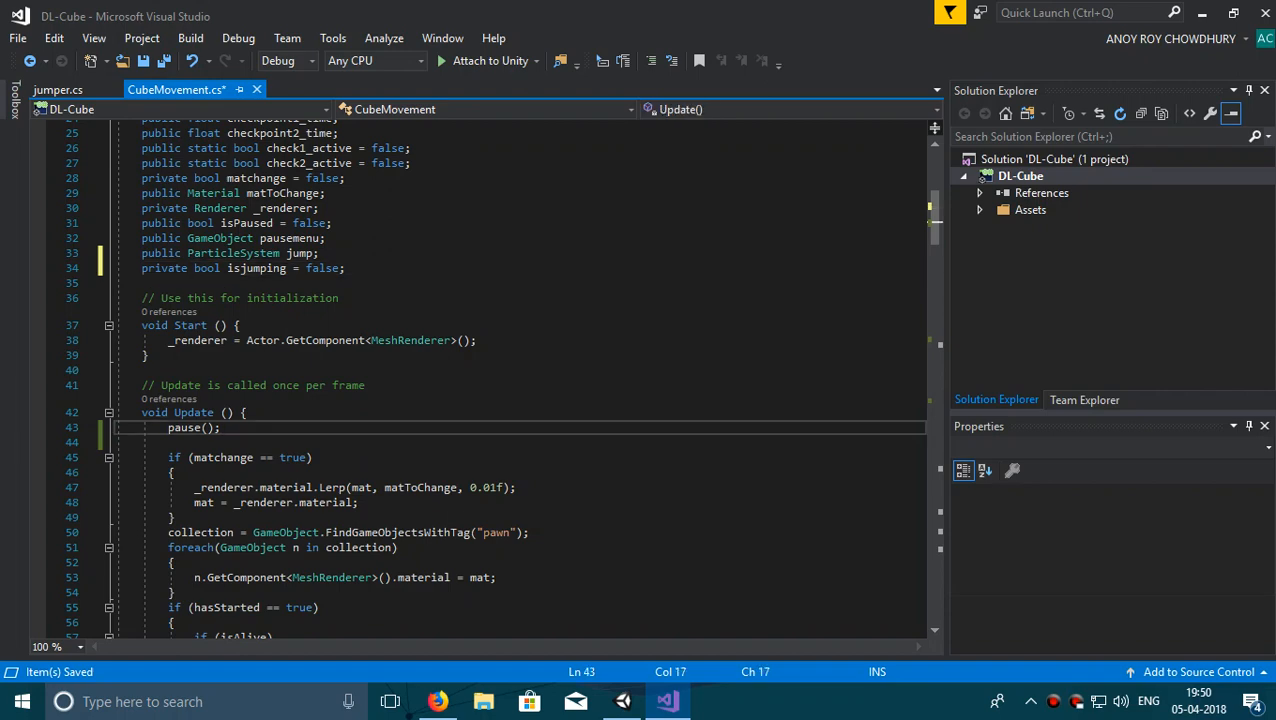
pyautogui.press('enter')
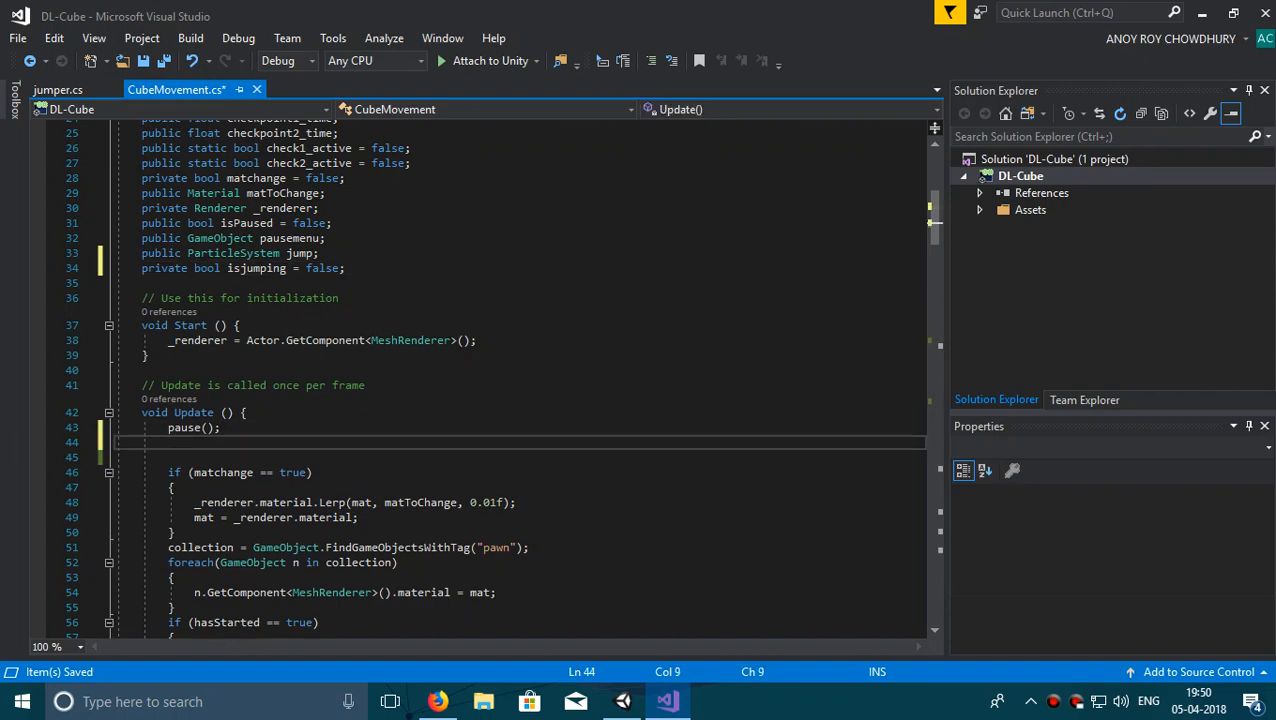
# Write 'if (isGrounded() == false) { isjumping = true; }' in Update after checking isGrounded().
pyautogui.scroll(-3)
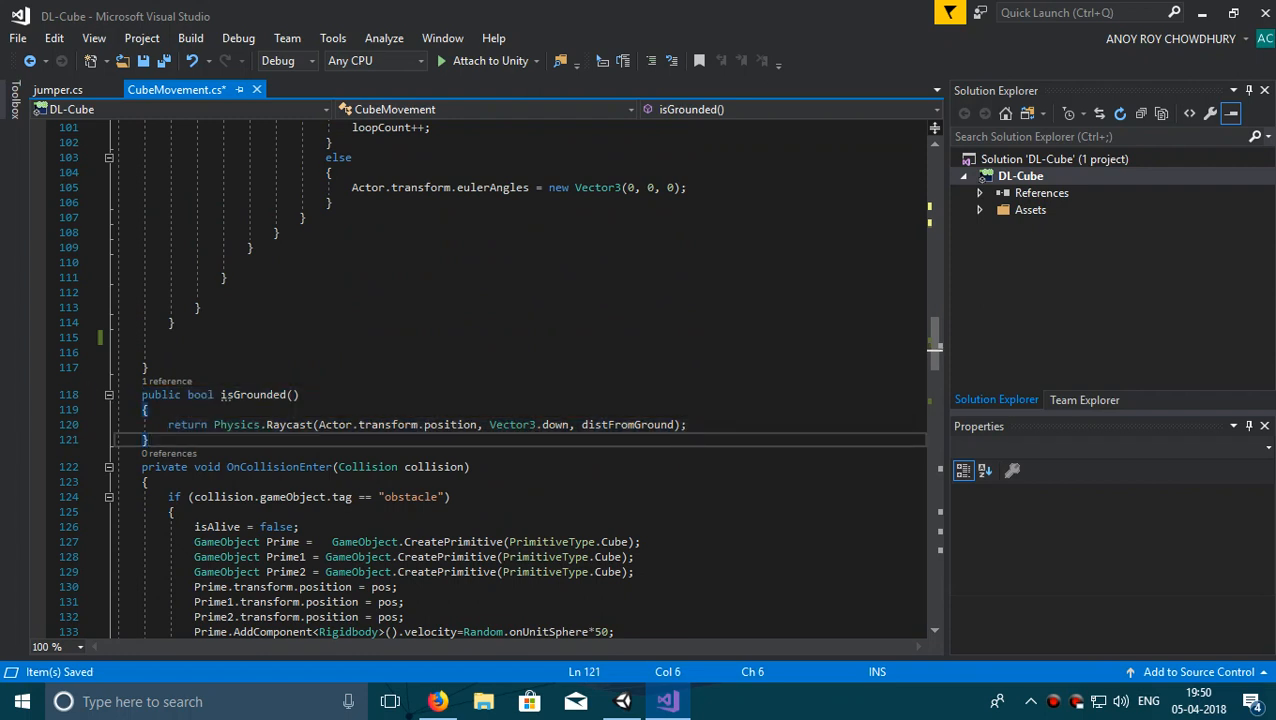
pyautogui.scroll(3)
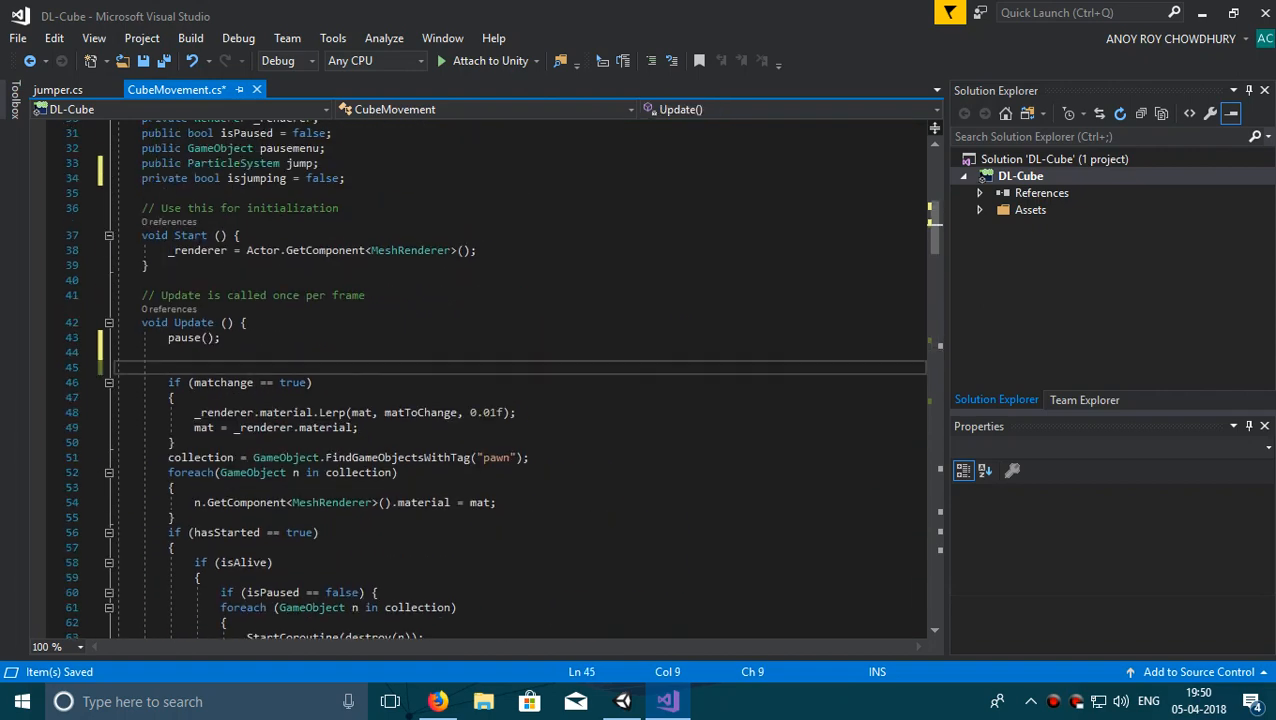
pyautogui.write('if()')
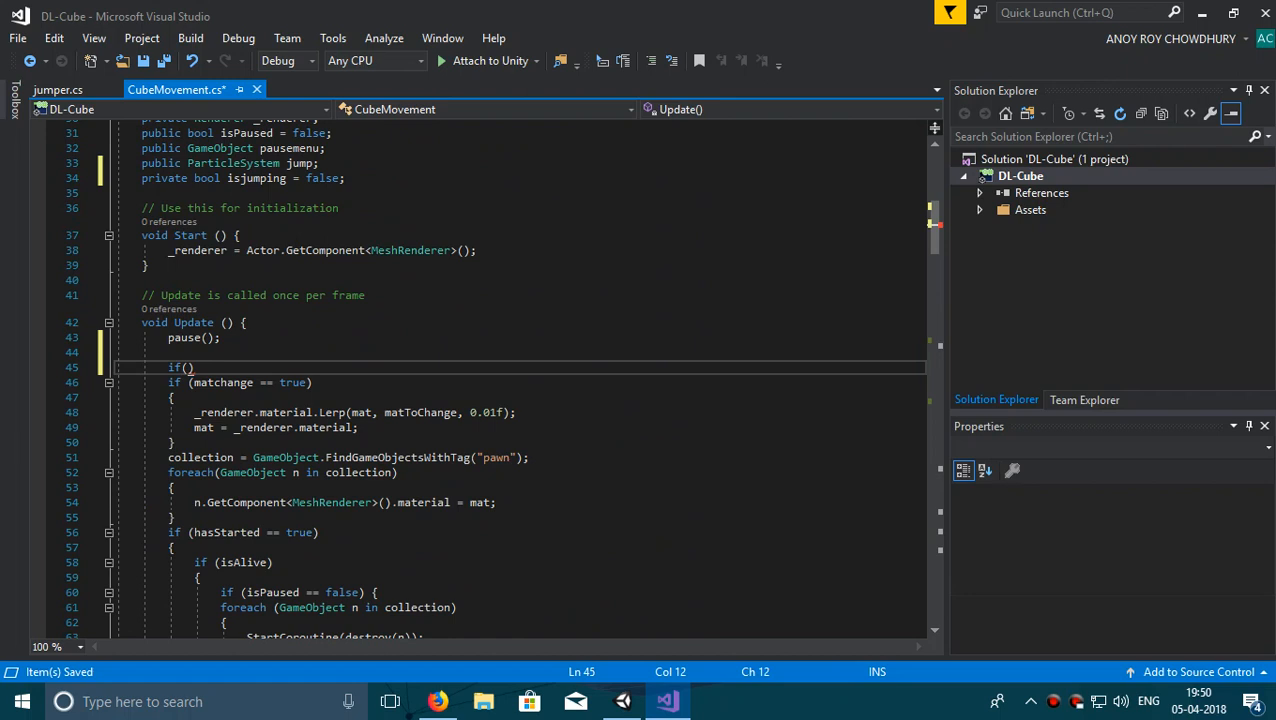
pyautogui.write('isGrounded')
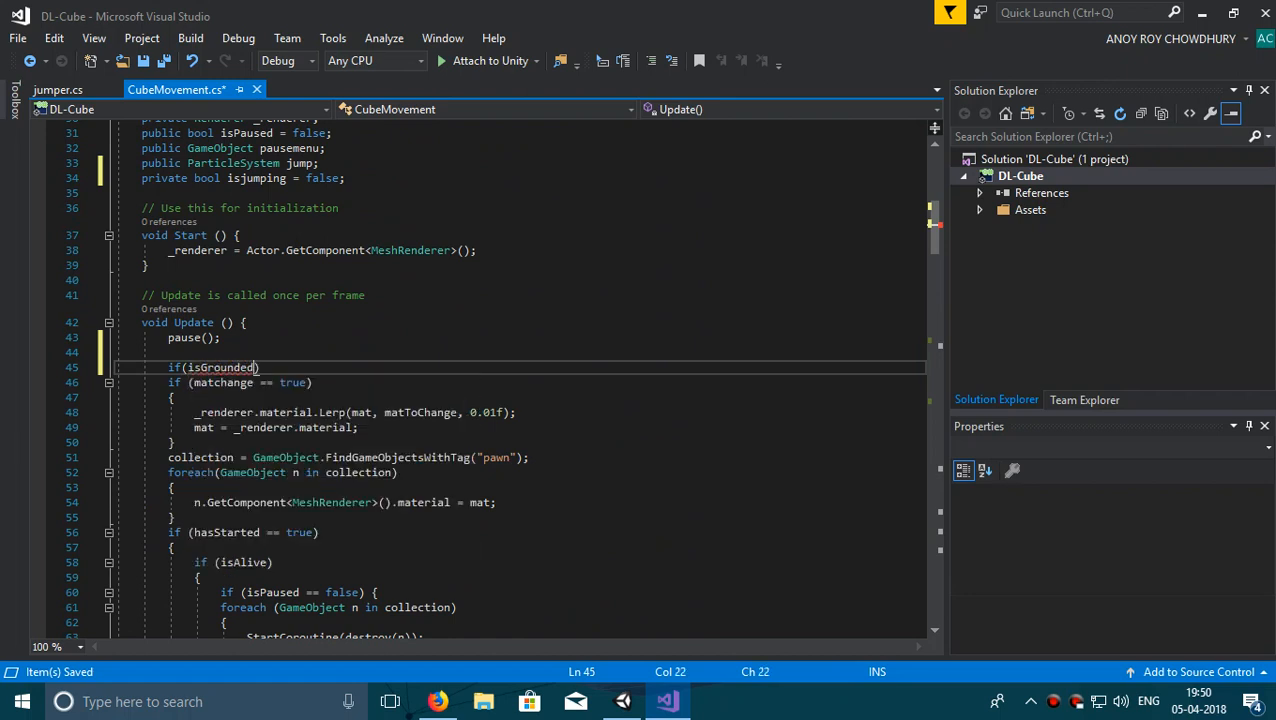
pyautogui.write('()')
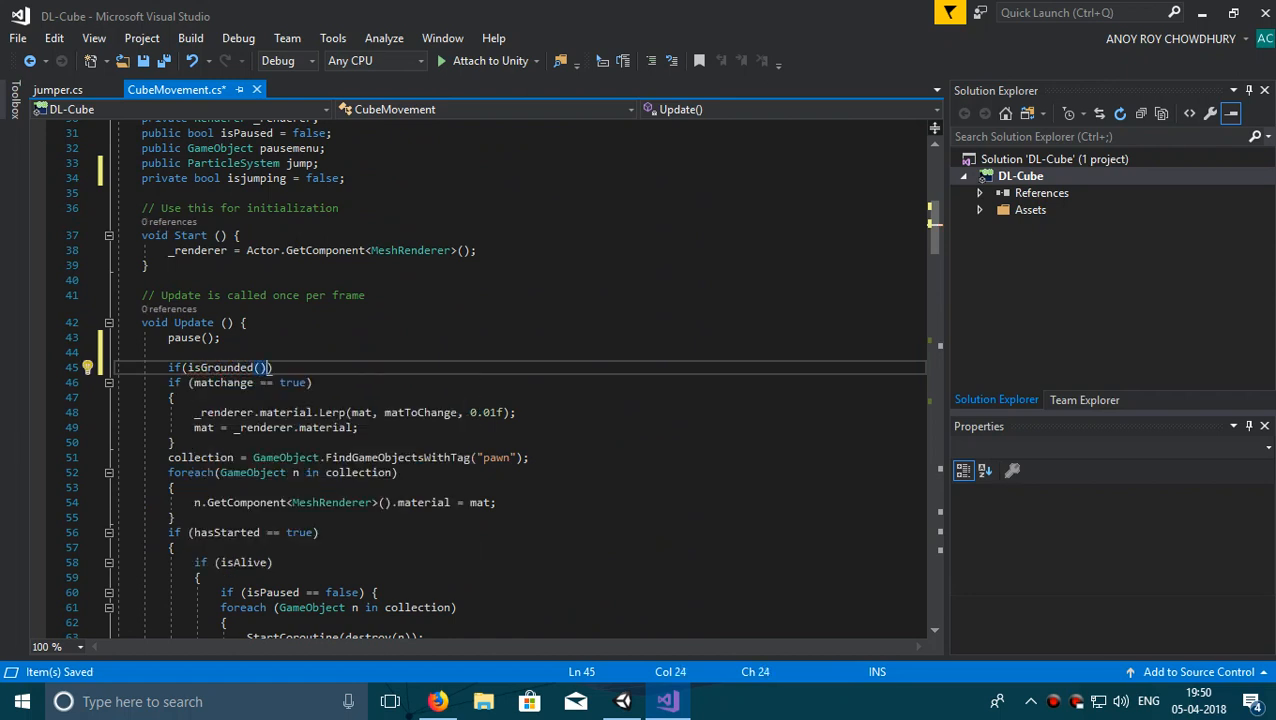
pyautogui.write('==')
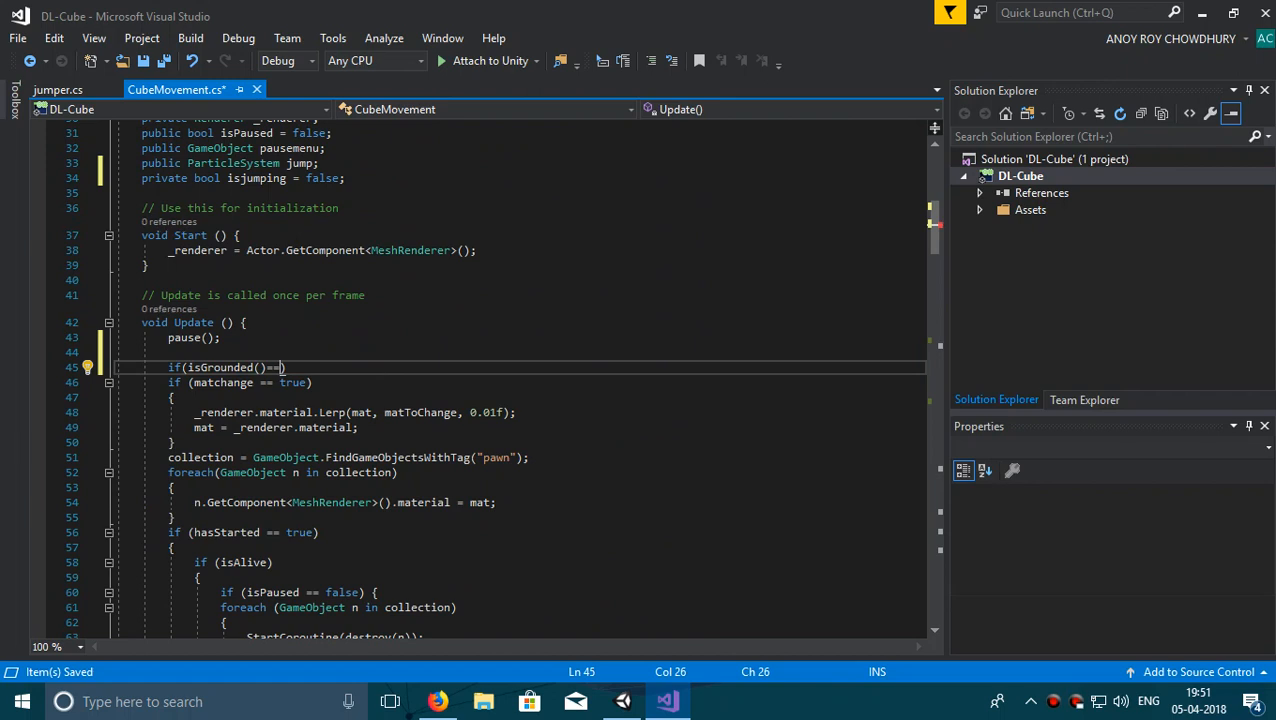
pyautogui.write('tr')
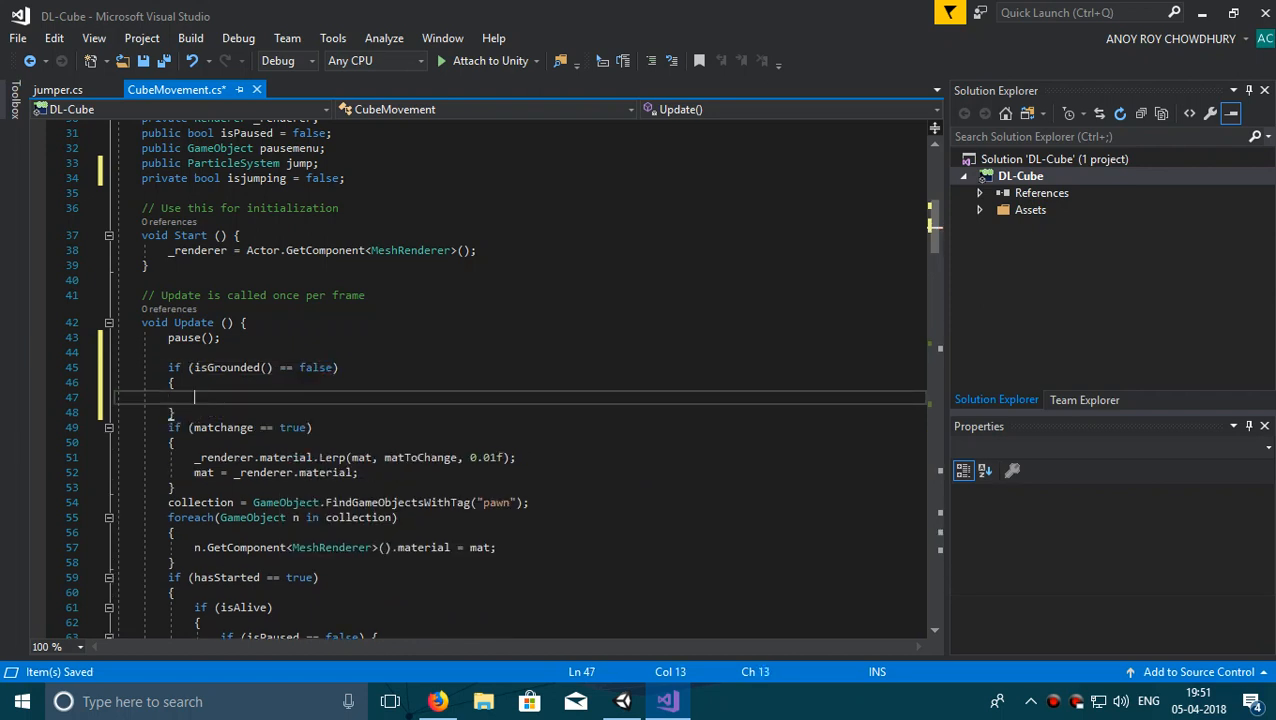
pyautogui.write('isjumping')
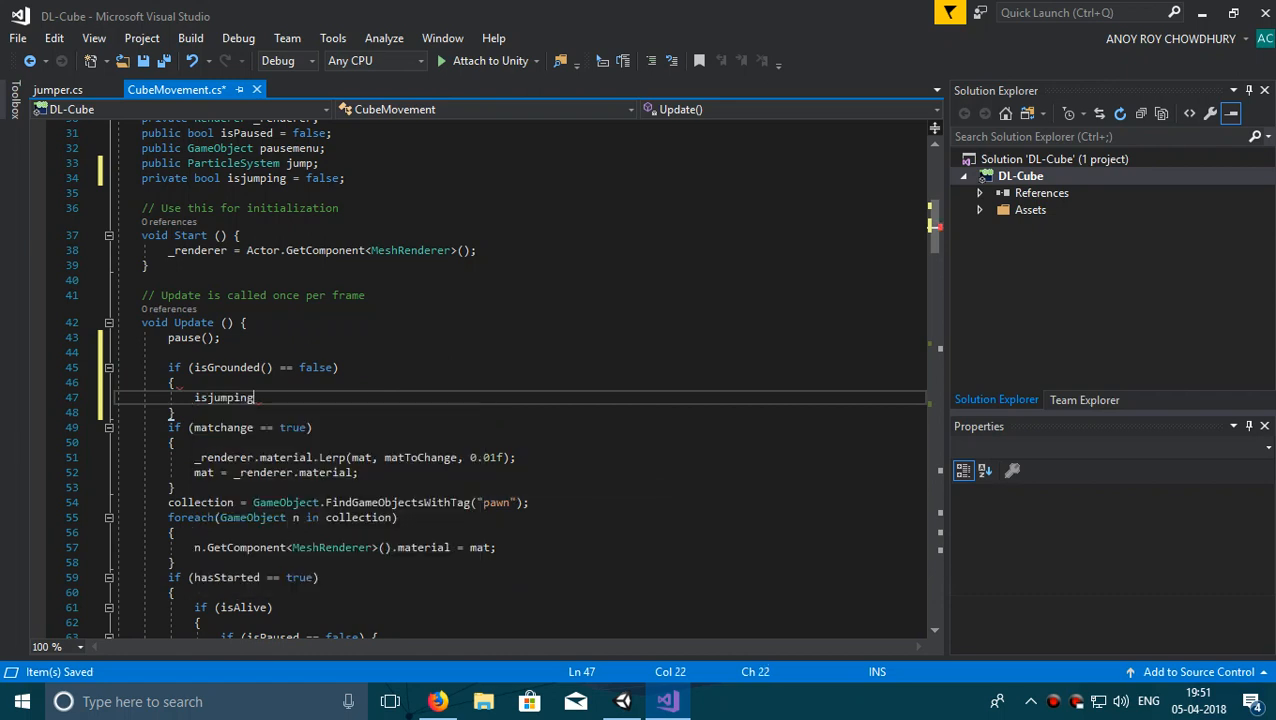
pyautogui.write('=tr')
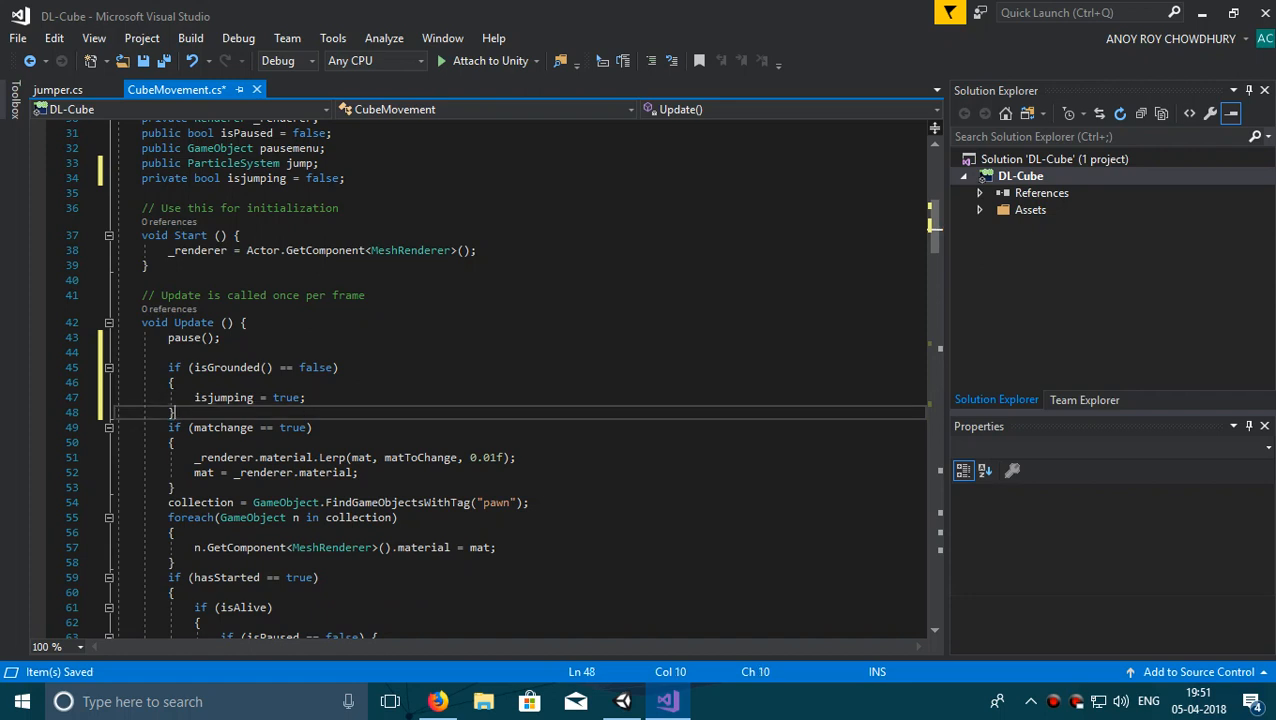
# Begin an 'if (isjumping == true)' check below it.
pyautogui.write('i')
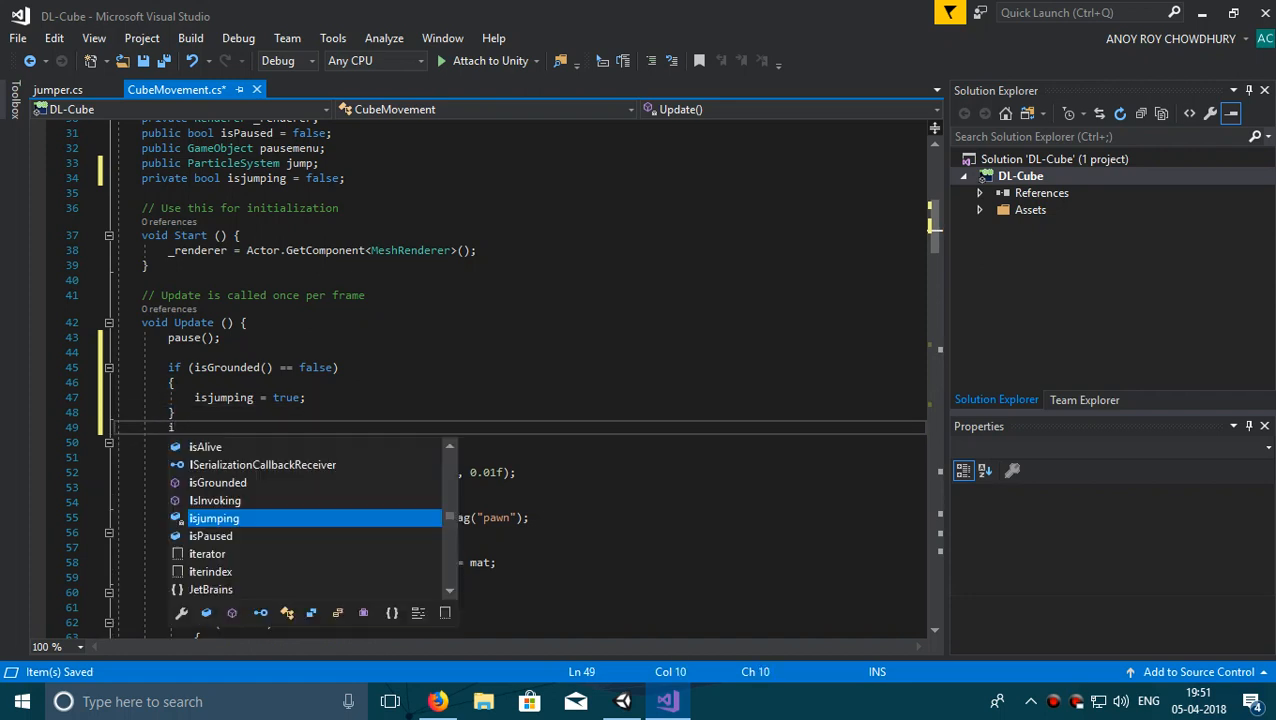
pyautogui.write('f')
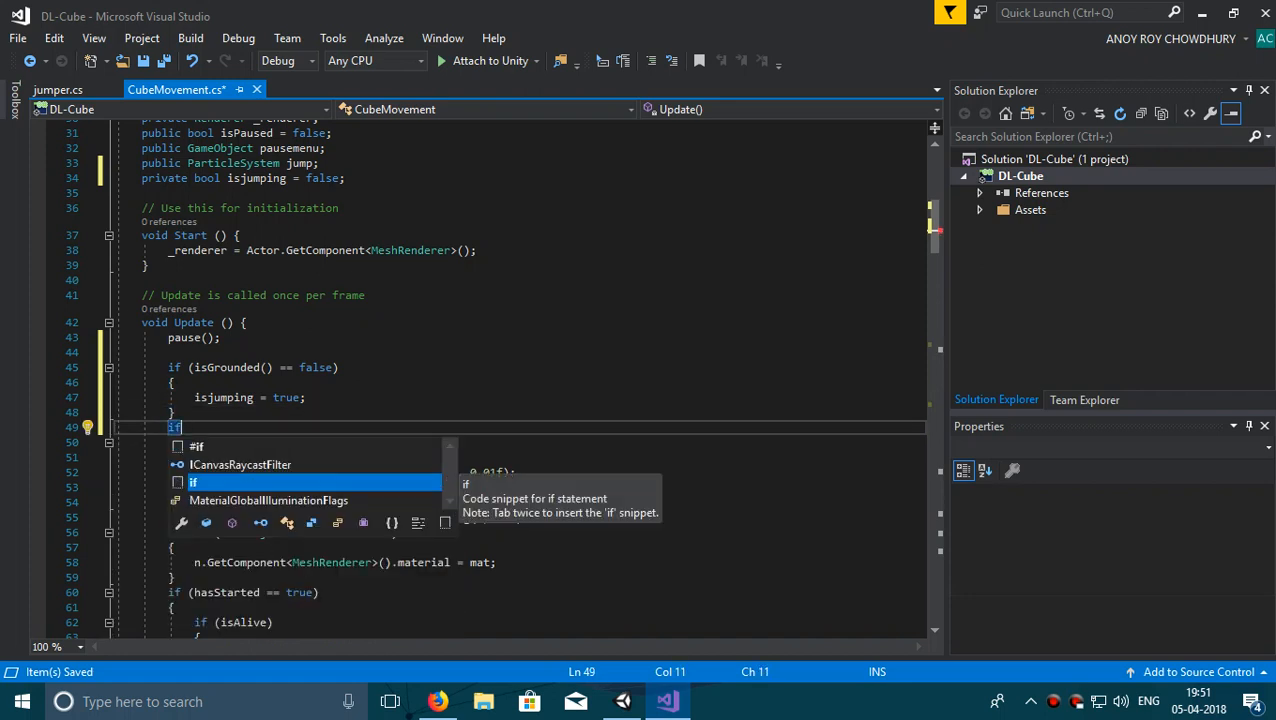
pyautogui.write('(isjumping')
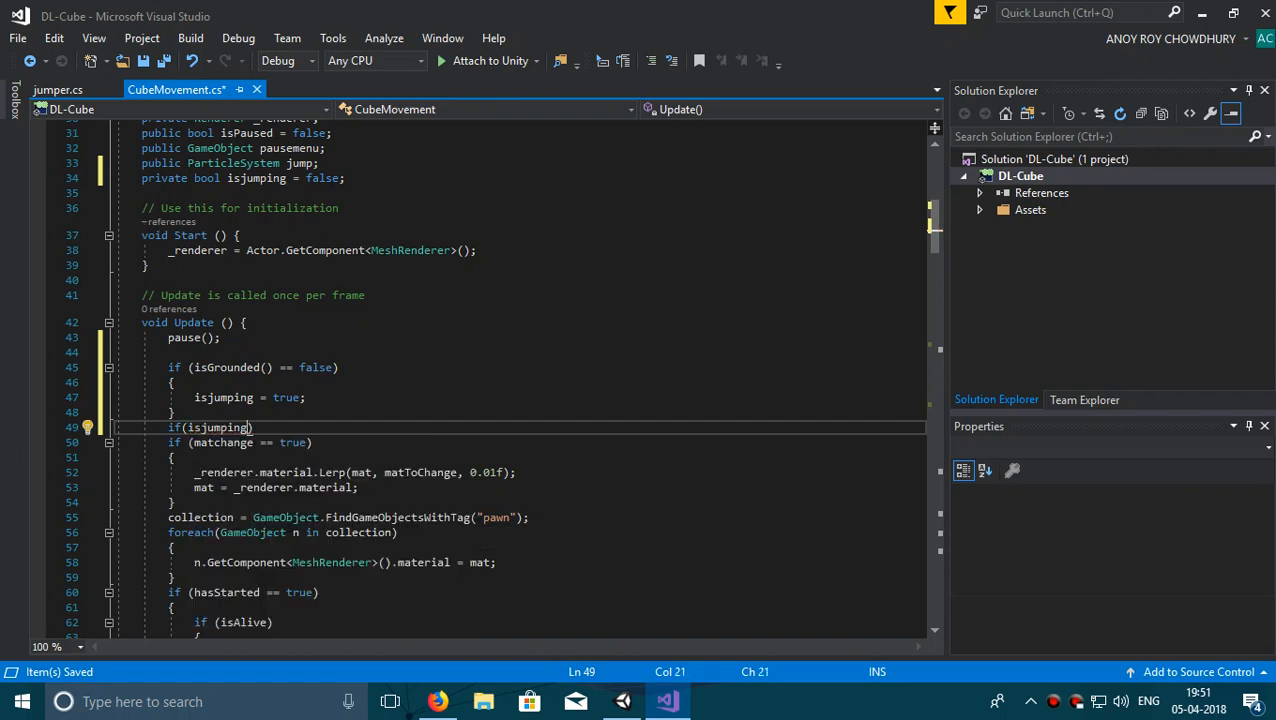
pyautogui.write('==tr')
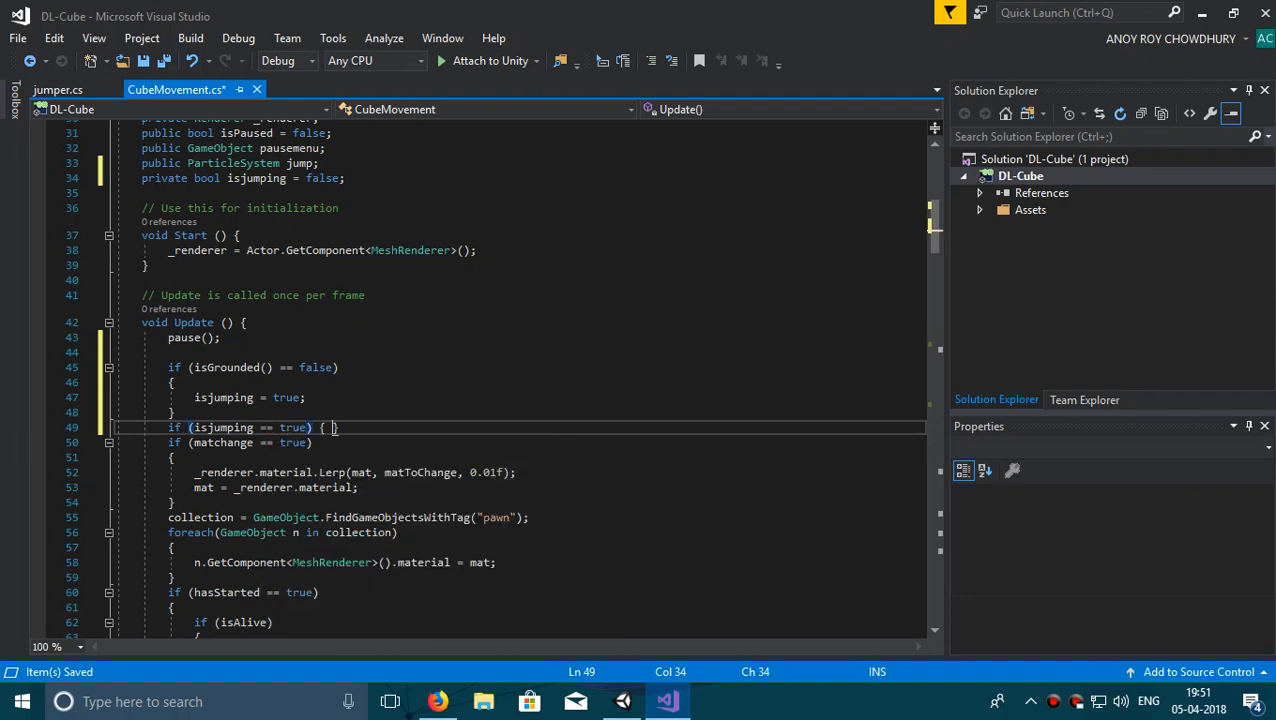
# Inside the isjumping check, write 'jump.Play();' and 'isjumping = false;'.
pyautogui.press('Enter')
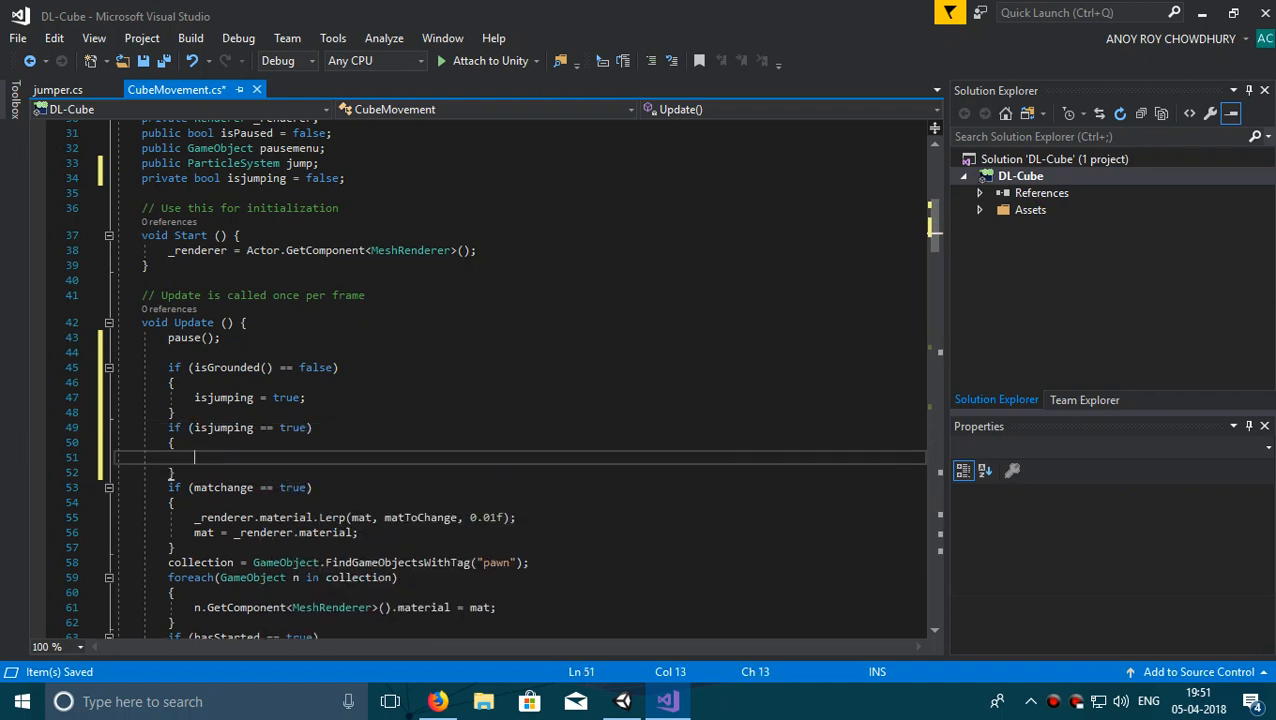
pyautogui.write('jump.Play')
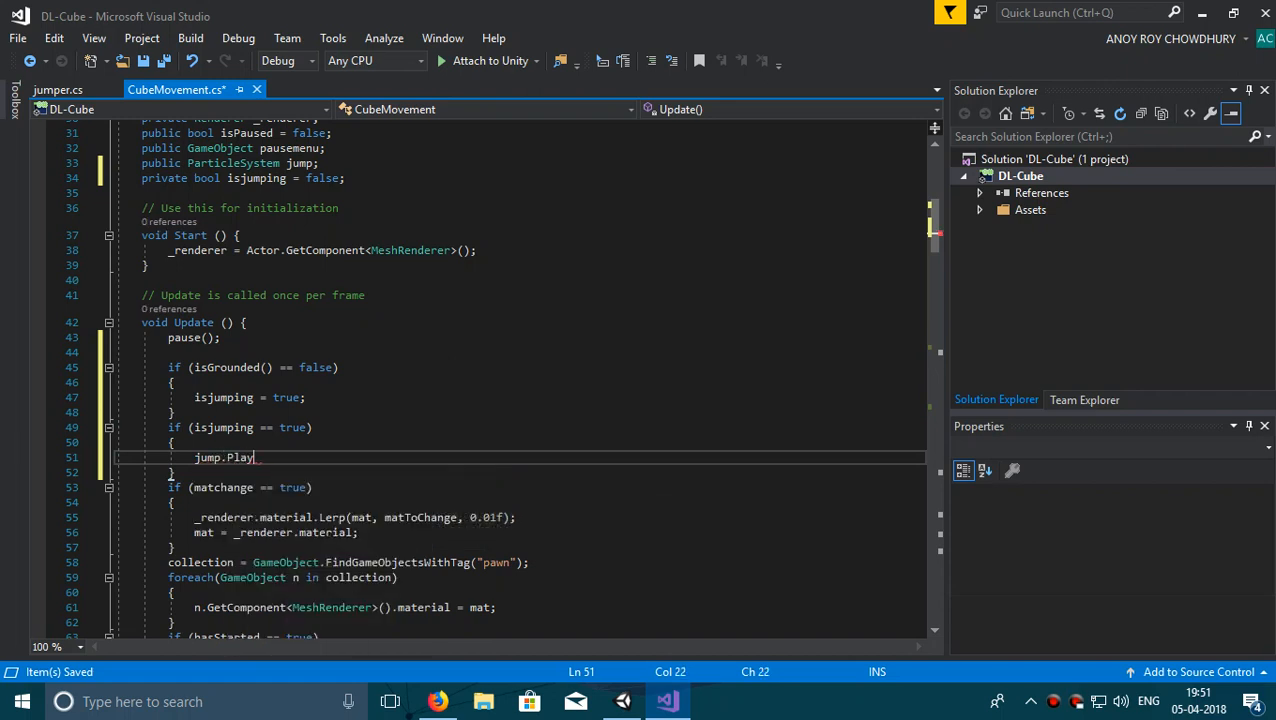
pyautogui.write('();')
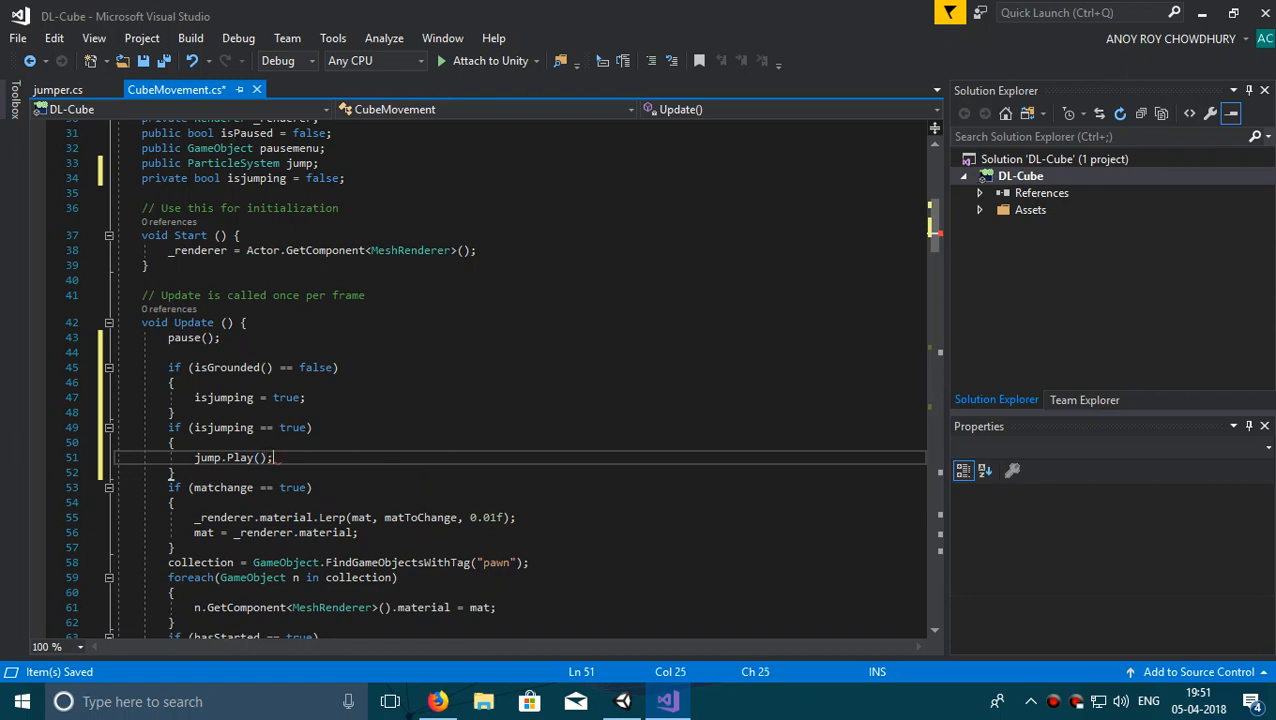
pyautogui.press('Return')
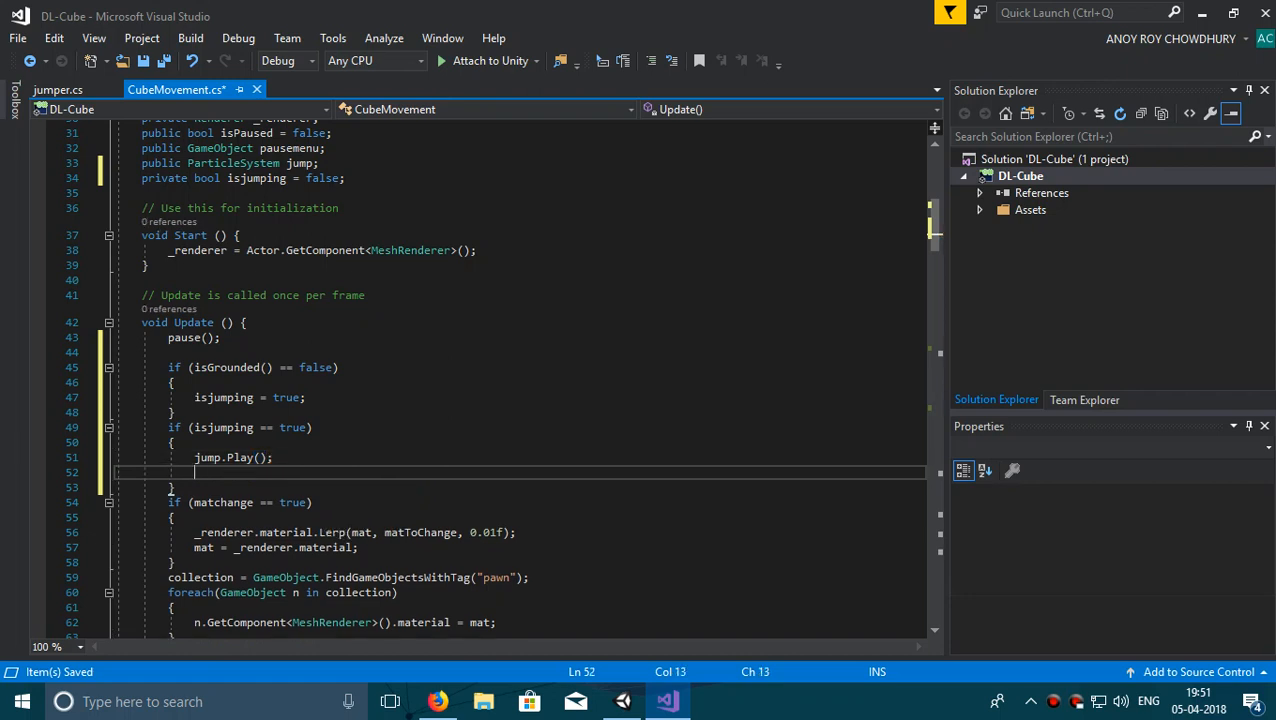
pyautogui.write('isjumpin')
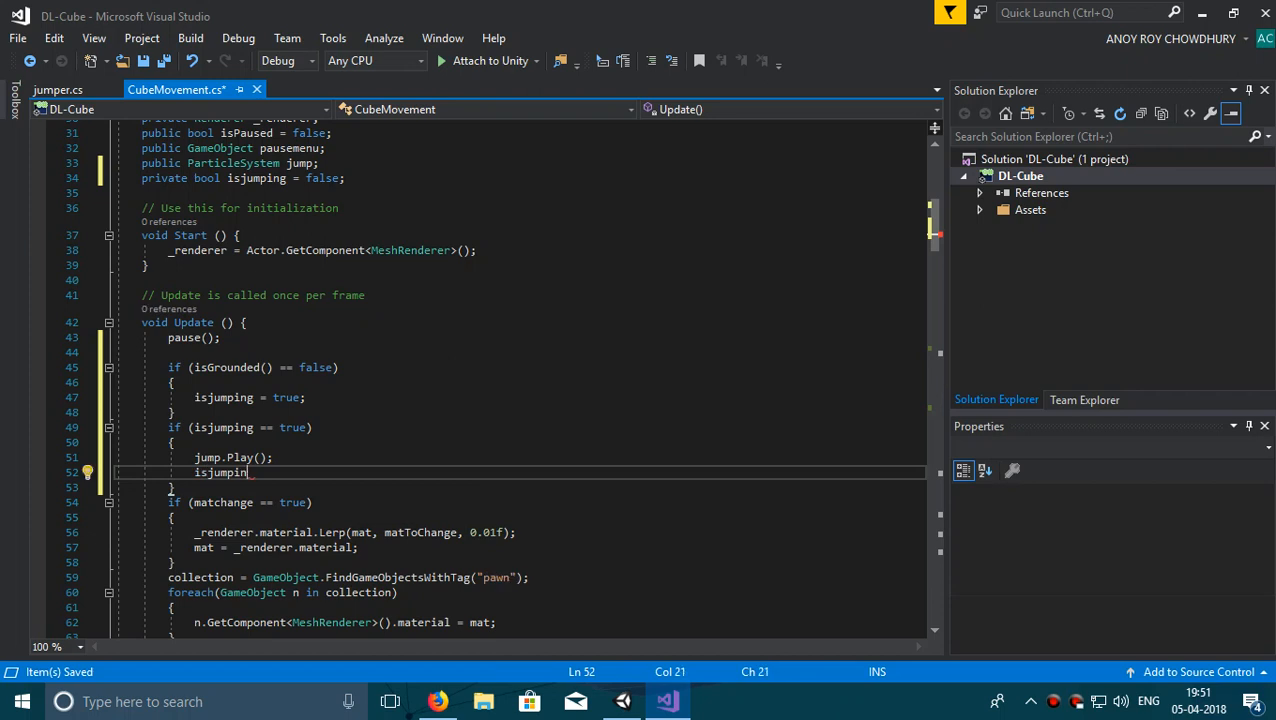
pyautogui.write('g=')
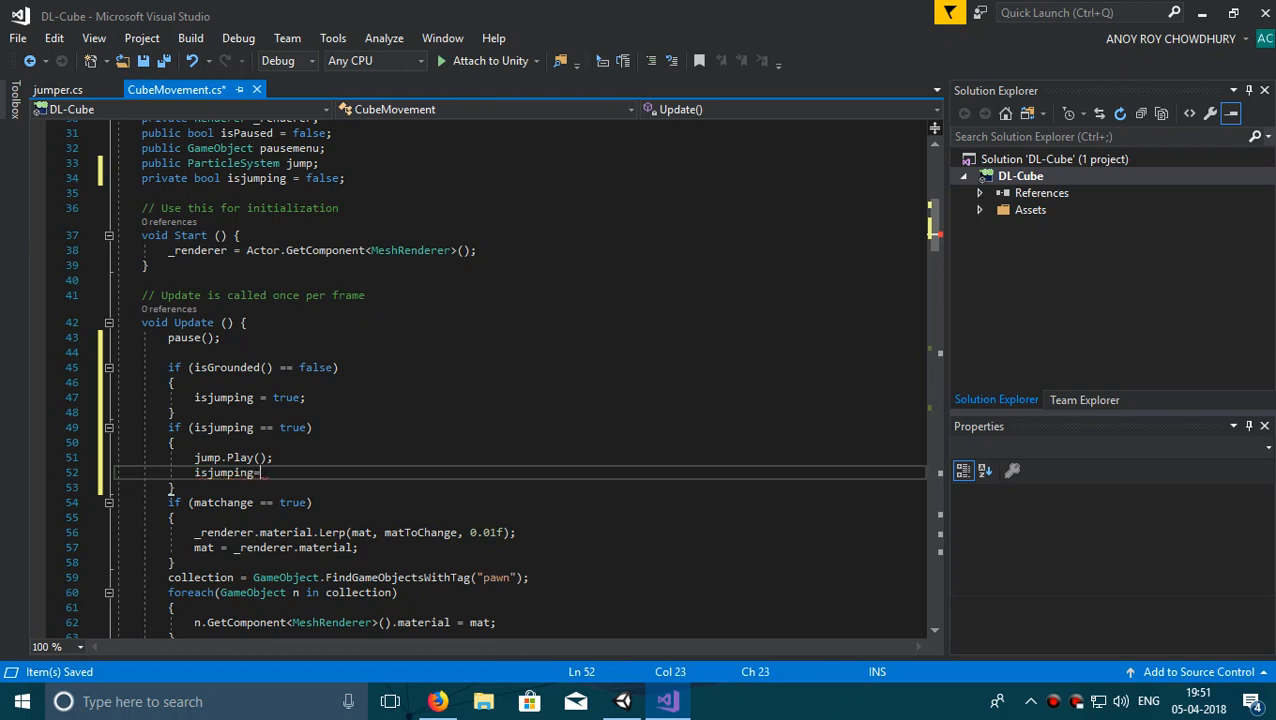
pyautogui.write('false;')
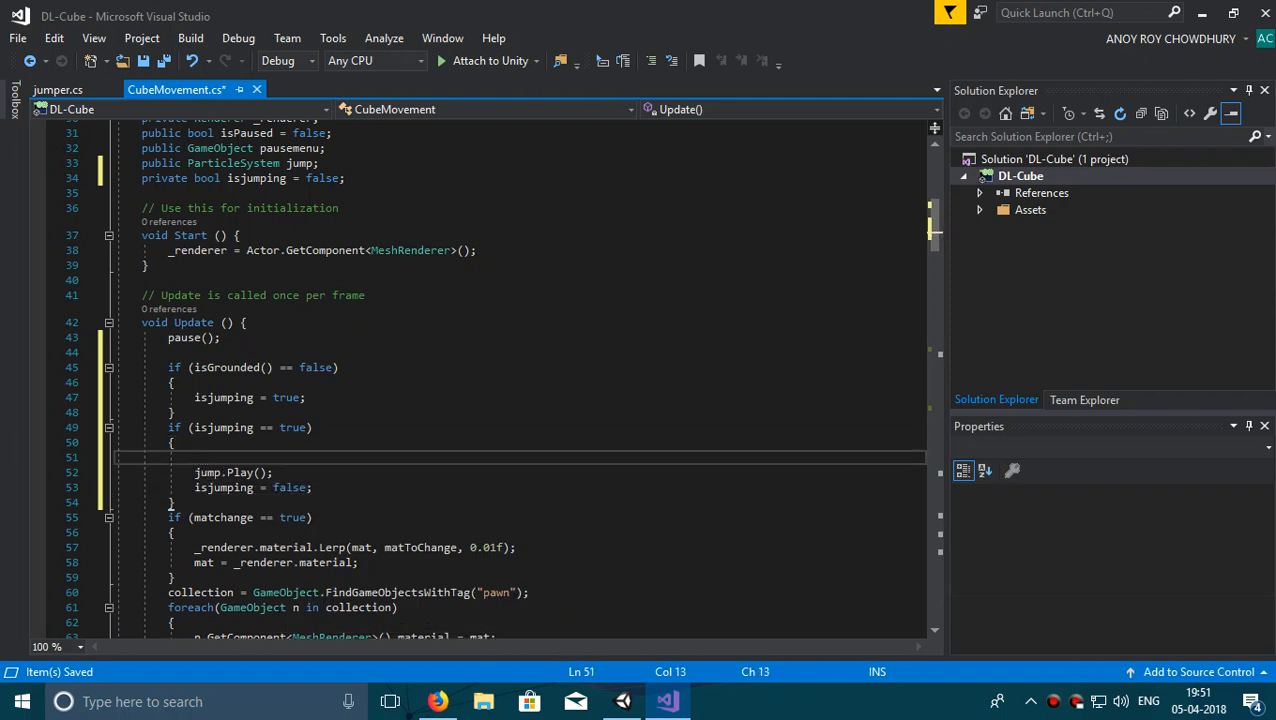
# Wrap those lines in 'if (isGrounded() == true)' and save the CubeMovement script.
pyautogui.write('i')
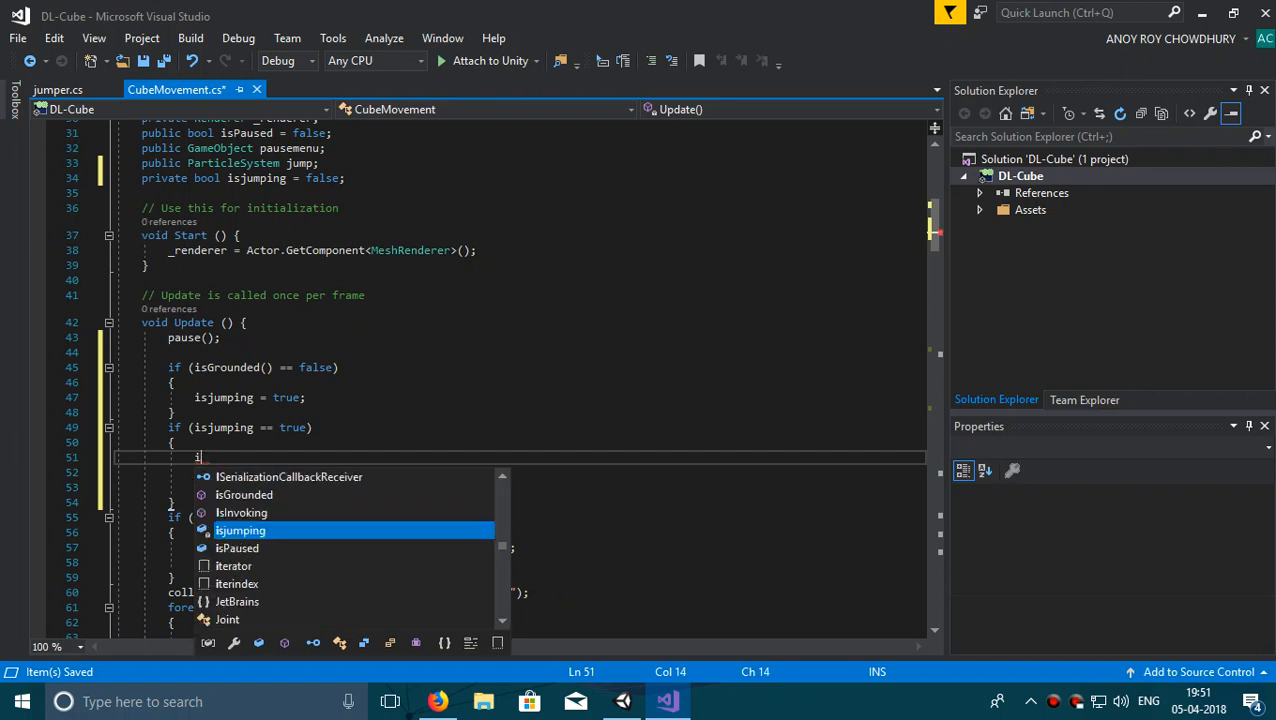
pyautogui.write('f')
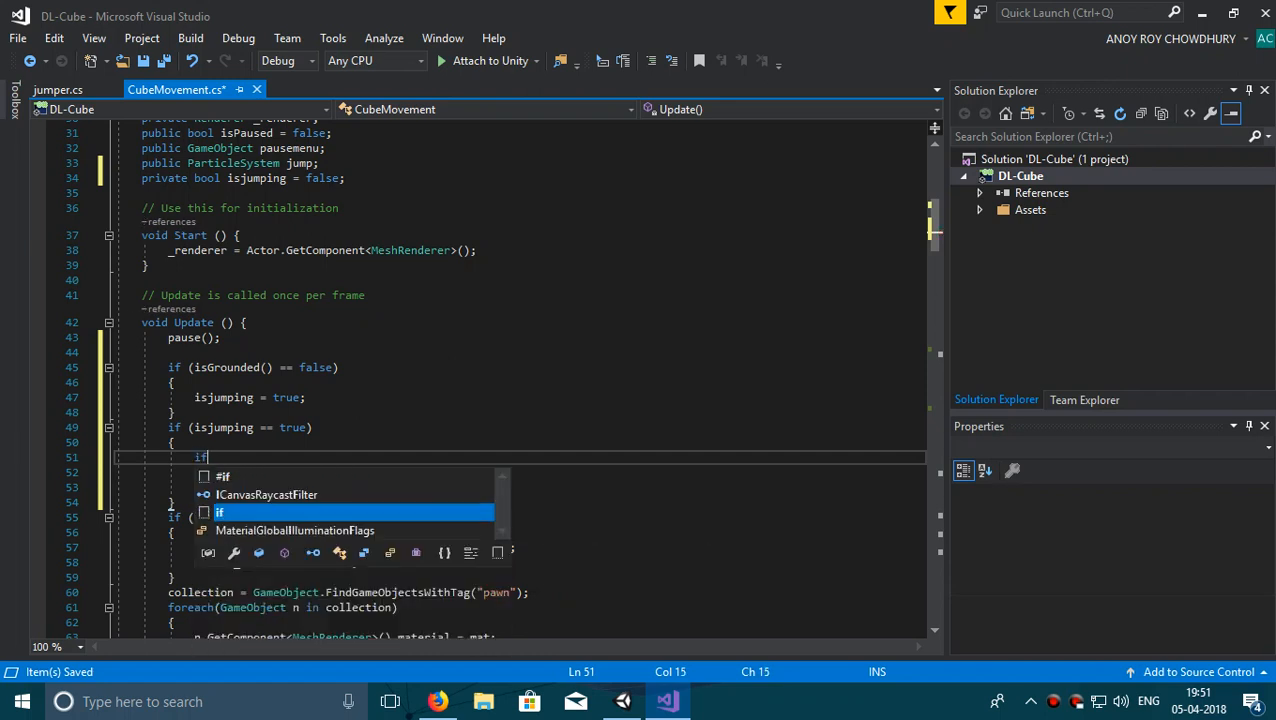
pyautogui.write('(isGrounded')
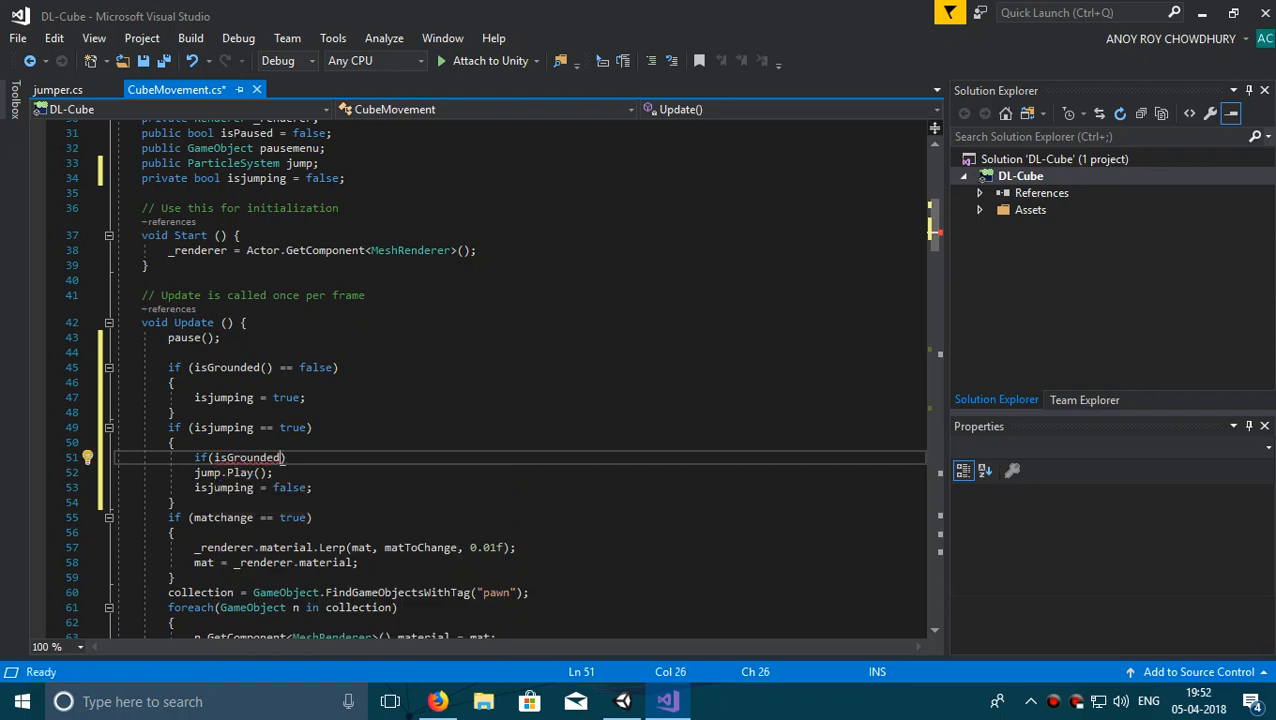
pyautogui.write('()')
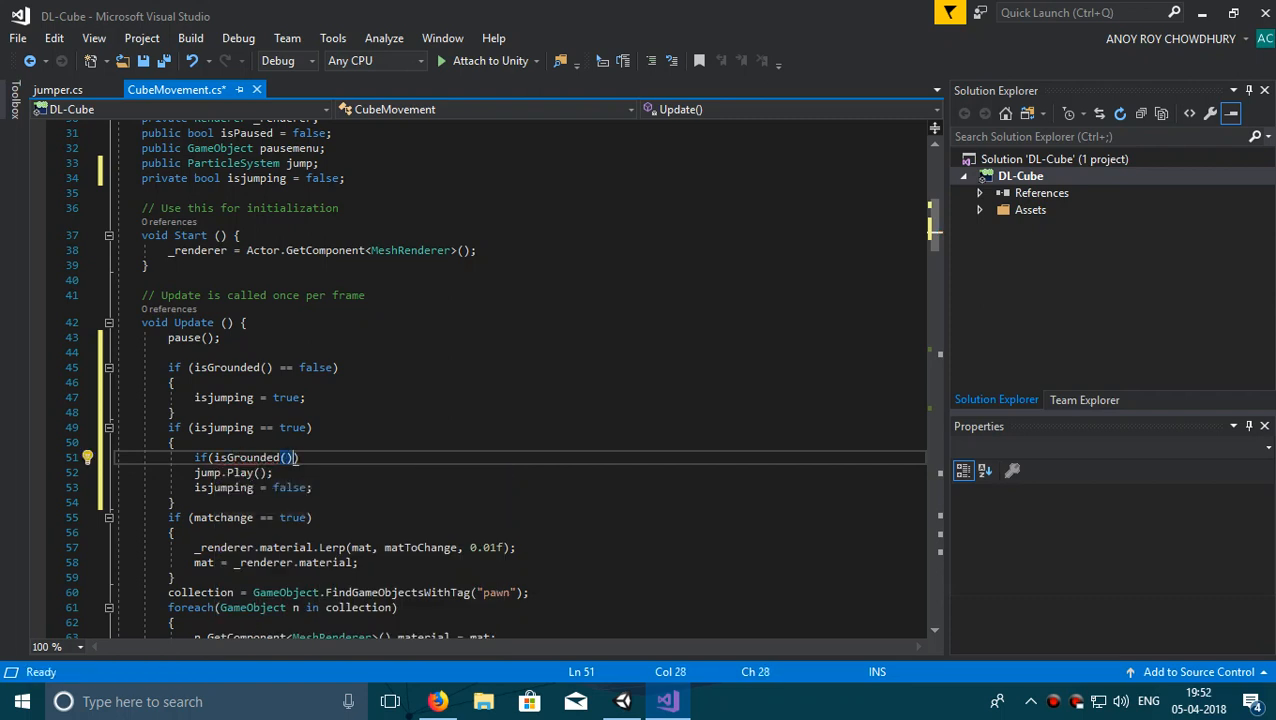
pyautogui.write('==true')
pyautogui.write('}')
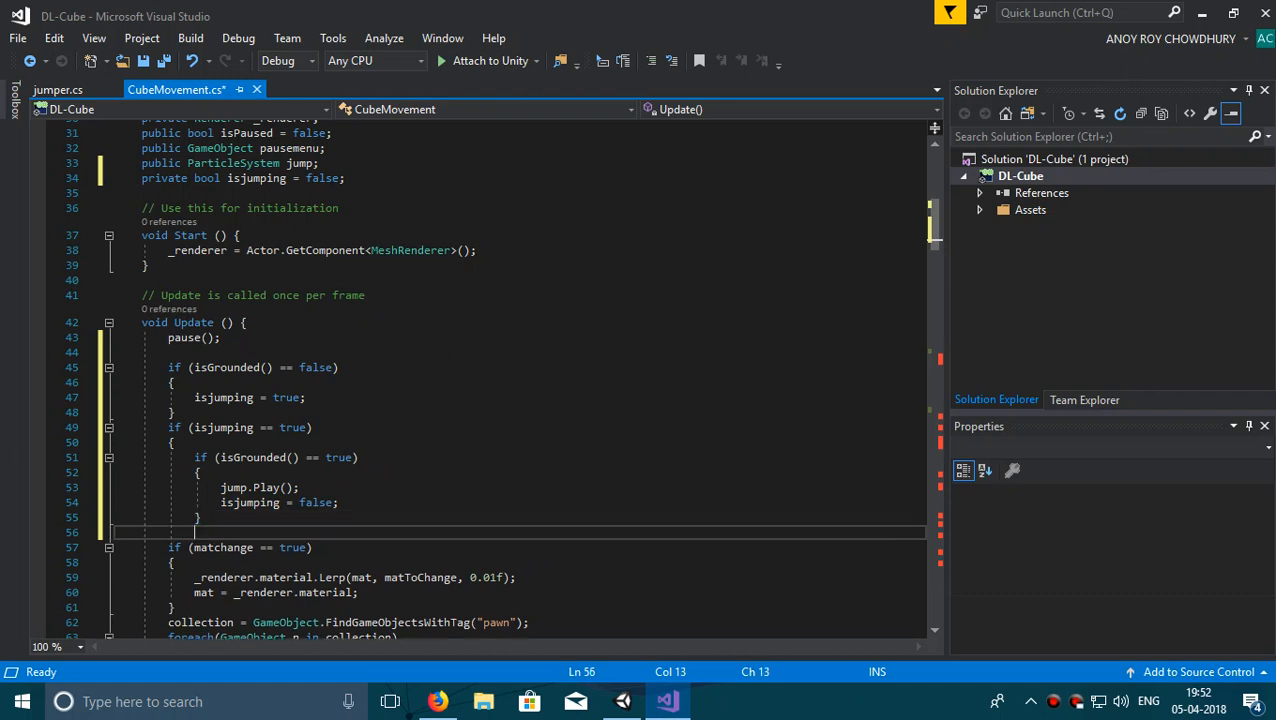
pyautogui.click(170, 532)
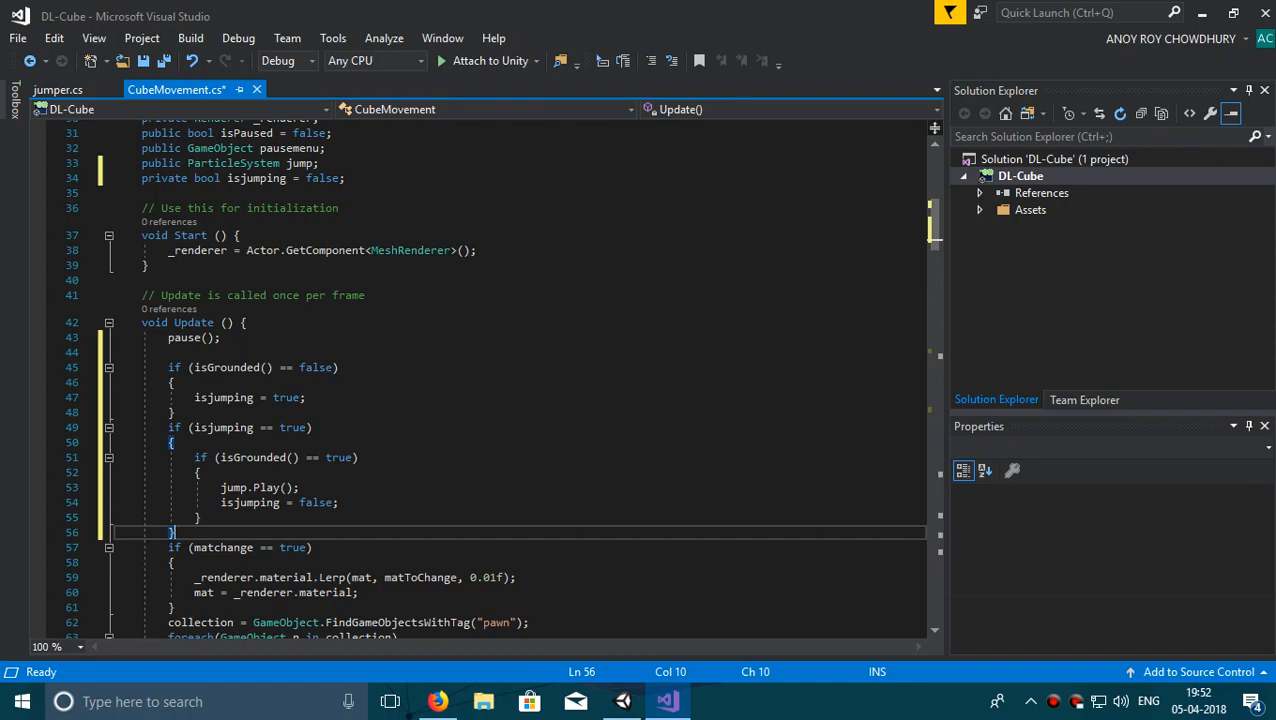
pyautogui.press('ctrl+s')
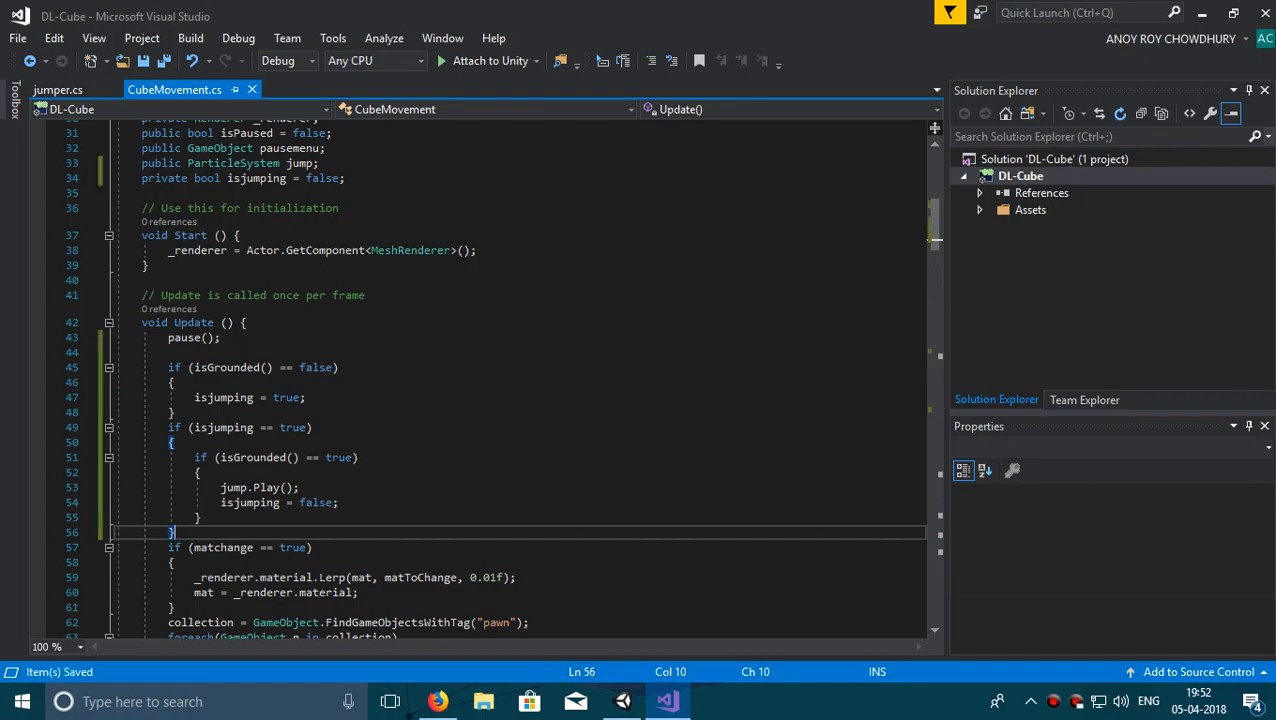
# Back in Unity, set the Player's particle system Duration from 5 to 1.
pyautogui.click(622, 700)
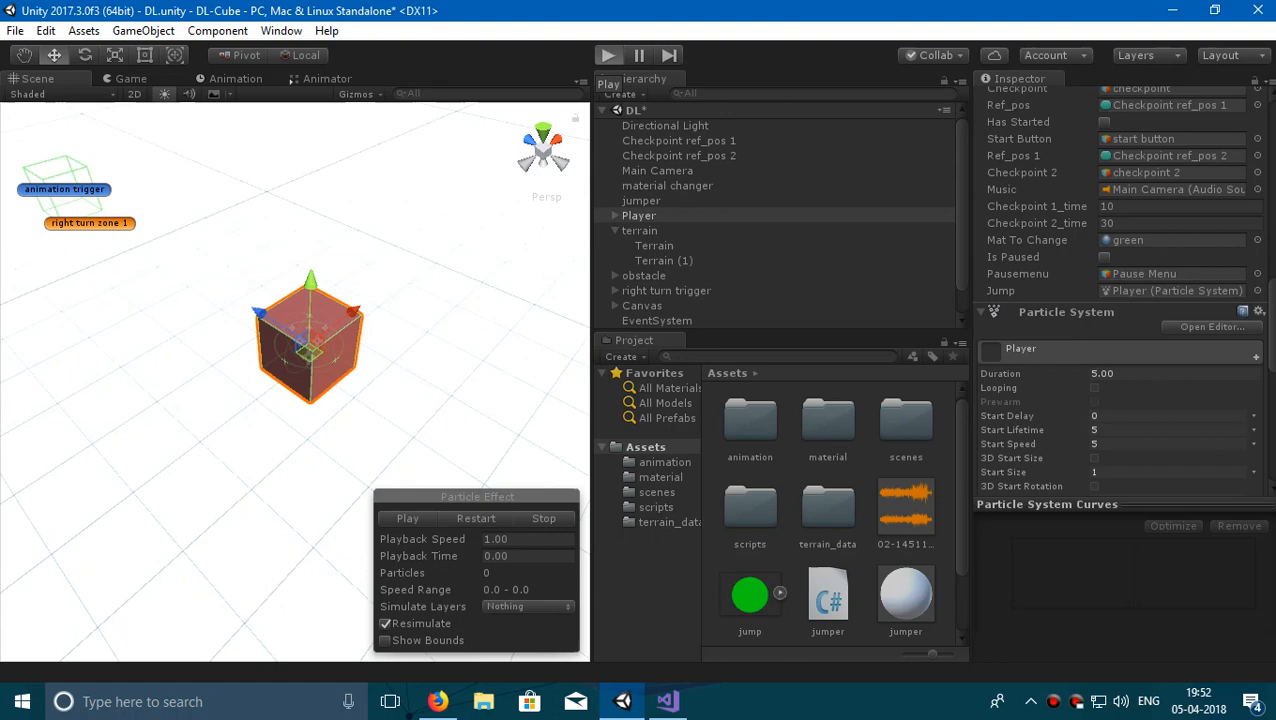
pyautogui.click(608, 56)
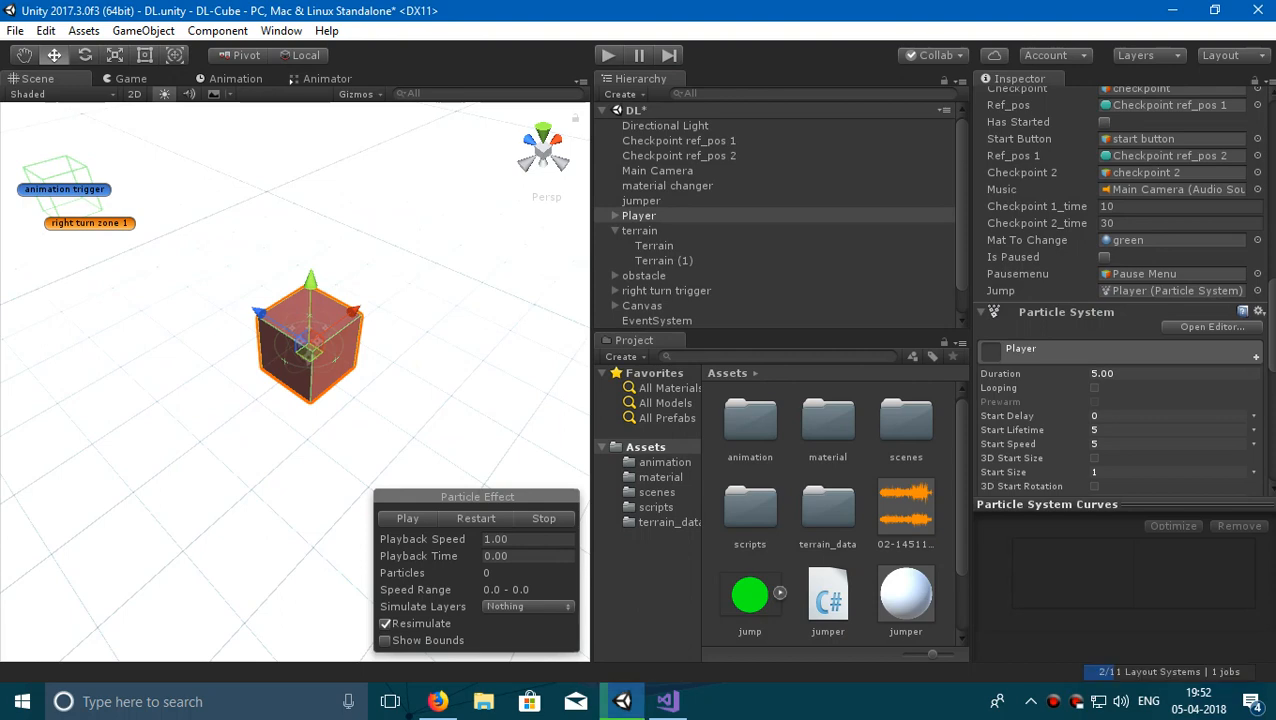
pyautogui.scroll(-3)
pyautogui.write('1')
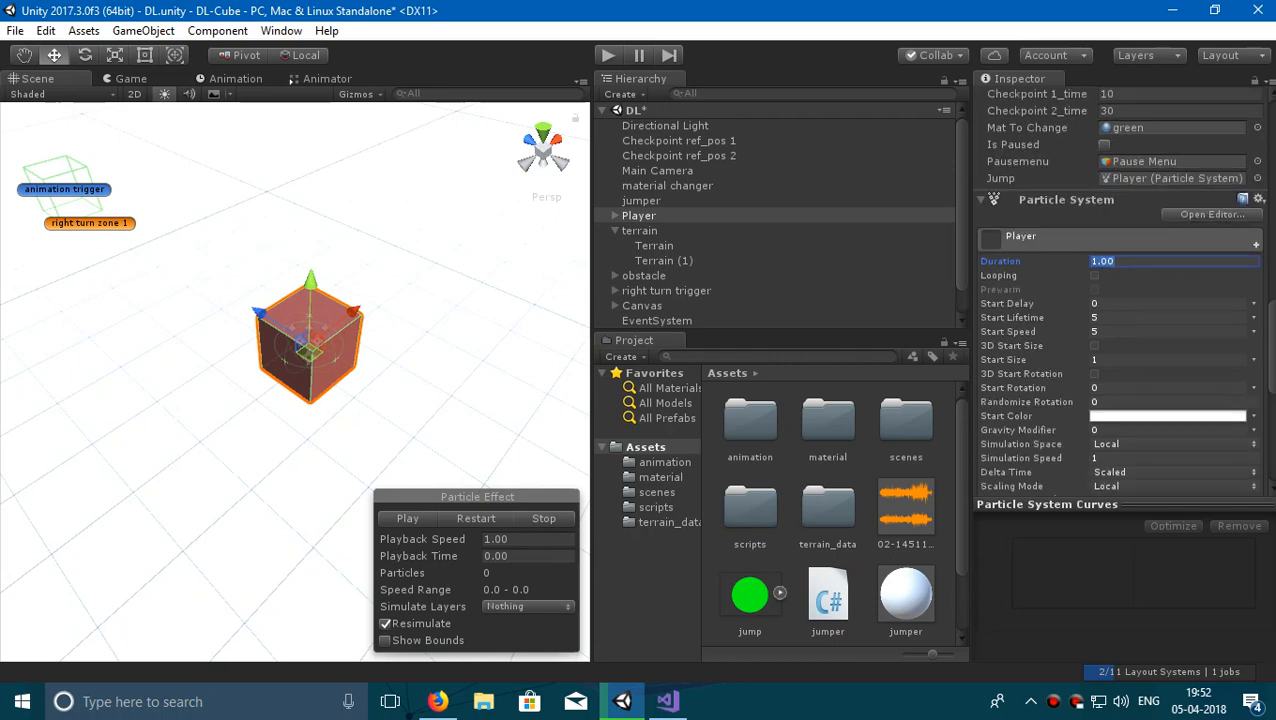
# Set the particles' start lifetime to 1 and preview the effect.
pyautogui.click(1168, 316)
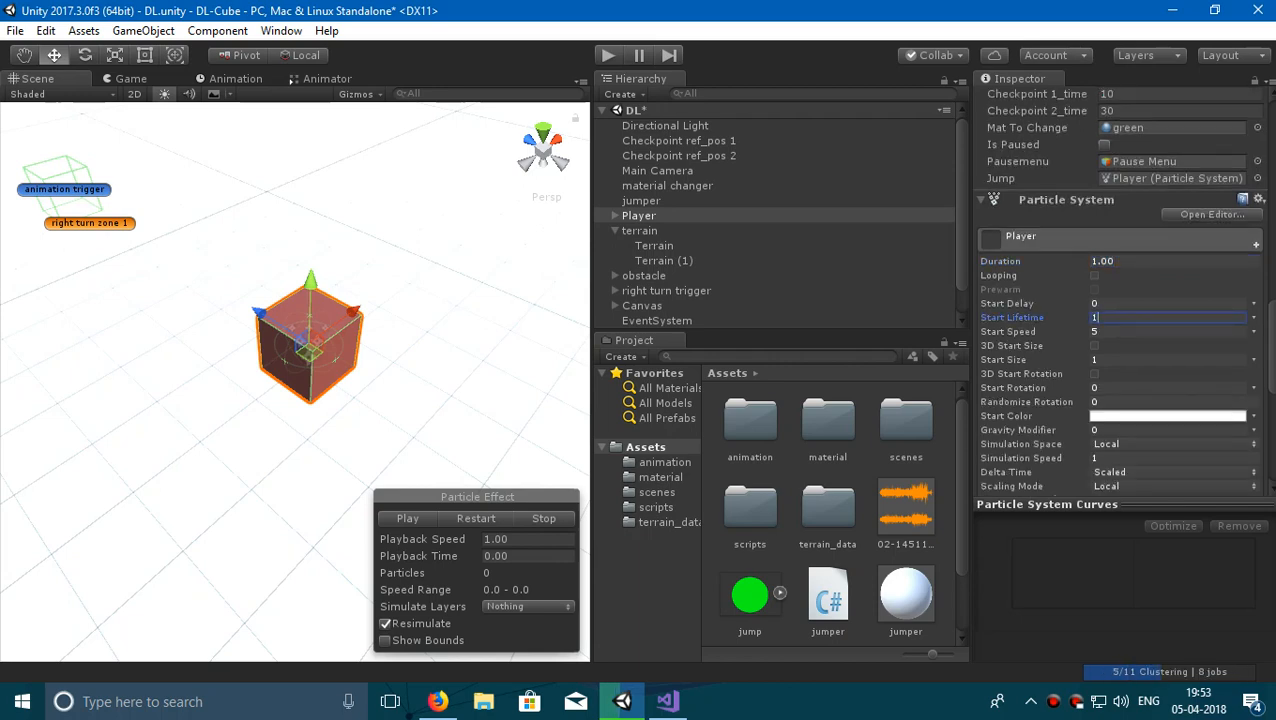
pyautogui.click(406, 518)
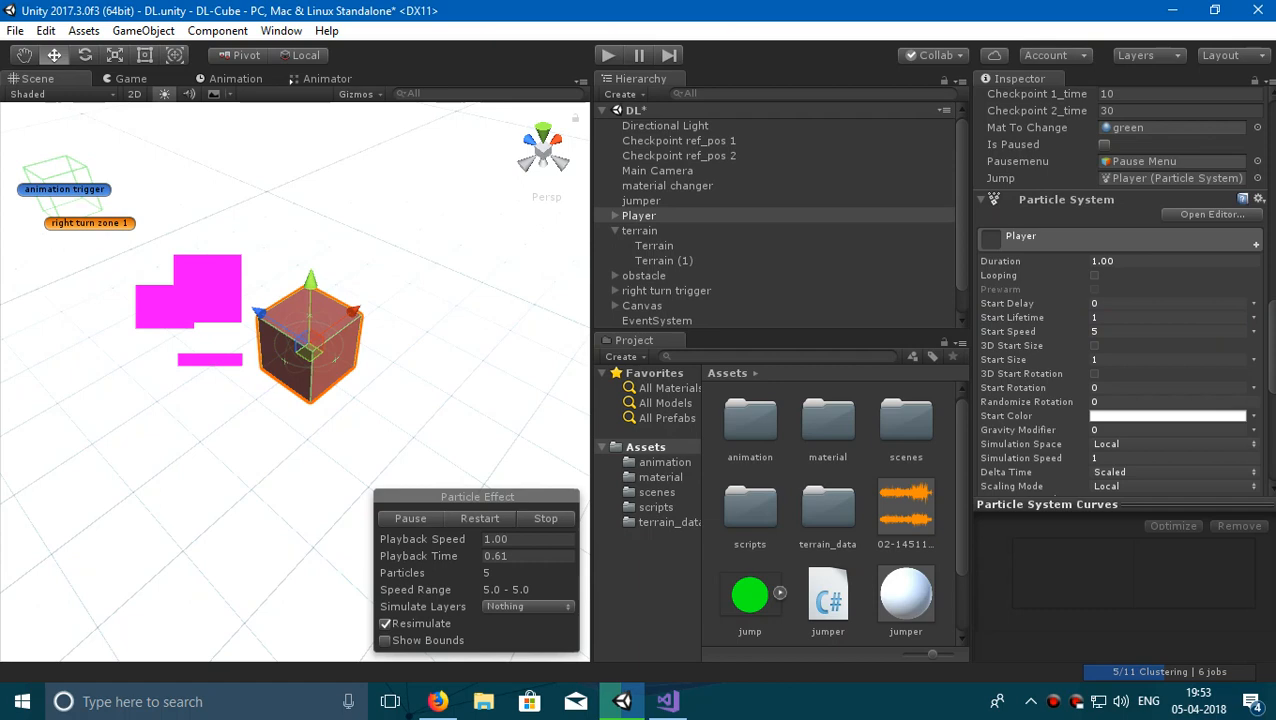
pyautogui.click(544, 518)
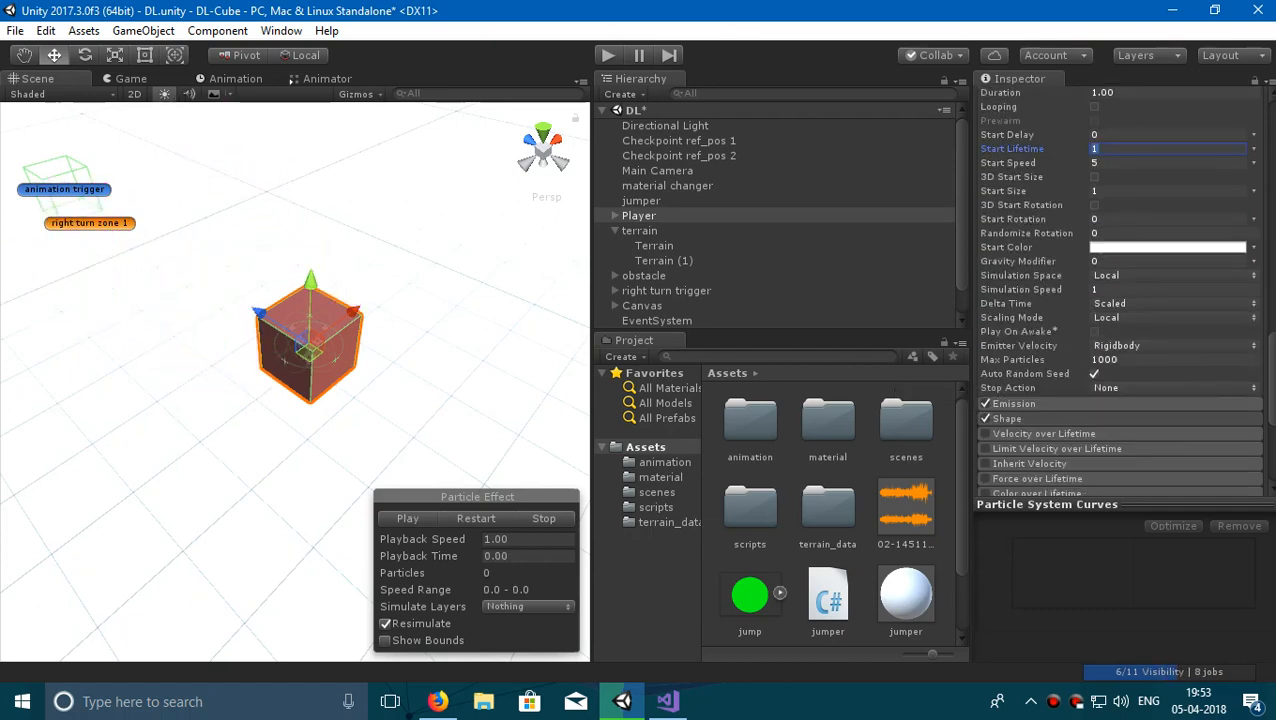
# Switch the emitter shape to Circle with gravity modifier -1 and preview again.
pyautogui.click(1176, 322)
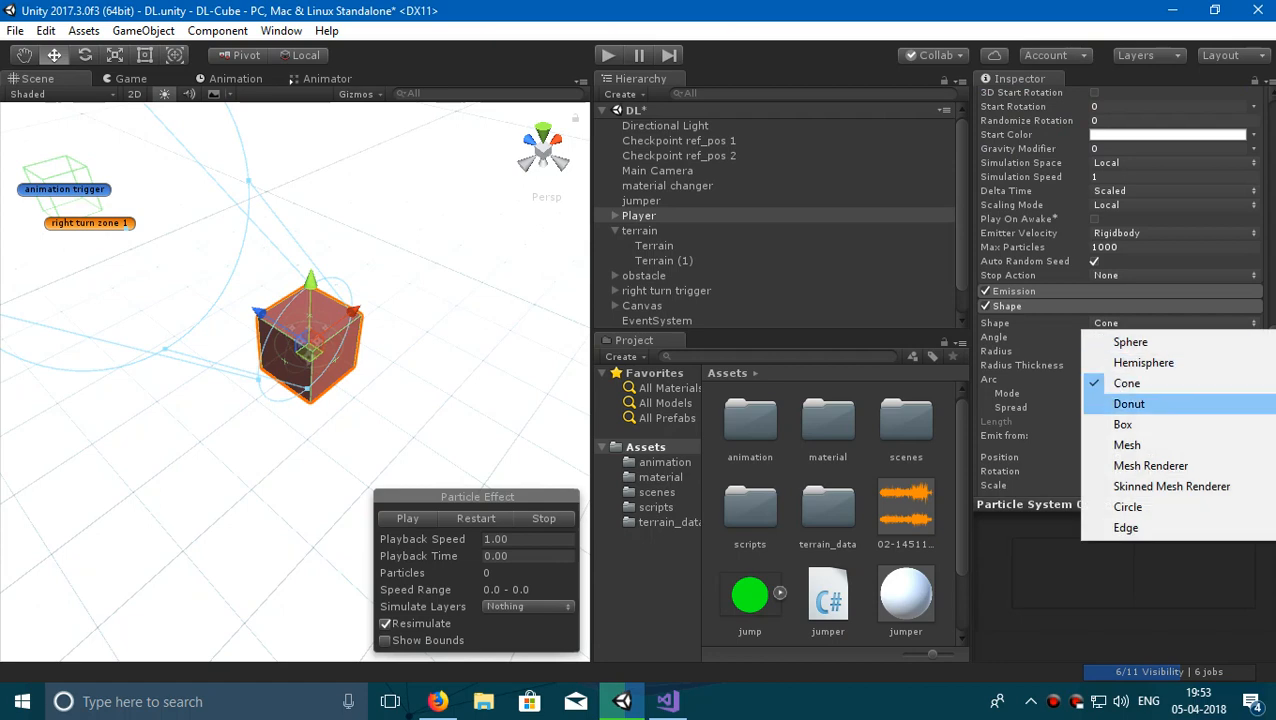
pyautogui.moveTo(1128, 508)
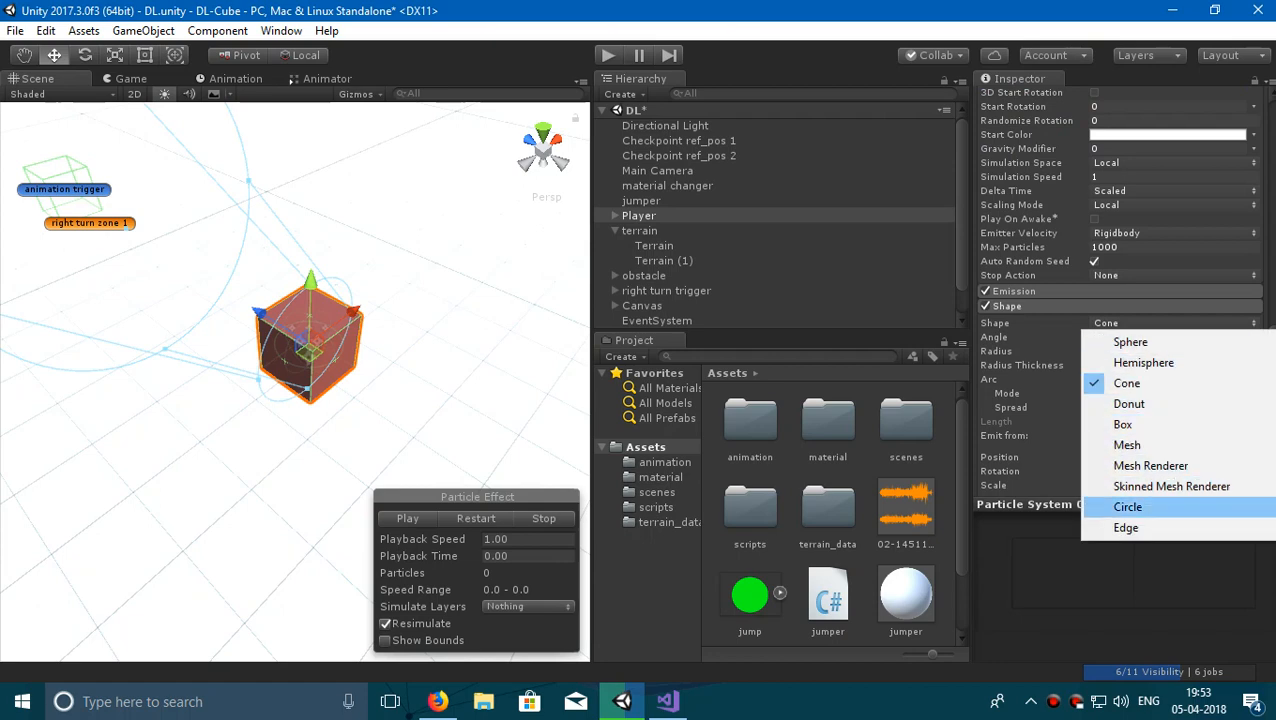
pyautogui.click(1128, 506)
pyautogui.write('-1')
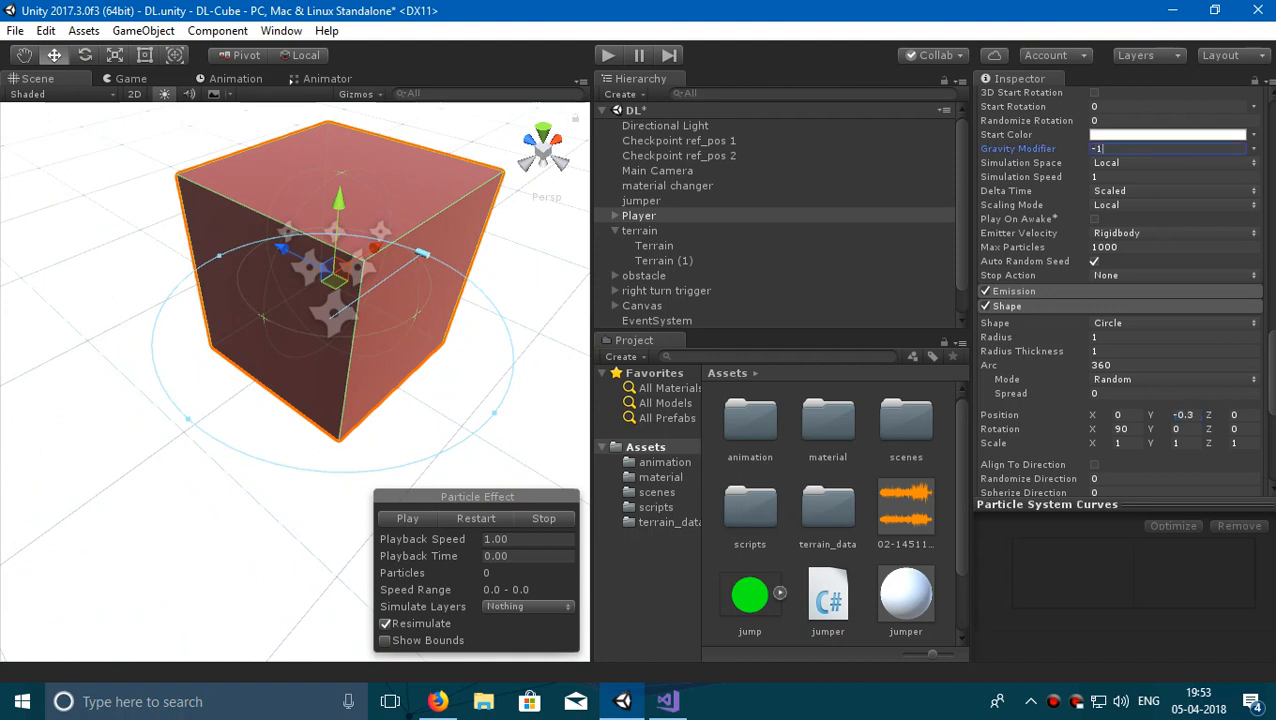
pyautogui.click(408, 518)
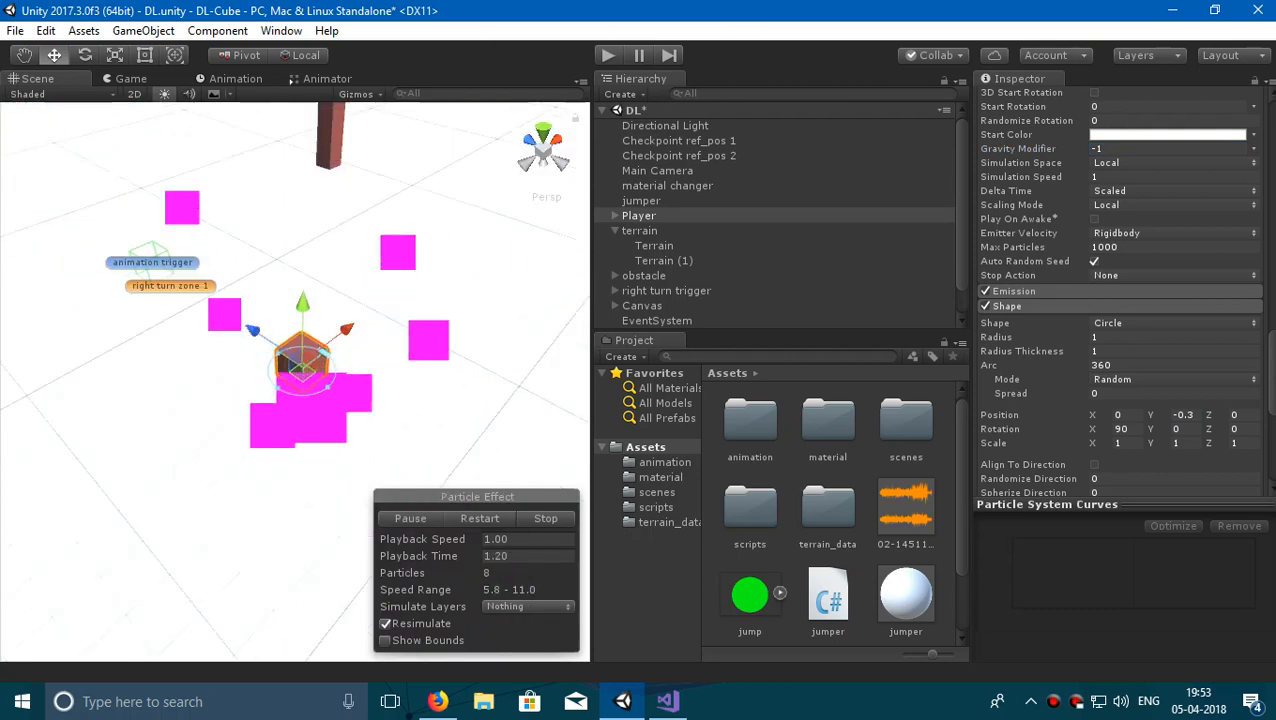
pyautogui.click(546, 518)
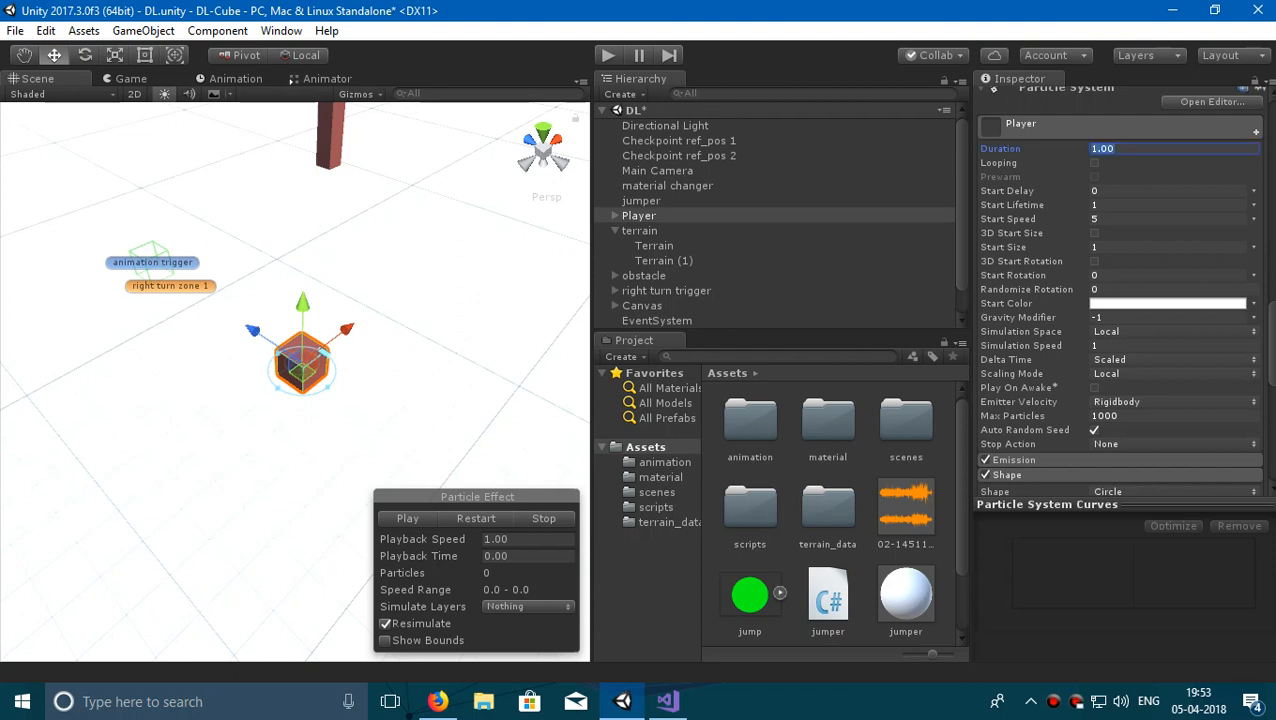
# Set the particles' start lifetime to 0.5 with a 1-second duration.
pyautogui.write('0.50')
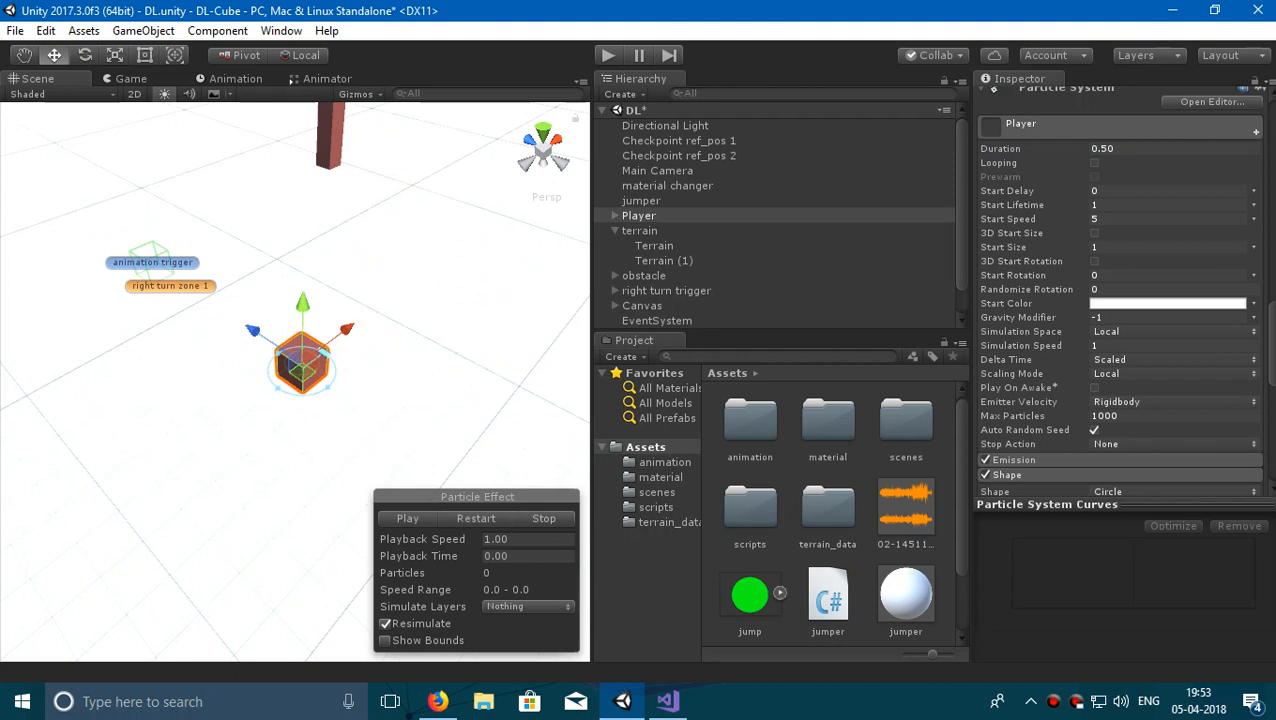
pyautogui.click(406, 518)
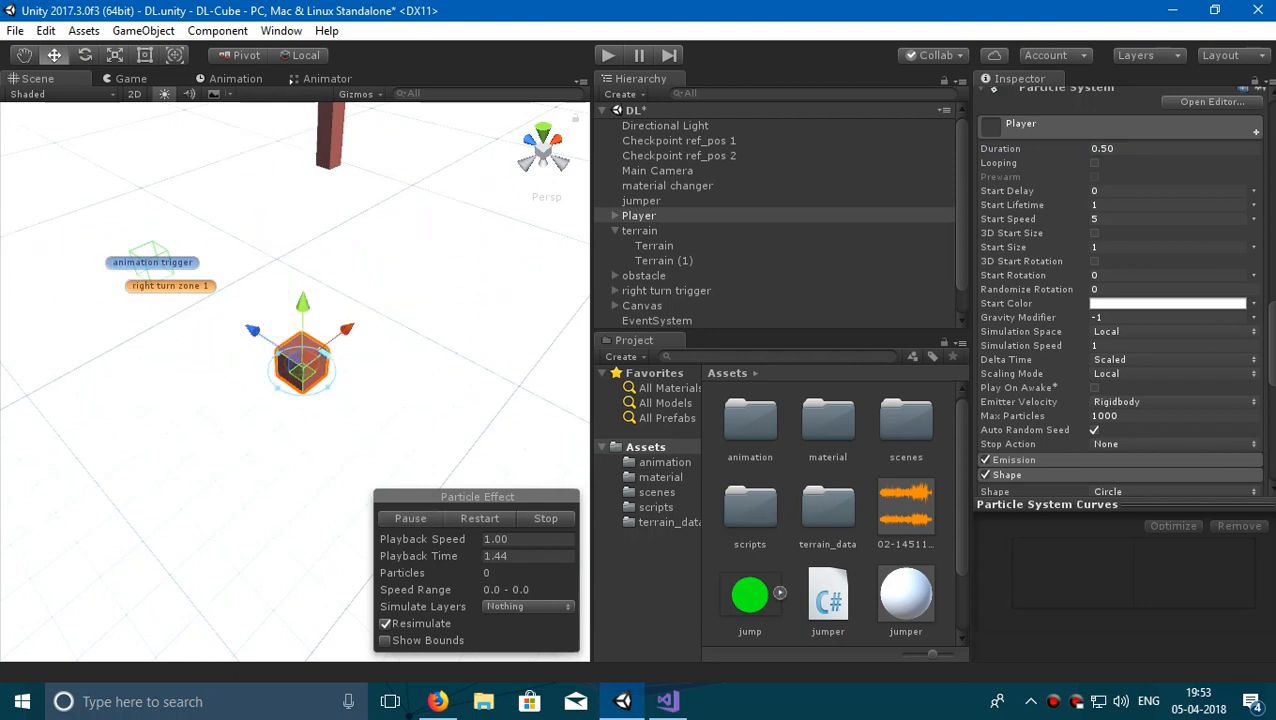
pyautogui.click(410, 518)
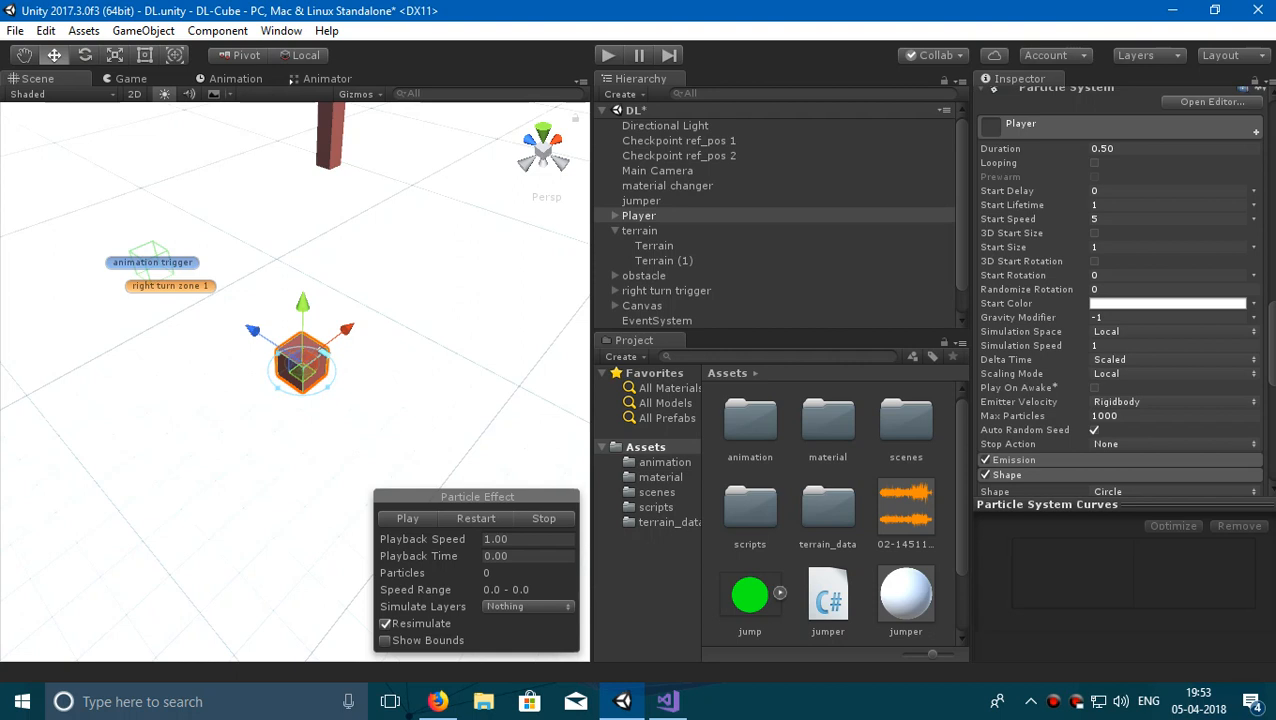
pyautogui.click(1170, 204)
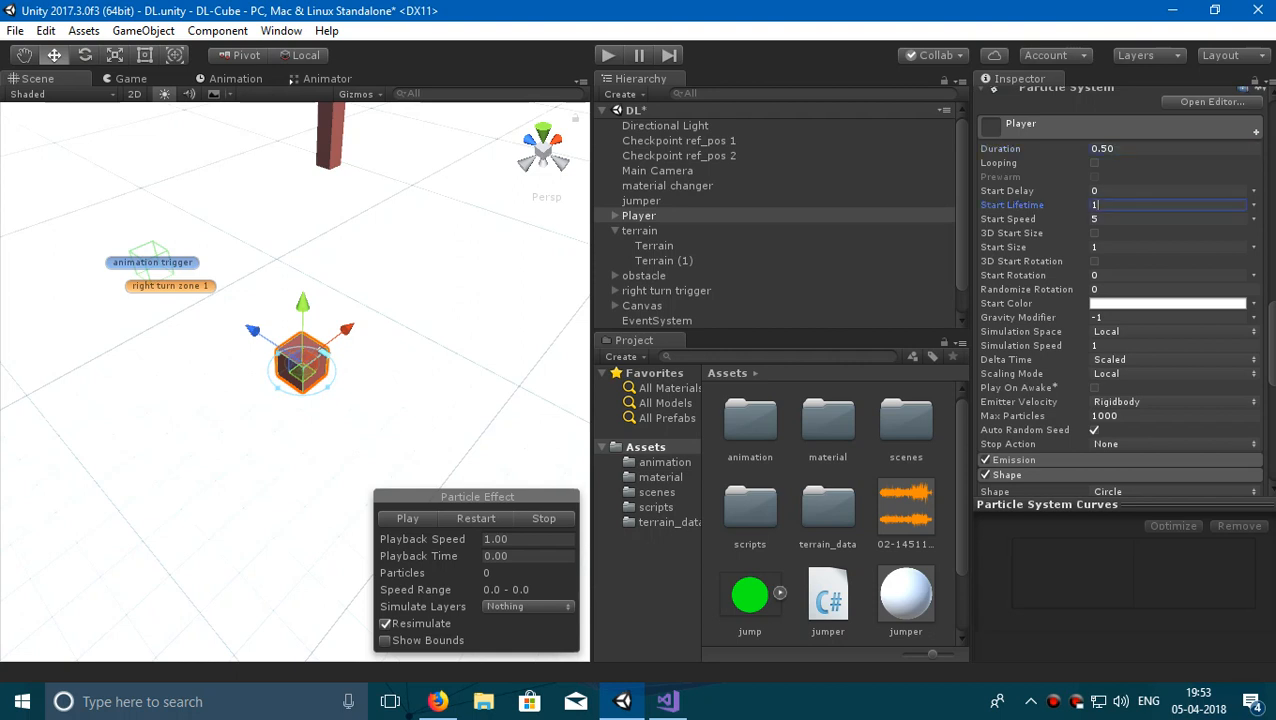
pyautogui.write('0.5')
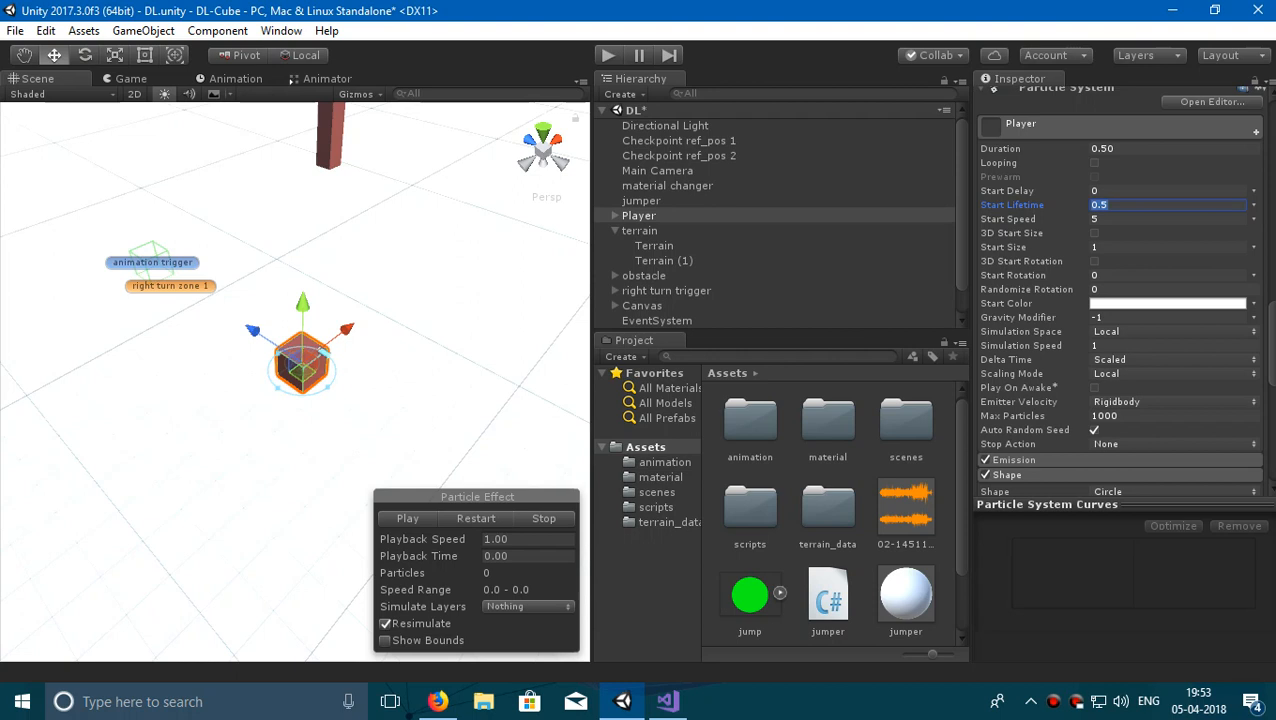
pyautogui.click(406, 518)
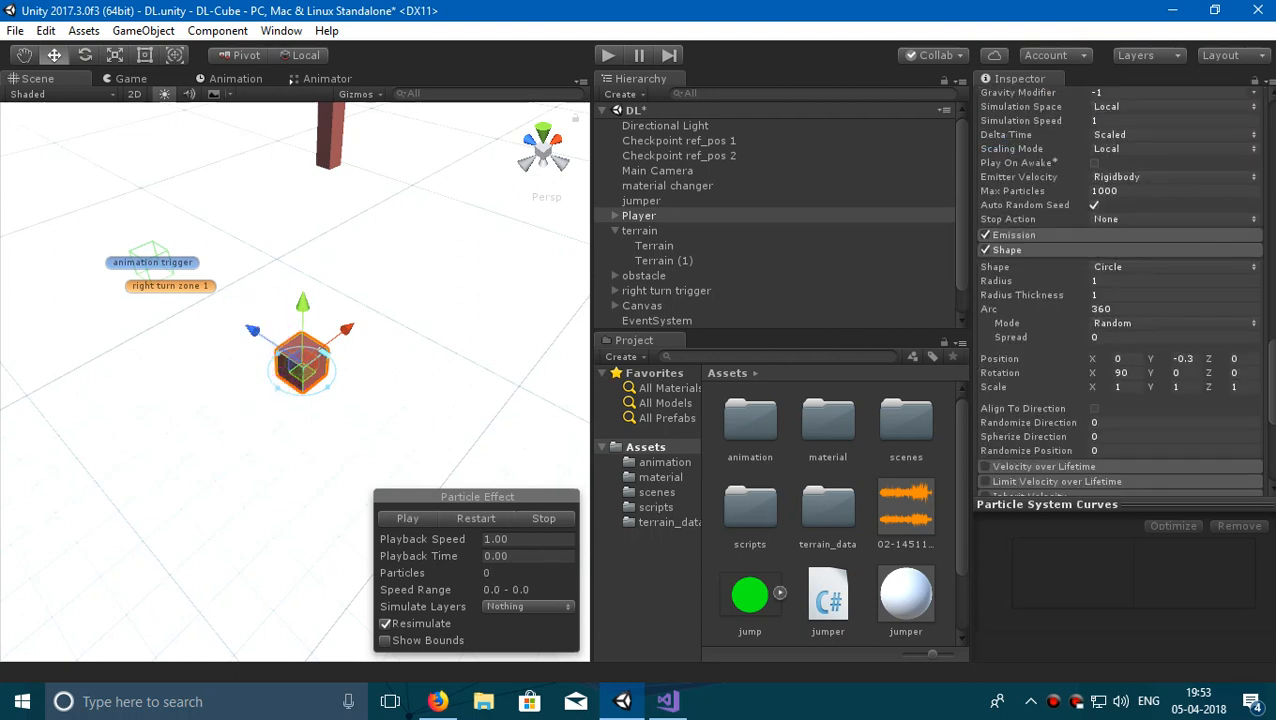
# Preview the particle burst around the cube and stop it.
pyautogui.scroll(3)
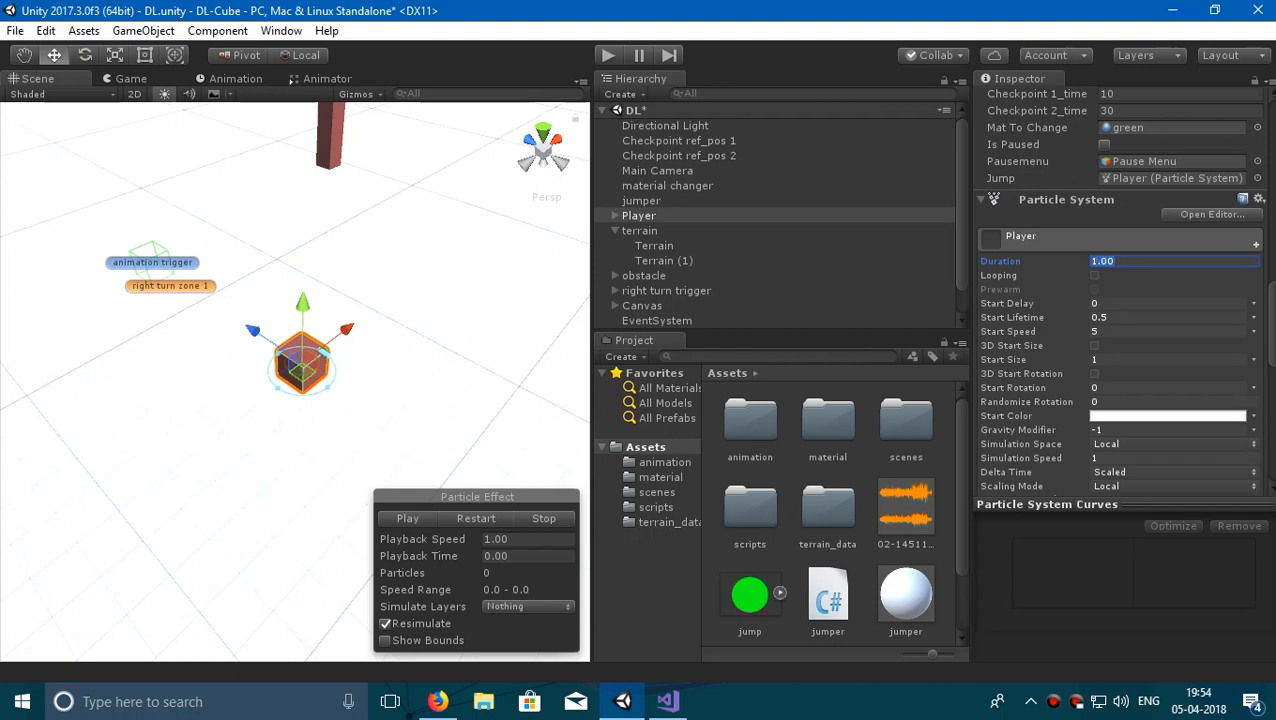
pyautogui.click(406, 518)
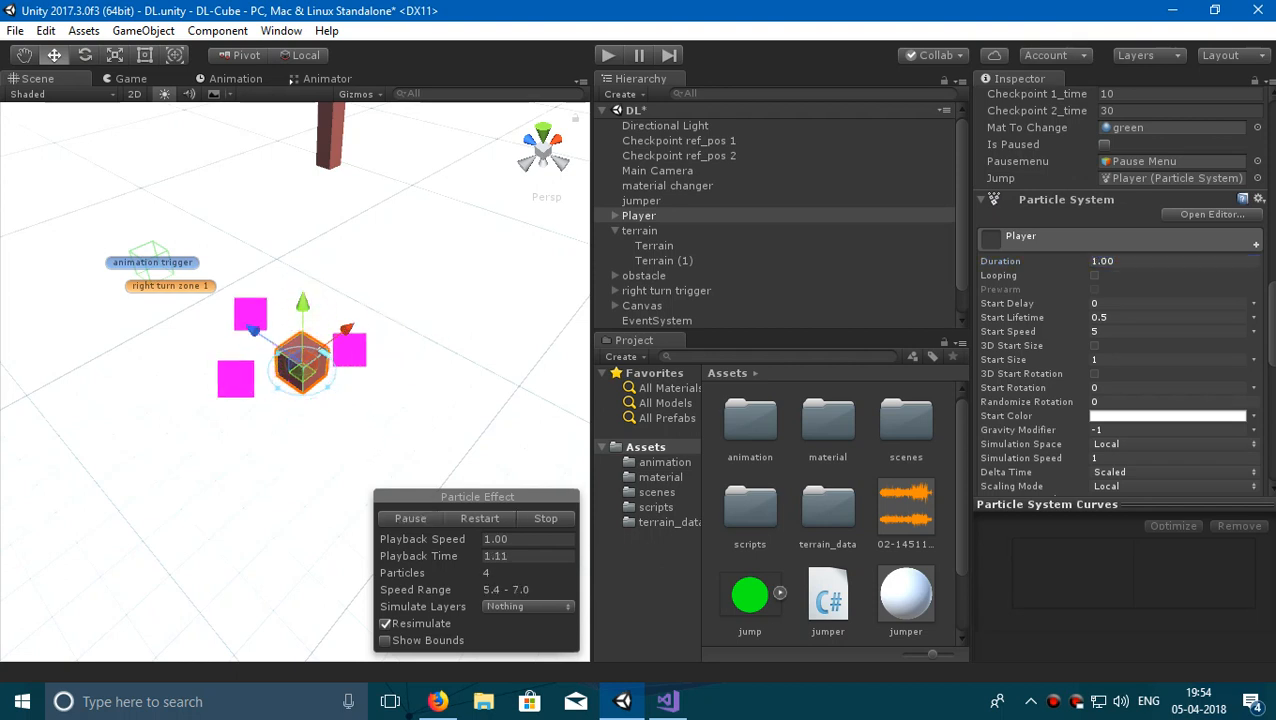
pyautogui.click(546, 518)
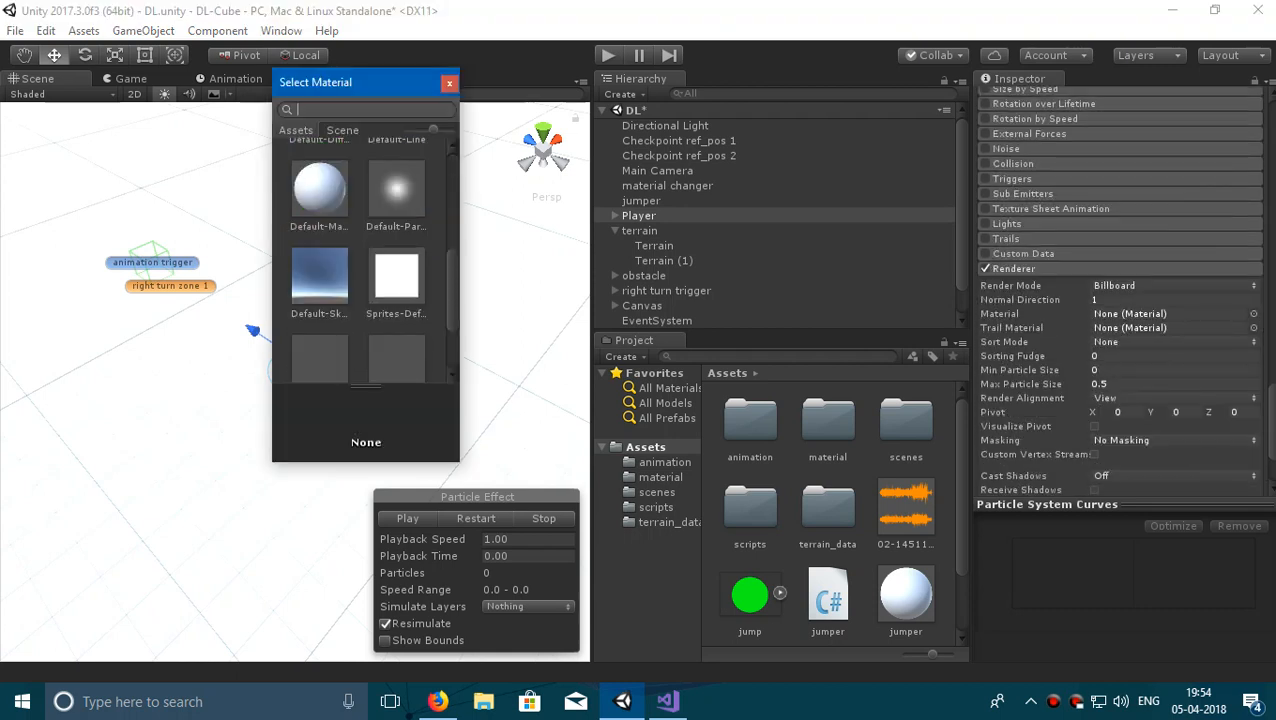
# Assign a Default material to the particle Renderer from the Select Material window.
pyautogui.click(396, 236)
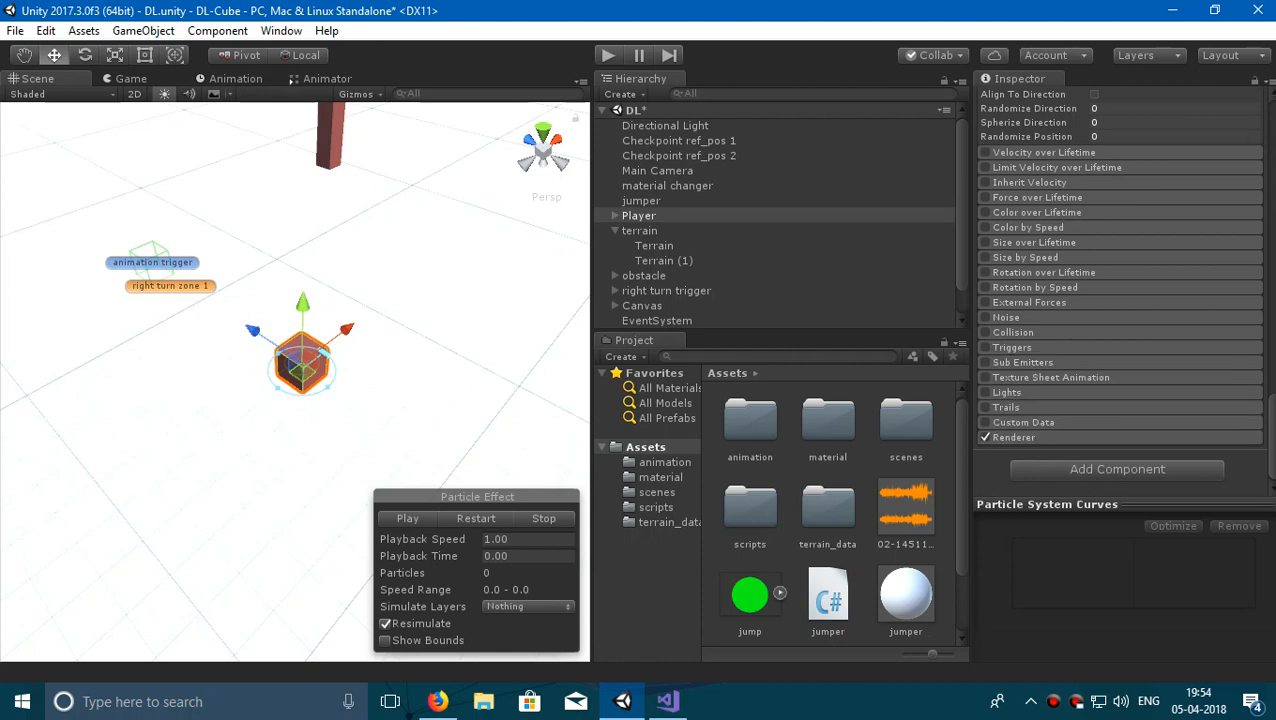
pyautogui.moveTo(1050, 376)
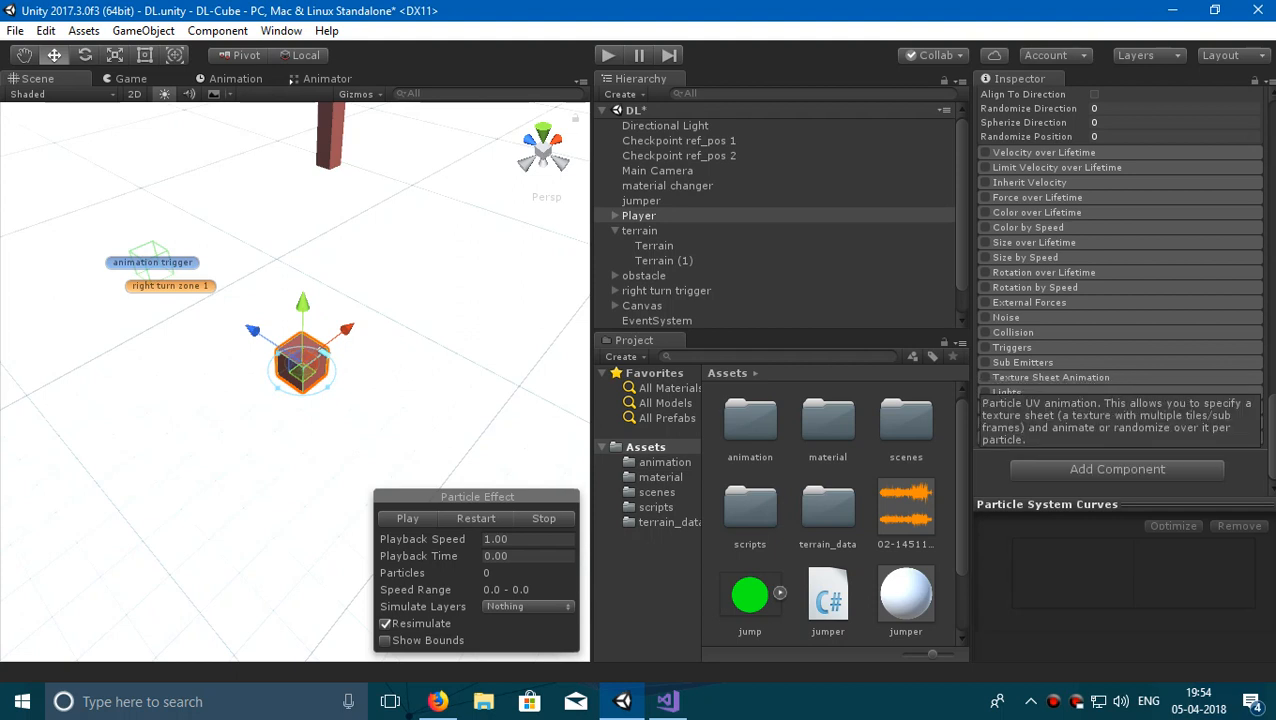
pyautogui.scroll(-3)
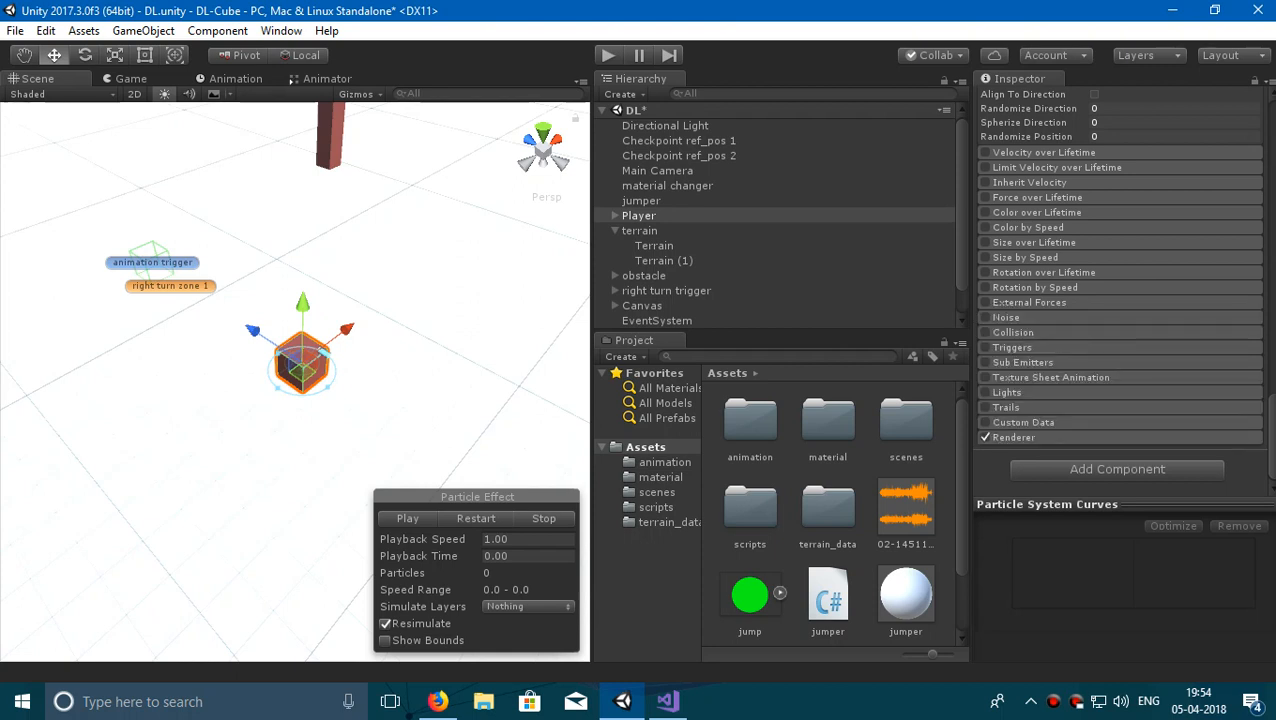
# Enable Color over Lifetime and pick a key colour in its Gradient Editor.
pyautogui.click(984, 212)
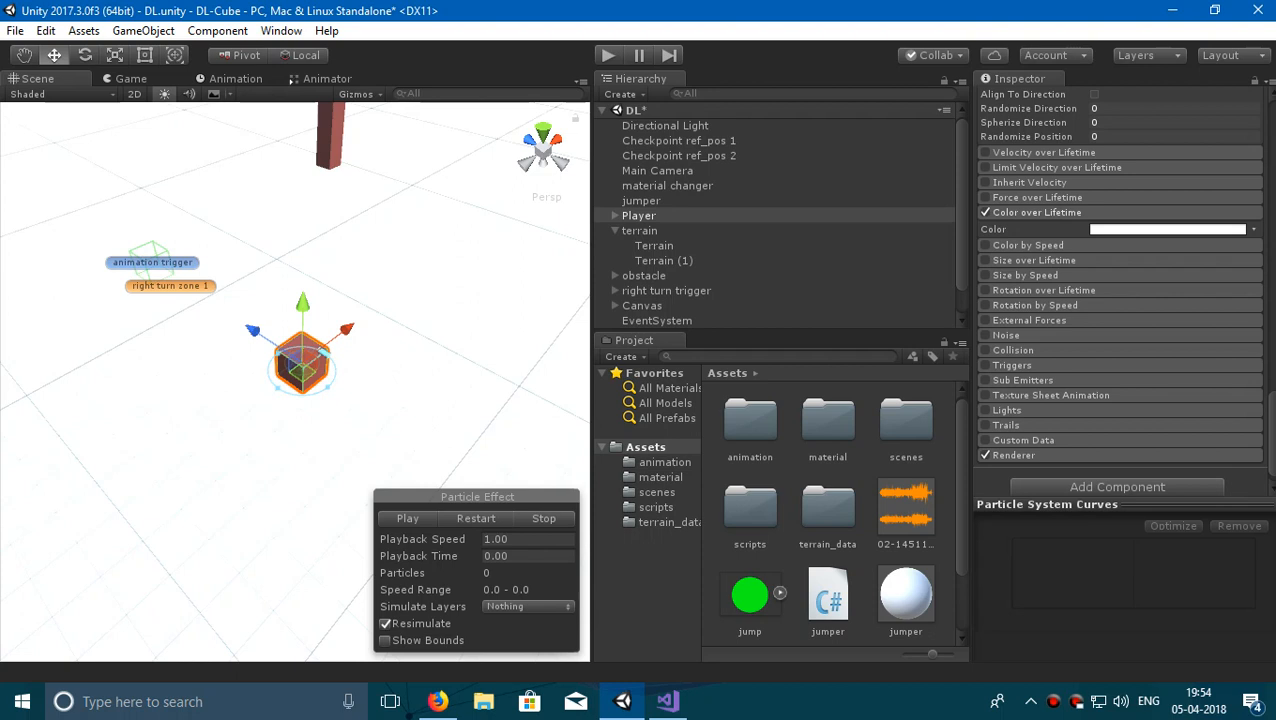
pyautogui.click(1164, 228)
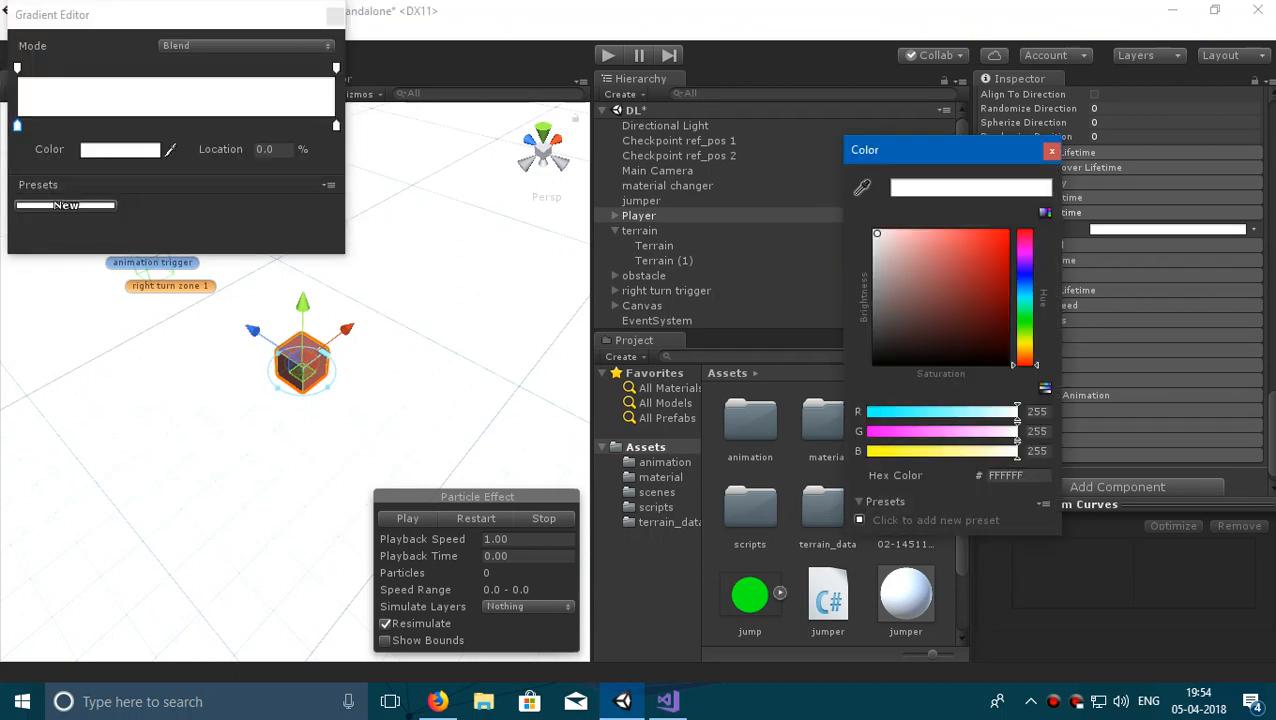
pyautogui.click(1004, 232)
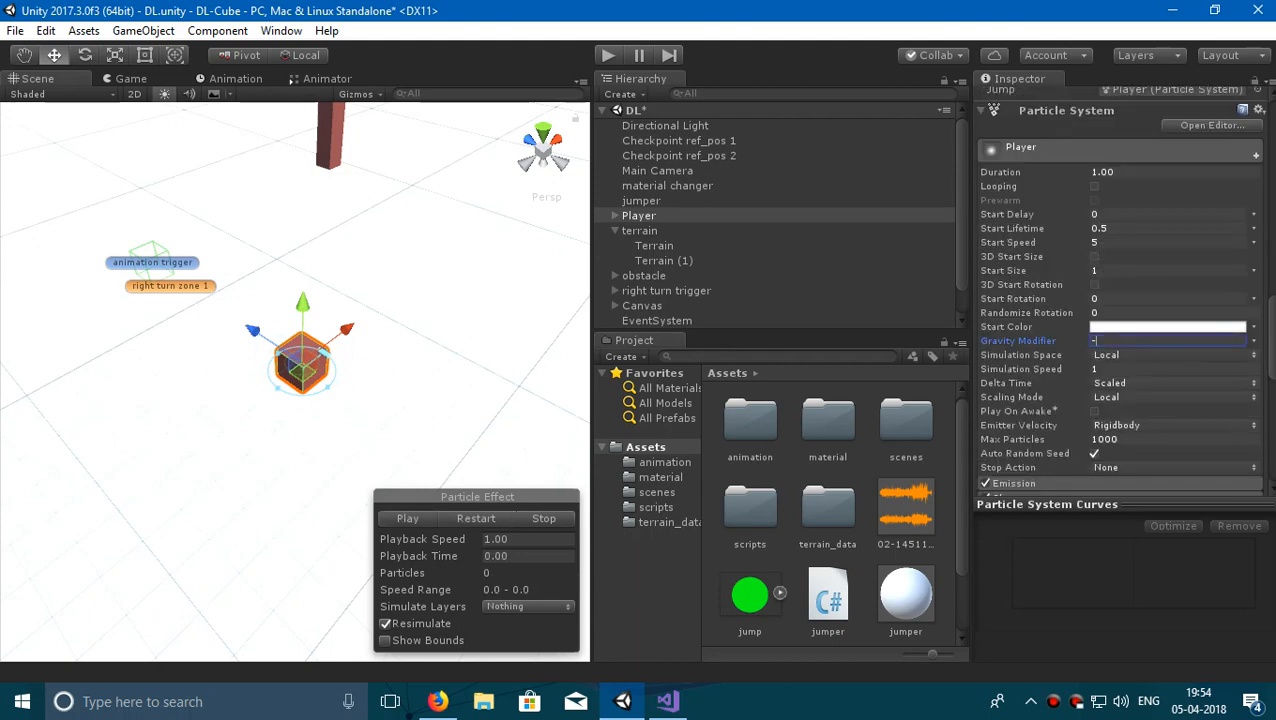
# Try a gravity modifier of -2, then settle on -1 so particles drift upward, and preview.
pyautogui.write('-2')
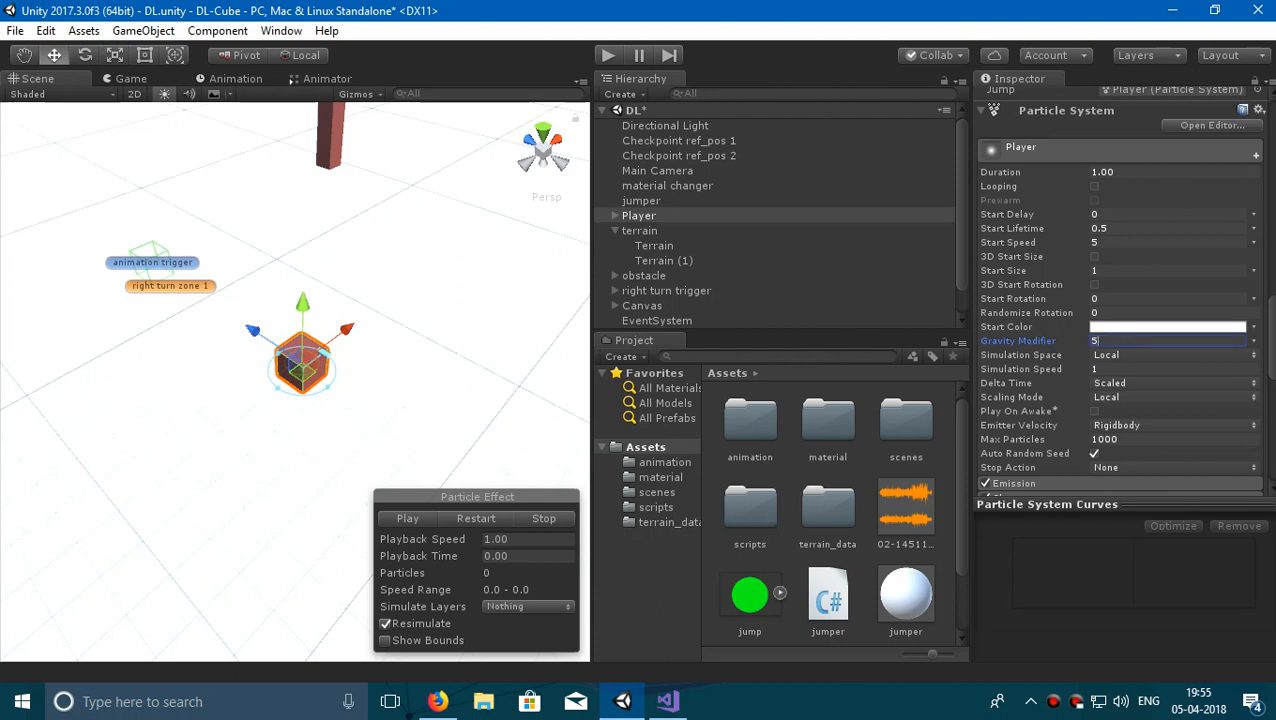
pyautogui.click(408, 518)
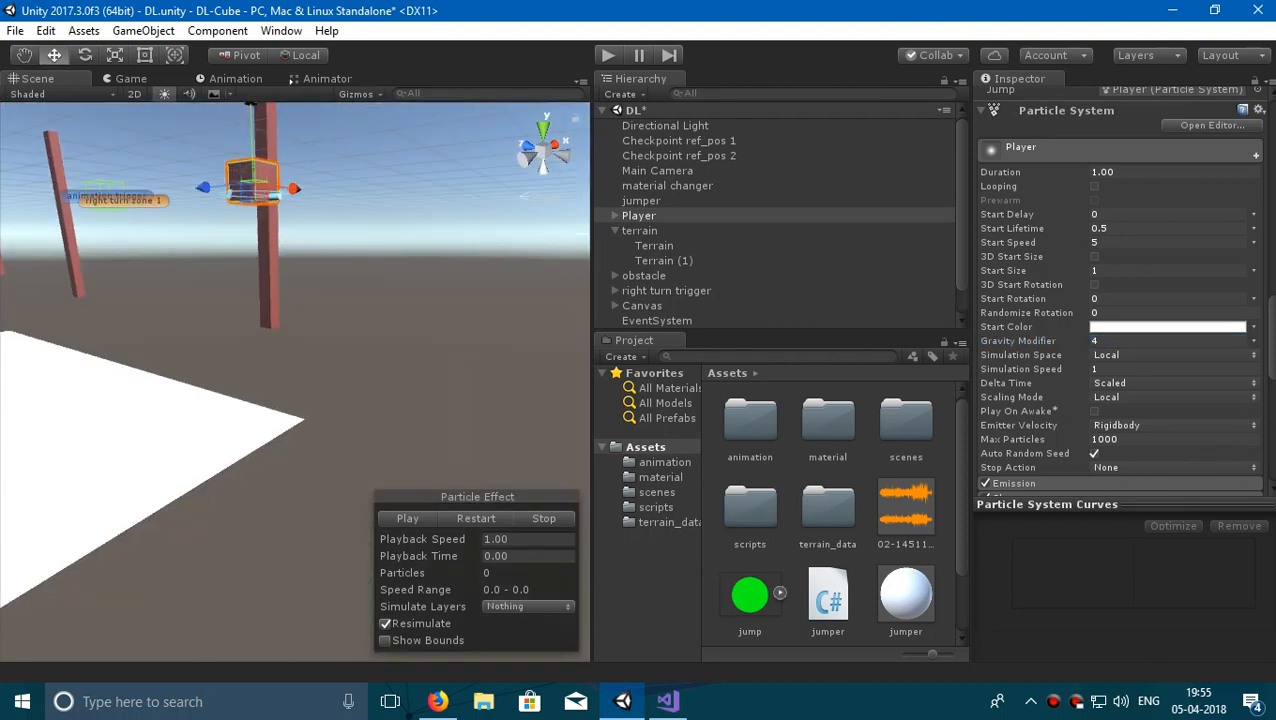
pyautogui.click(406, 518)
pyautogui.write('-4')
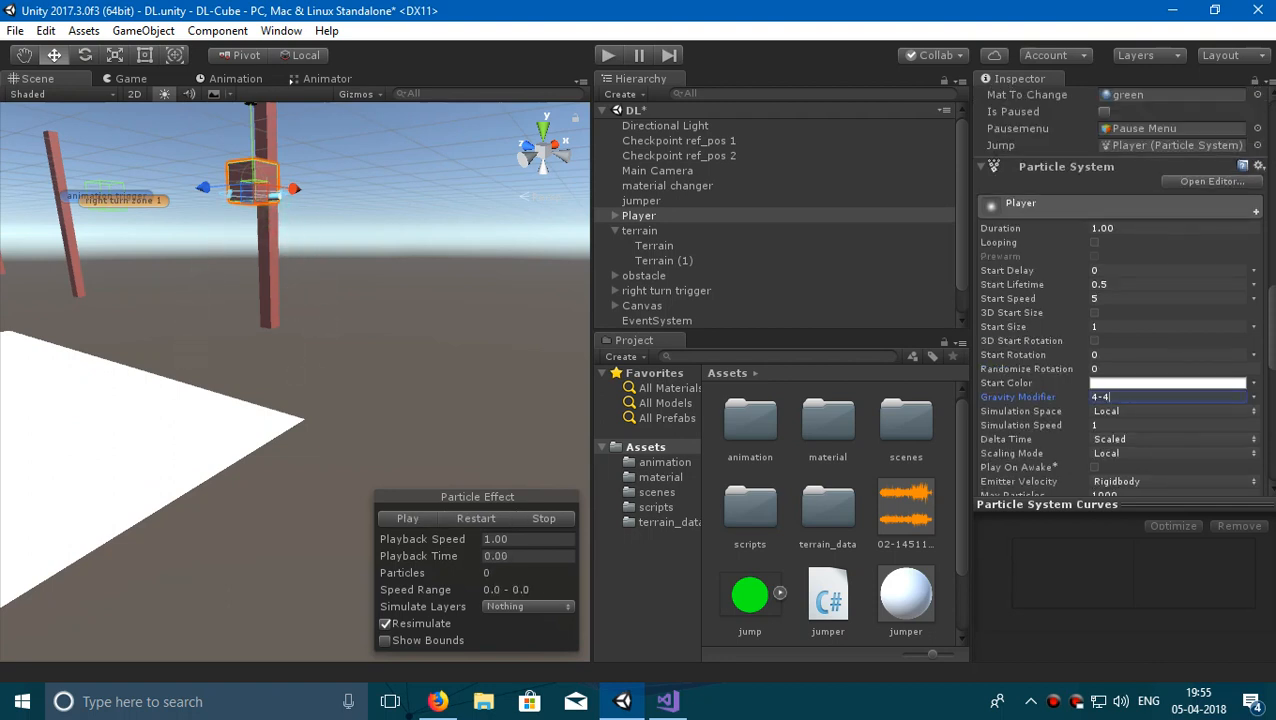
pyautogui.write('-1')
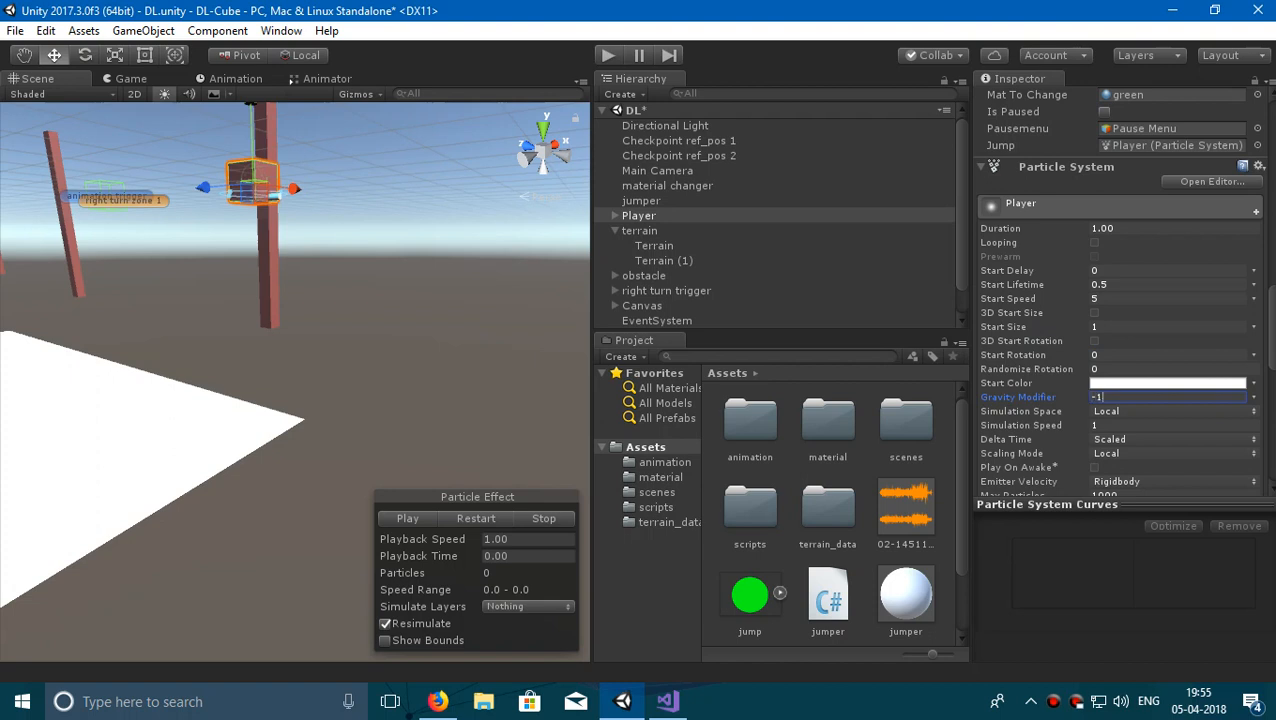
pyautogui.click(408, 518)
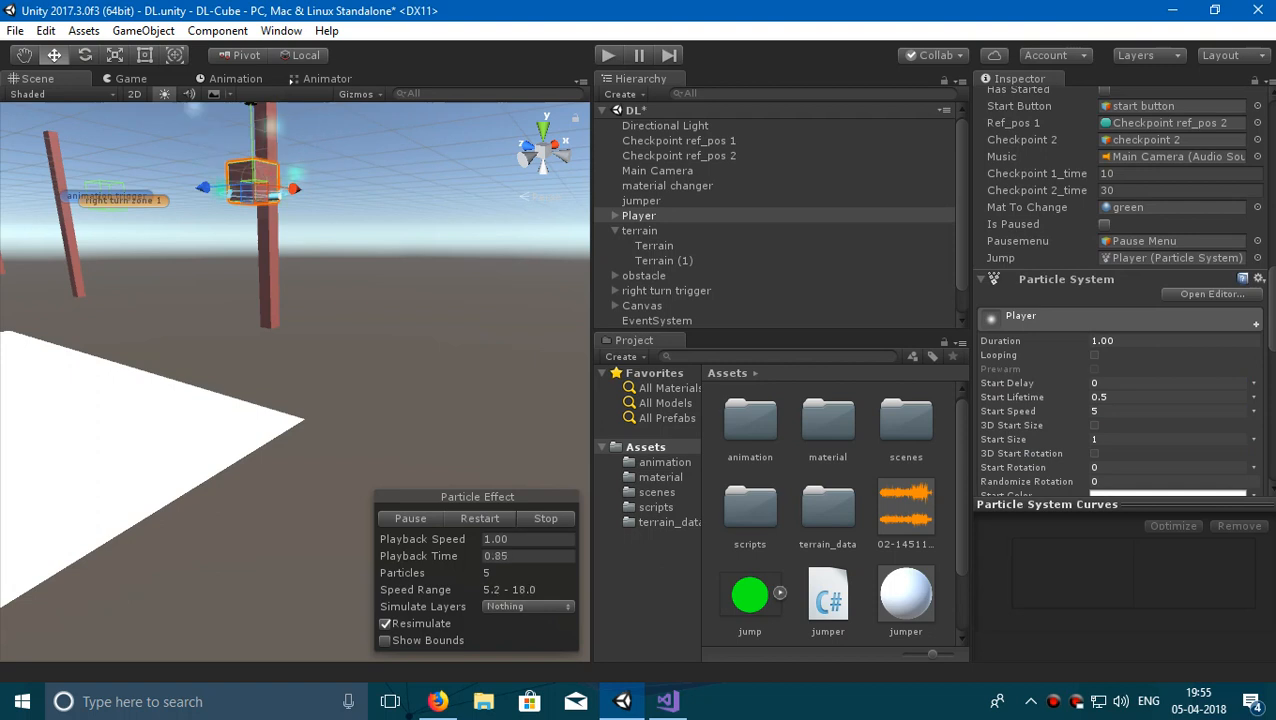
pyautogui.click(544, 518)
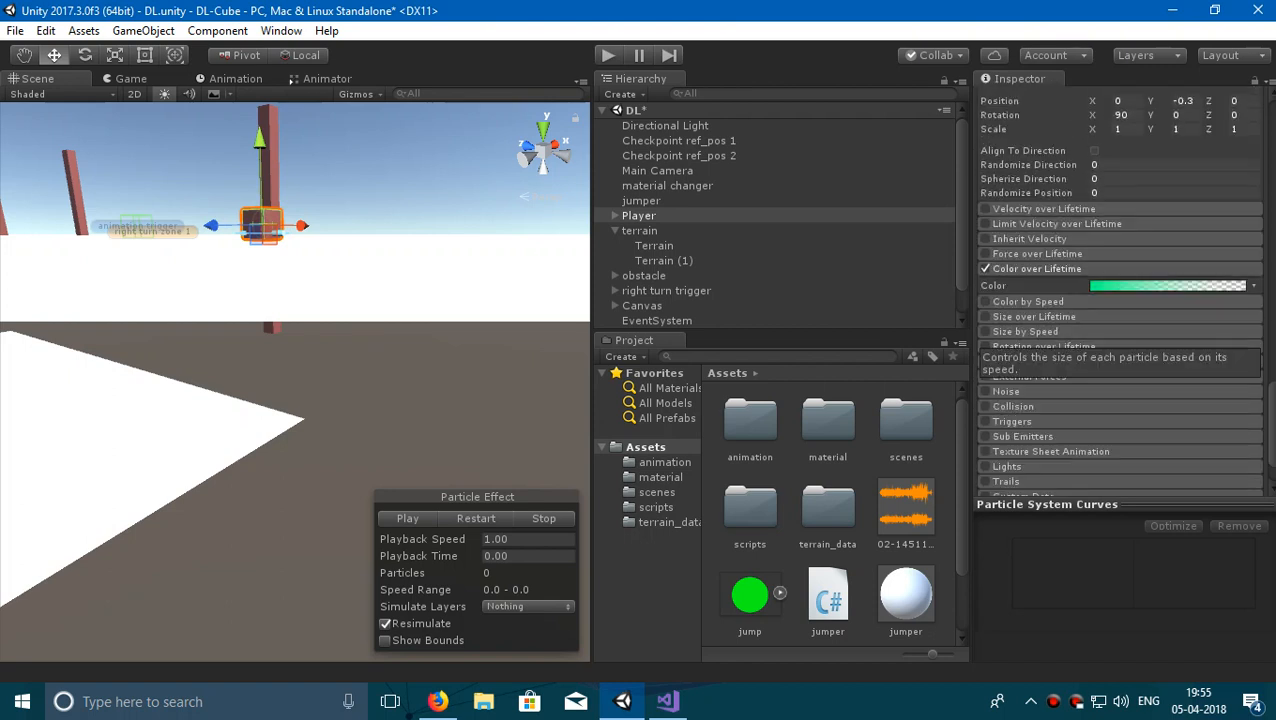
# Add a 50% alpha key to the green color-over-lifetime gradient, then run the game to test.
pyautogui.click(1166, 284)
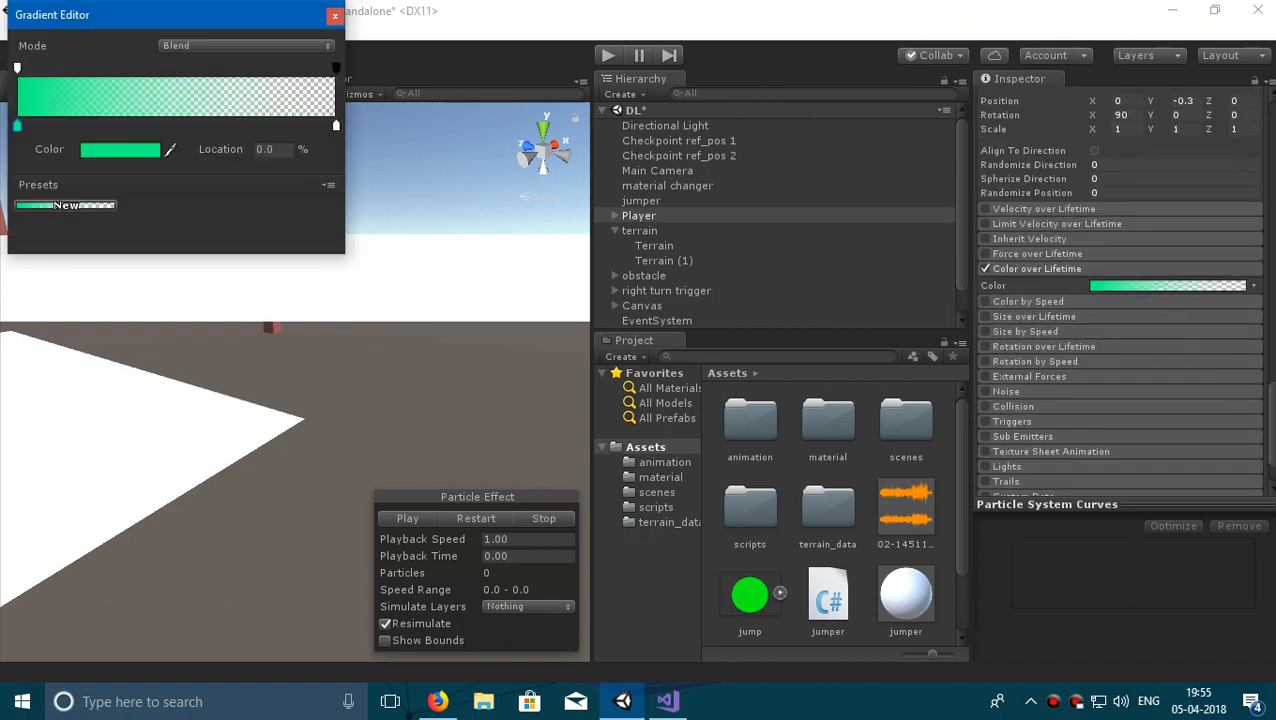
pyautogui.click(176, 68)
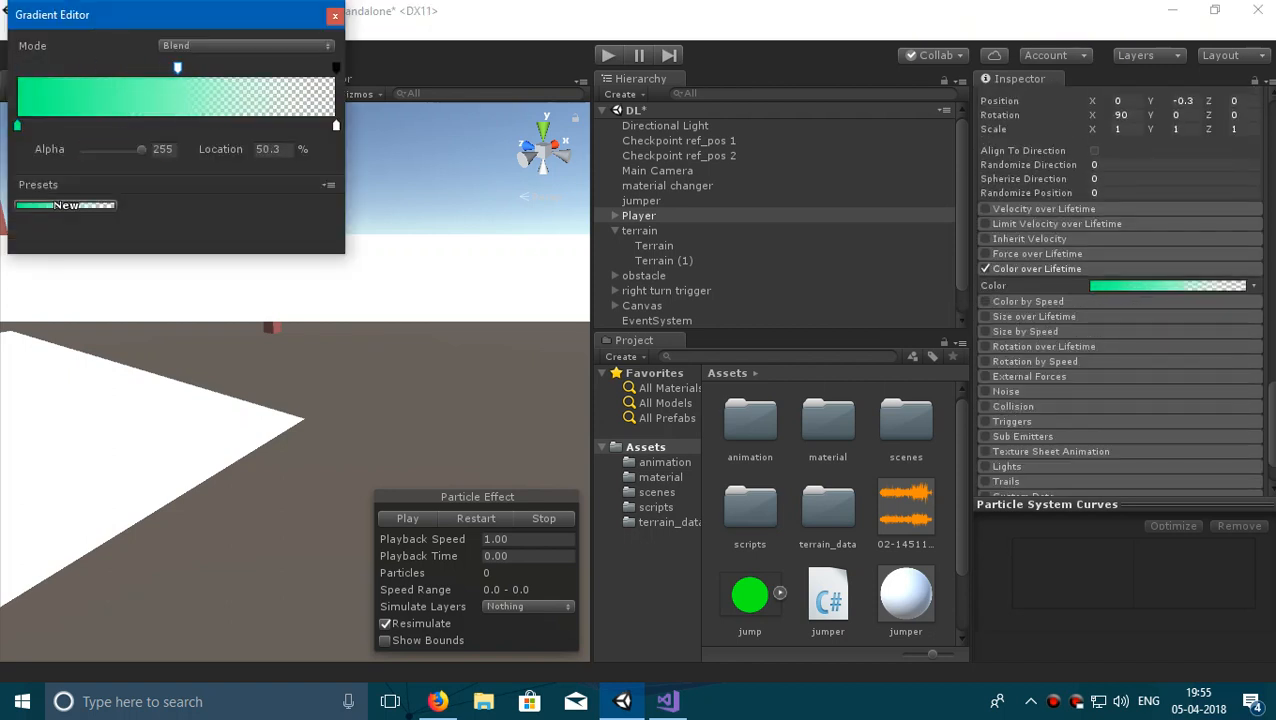
pyautogui.click(336, 16)
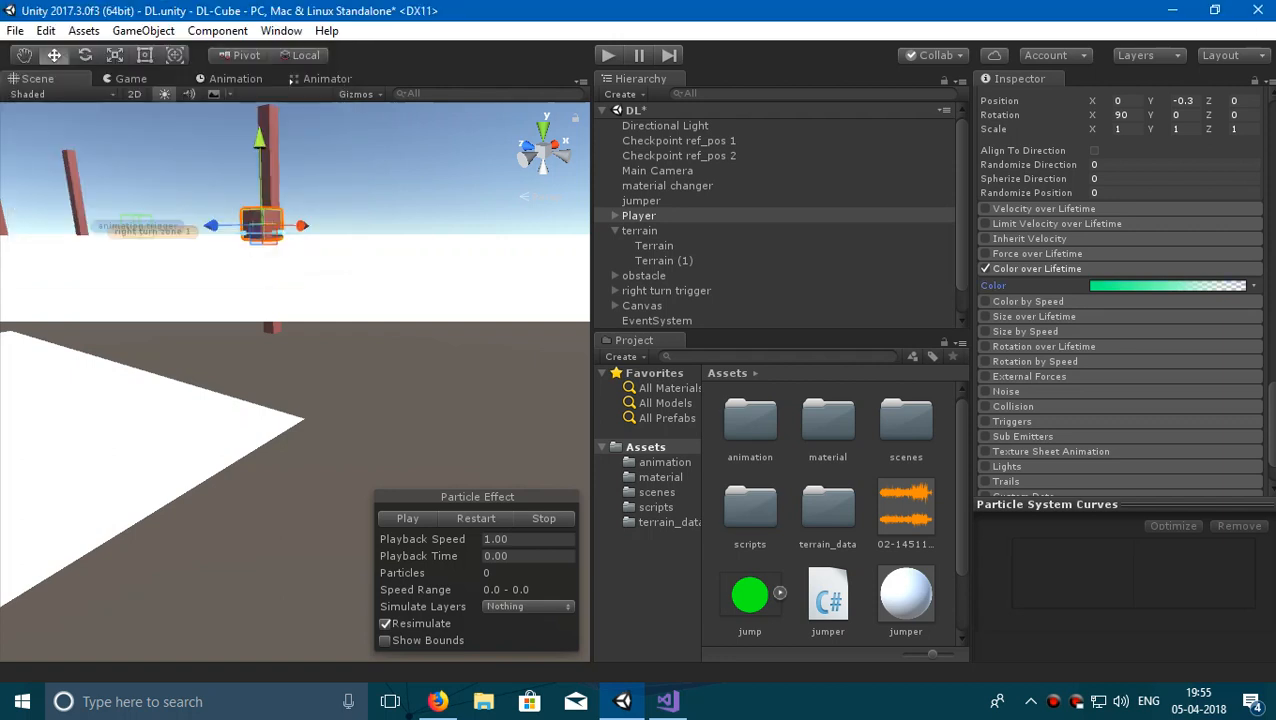
pyautogui.click(408, 518)
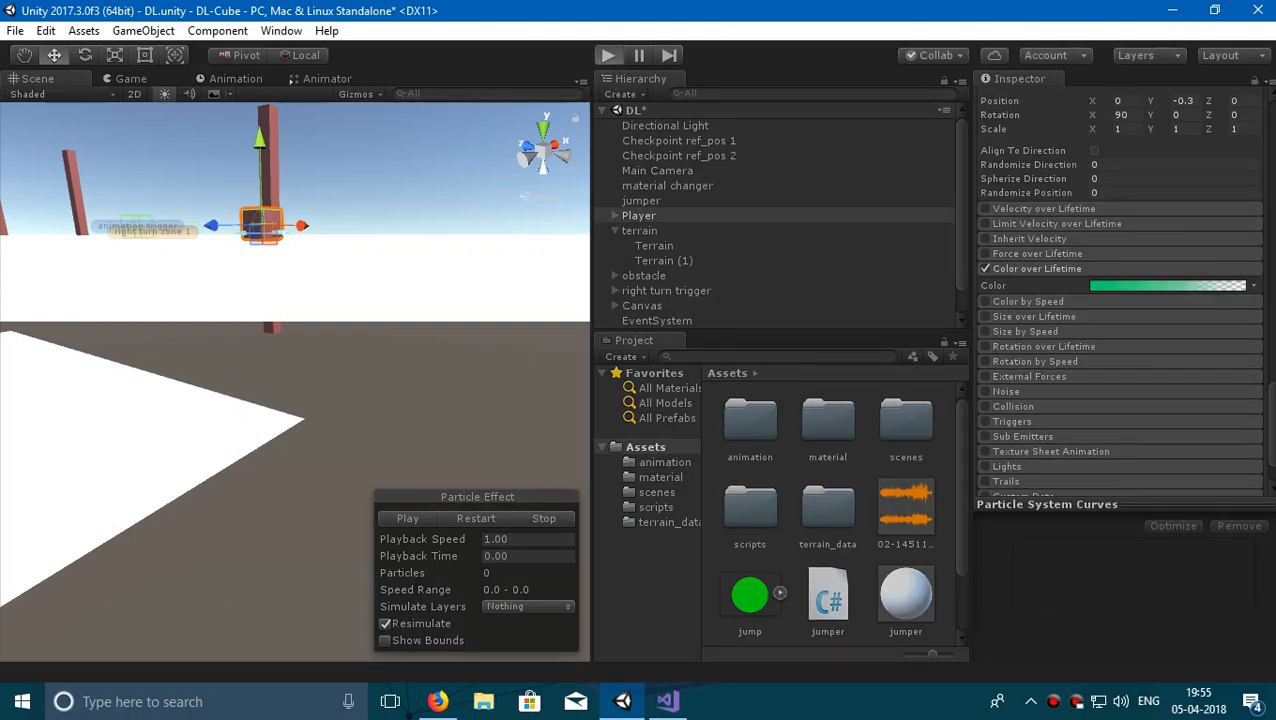
pyautogui.click(608, 56)
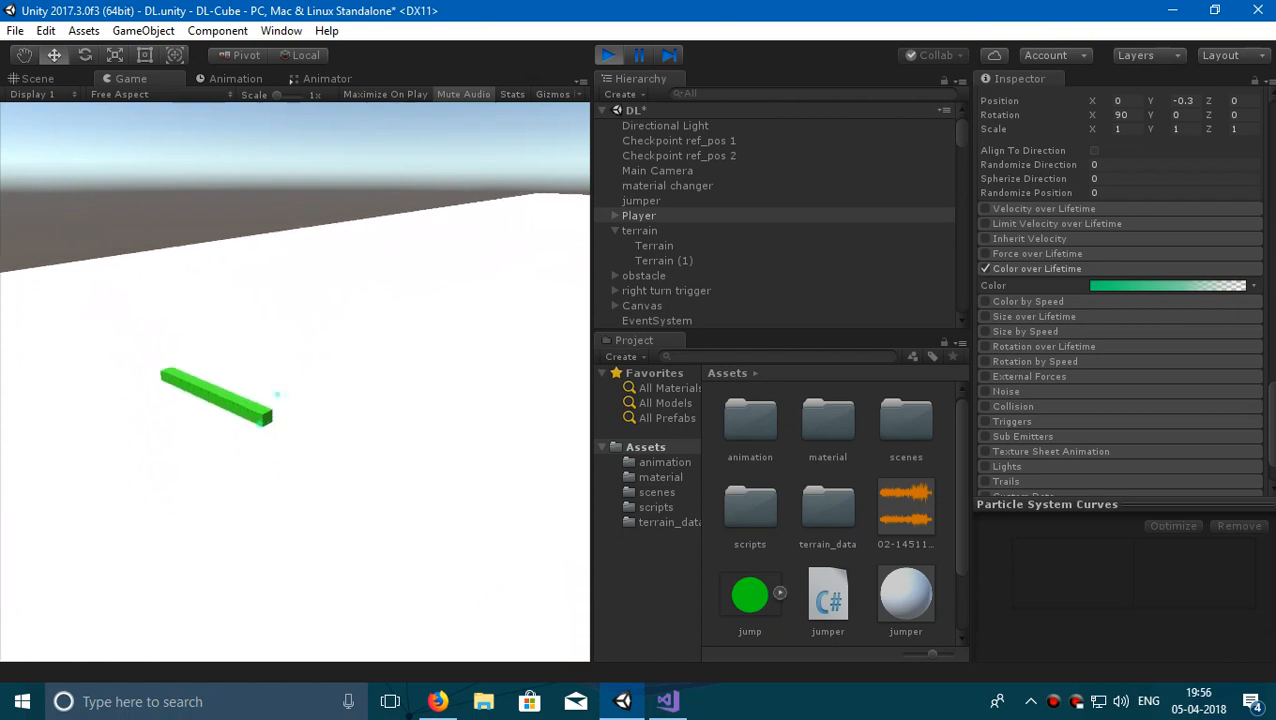
pyautogui.click(608, 56)
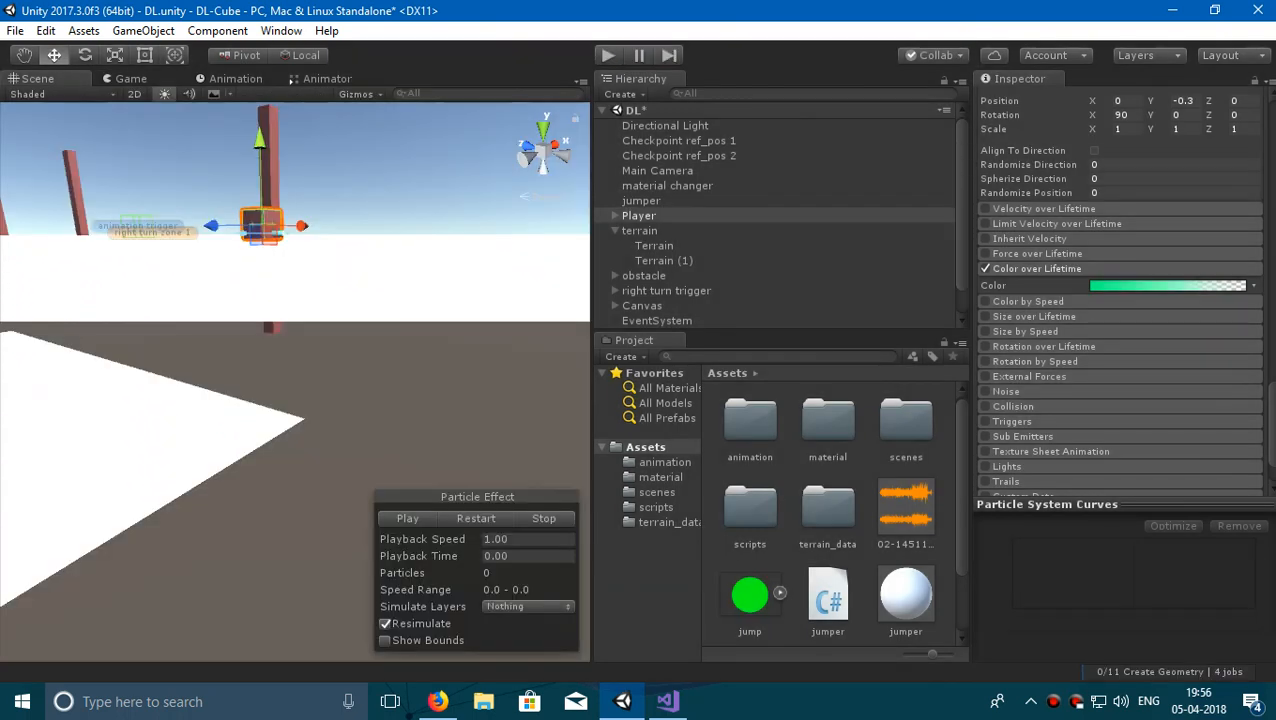